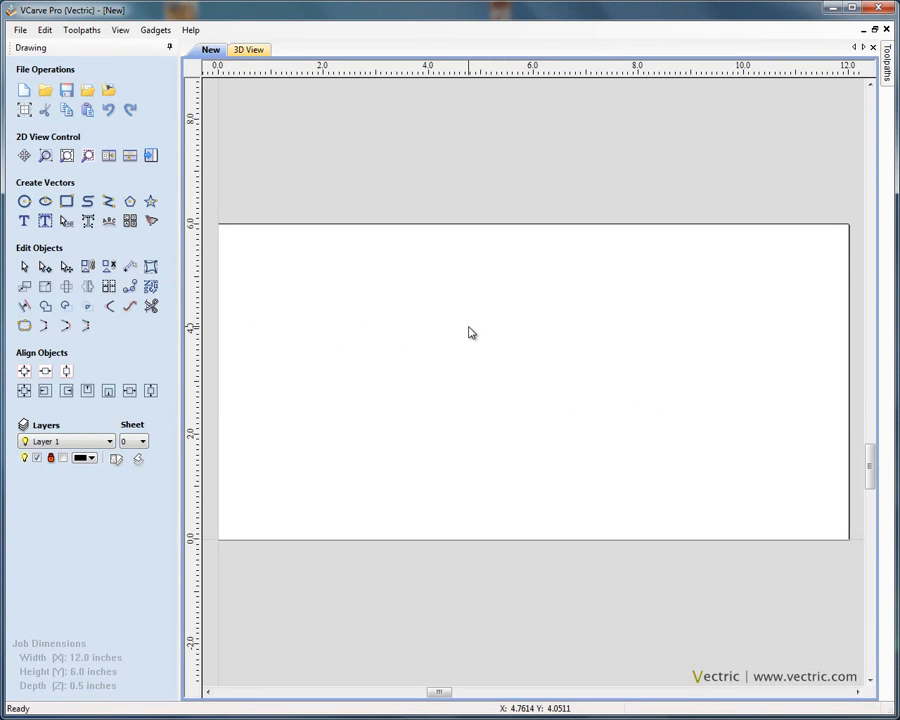
{"action": "mouse_move", "coordinate": [248, 258]}
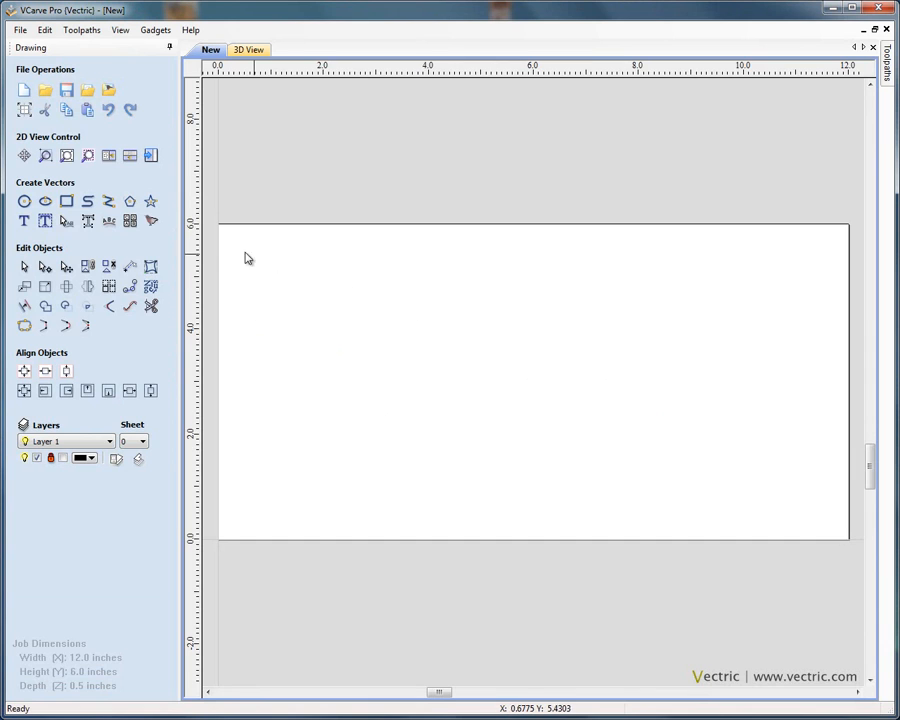
{"action": "mouse_move", "coordinate": [150, 220]}
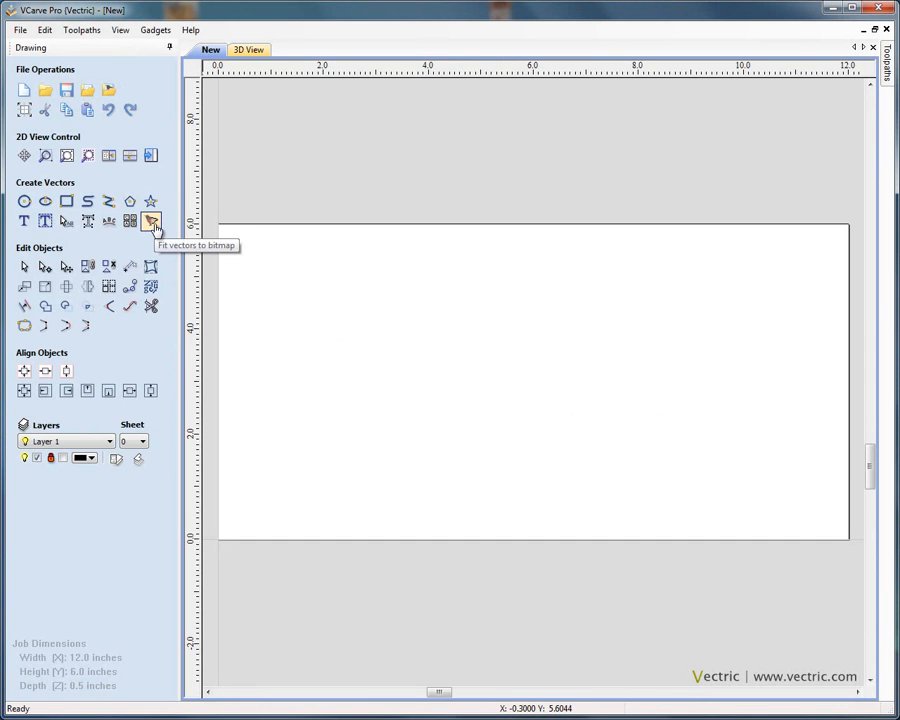
{"action": "mouse_move", "coordinate": [280, 340]}
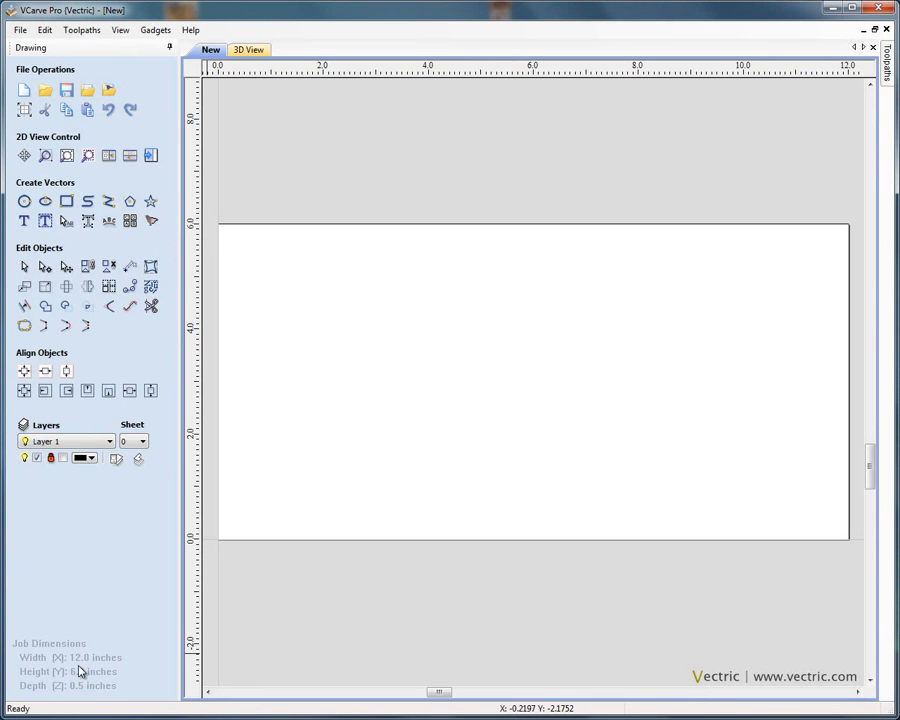
{"action": "mouse_move", "coordinate": [120, 676]}
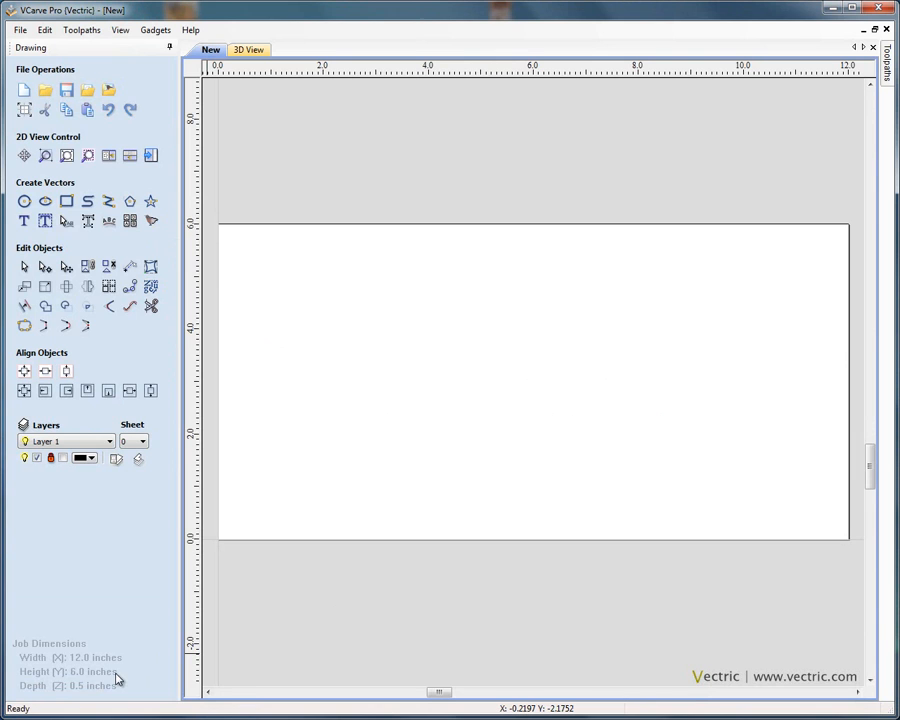
{"action": "mouse_move", "coordinate": [114, 690]}
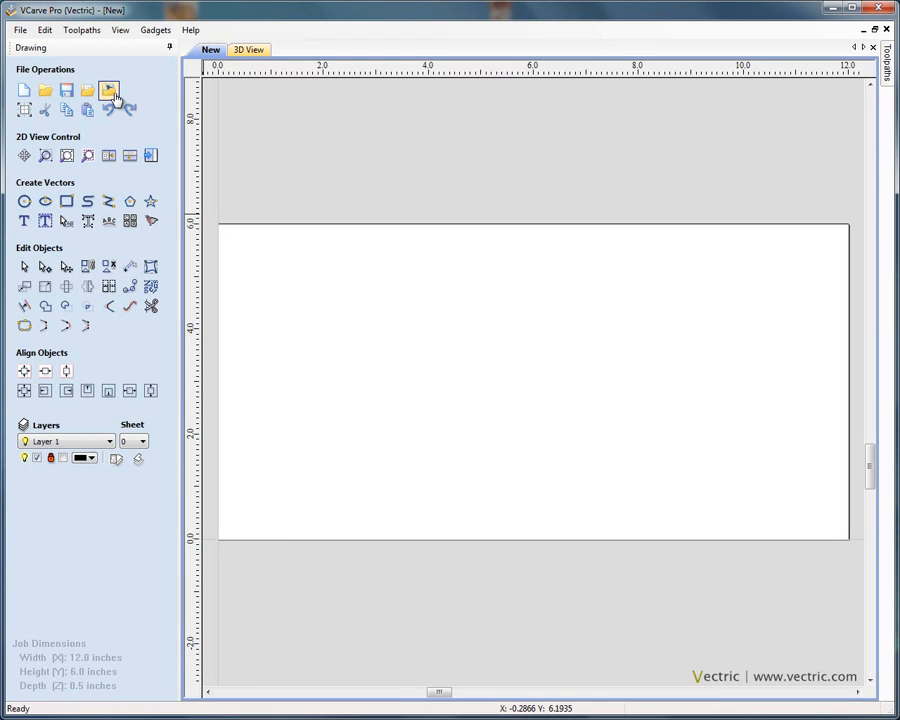
{"action": "mouse_move", "coordinate": [114, 92]}
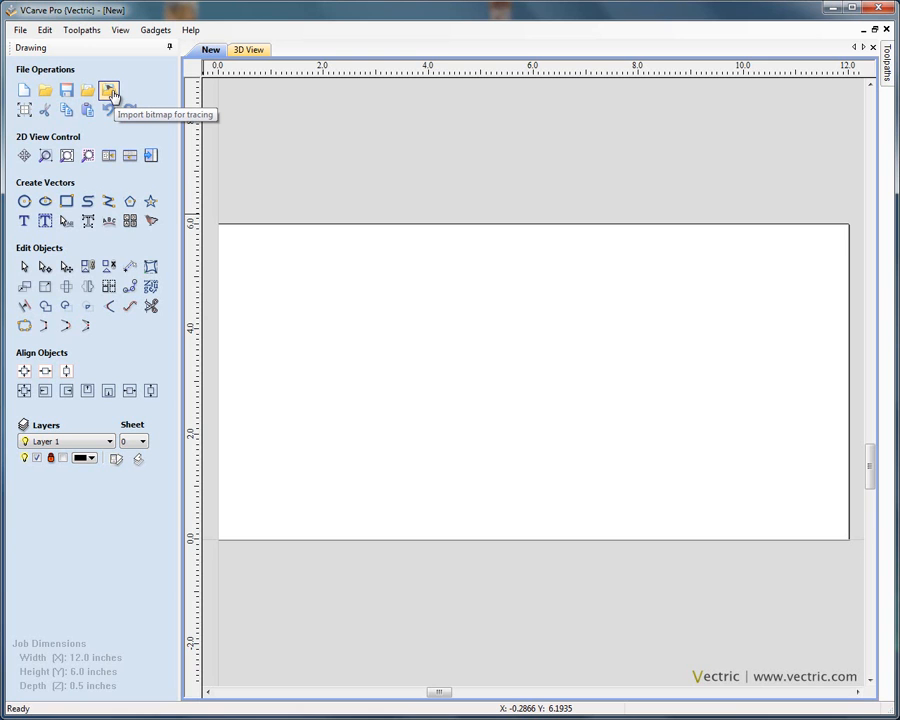
Import the Velocette.jpg picture from the Sample Files folder onto the blank job for tracing
{"action": "left_click", "coordinate": [112, 88]}
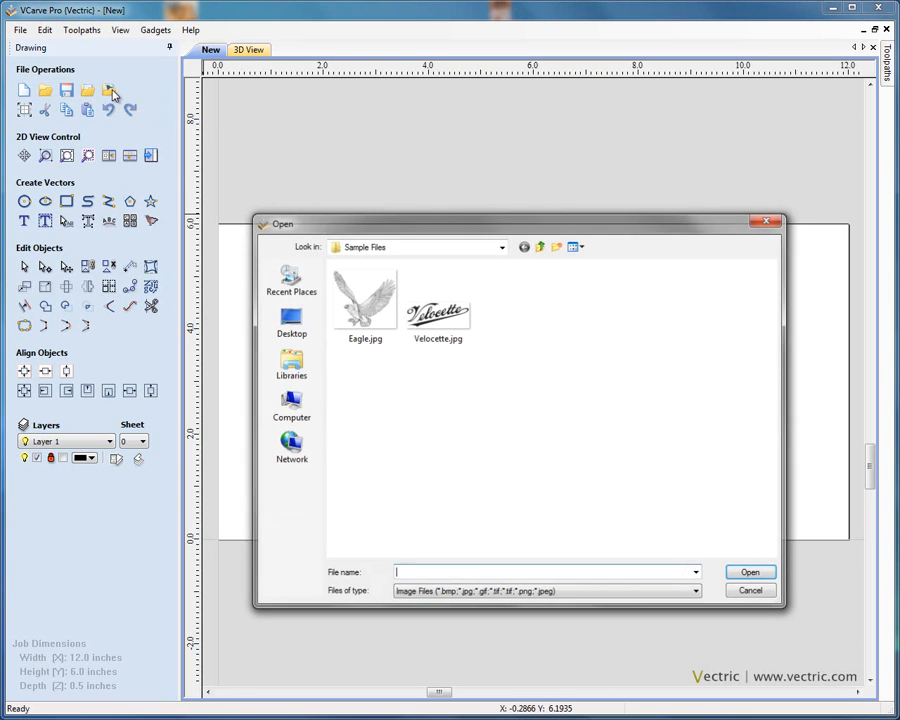
{"action": "left_click", "coordinate": [436, 300]}
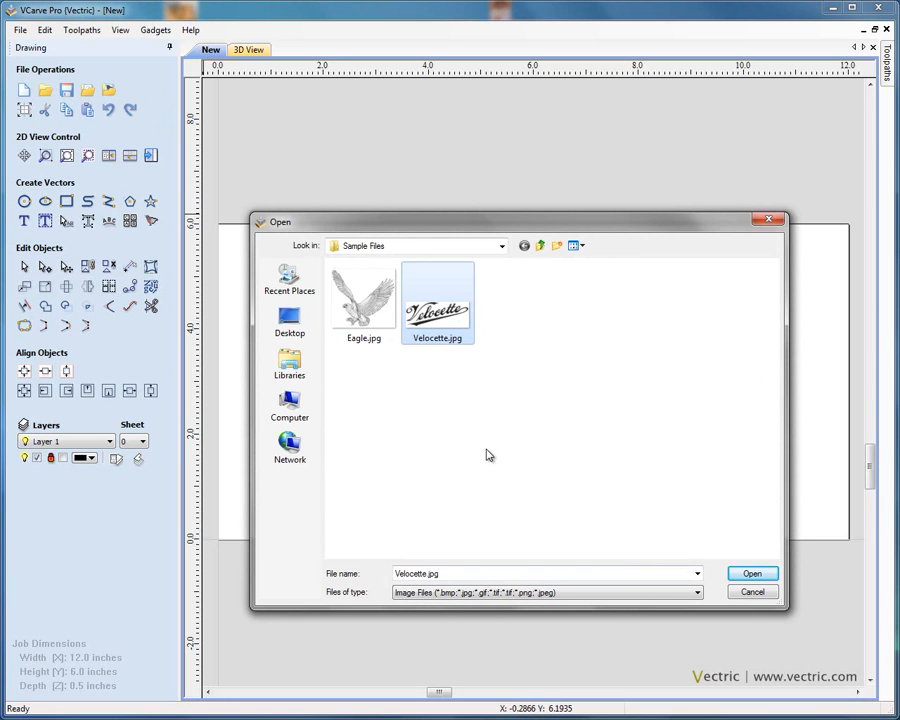
{"action": "mouse_move", "coordinate": [436, 320]}
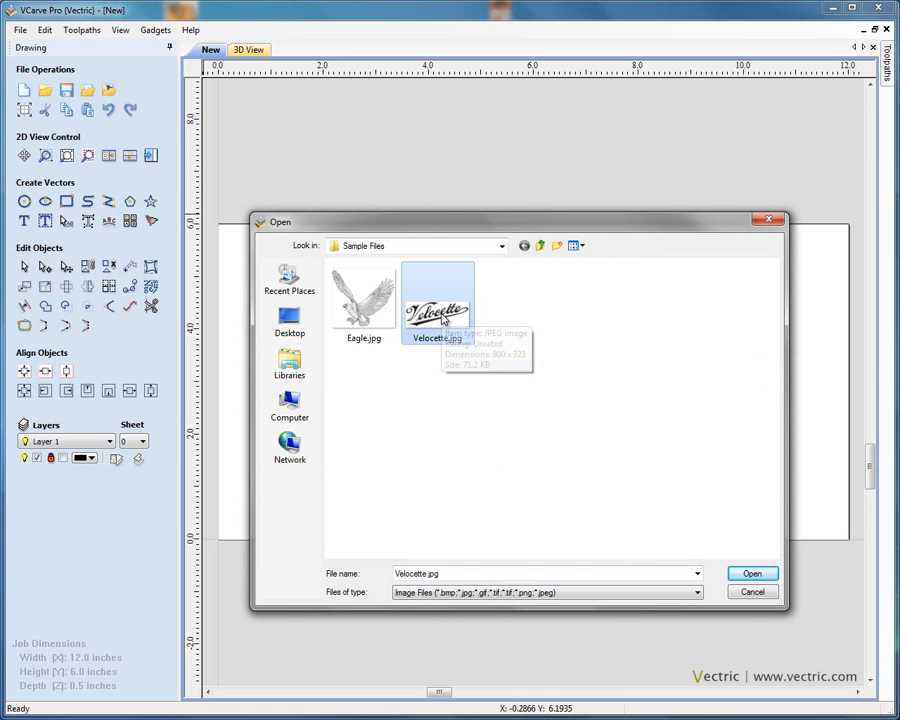
{"action": "left_click", "coordinate": [764, 572]}
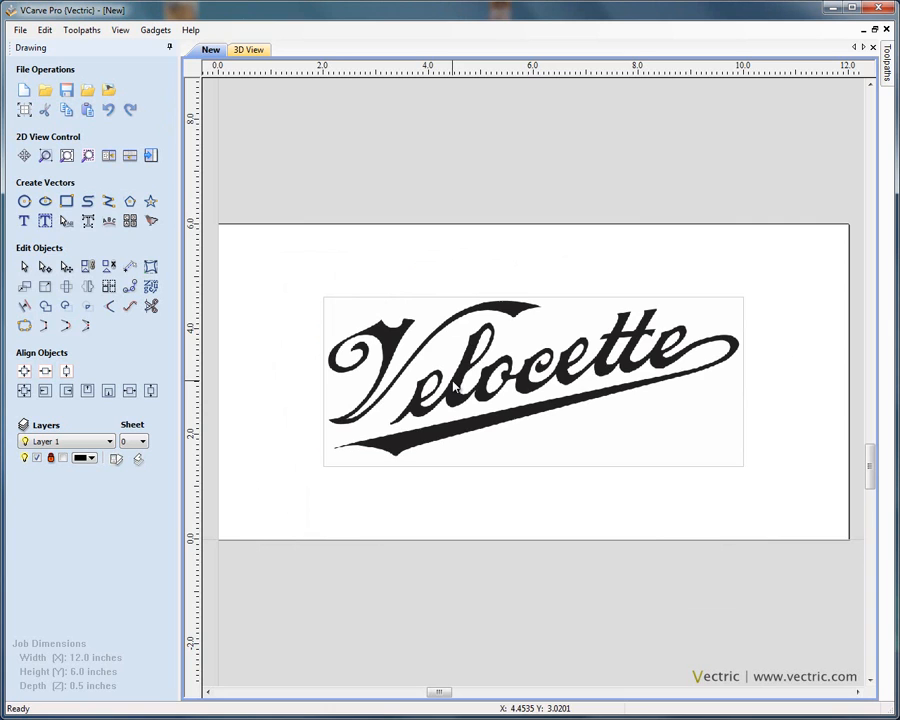
{"action": "mouse_move", "coordinate": [558, 488]}
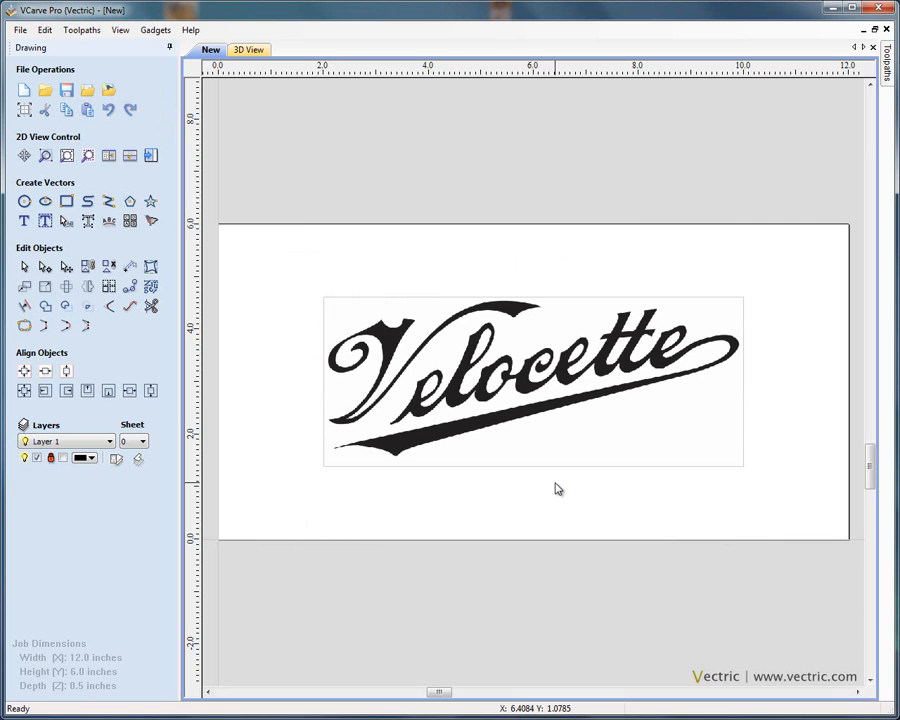
{"action": "mouse_move", "coordinate": [570, 500]}
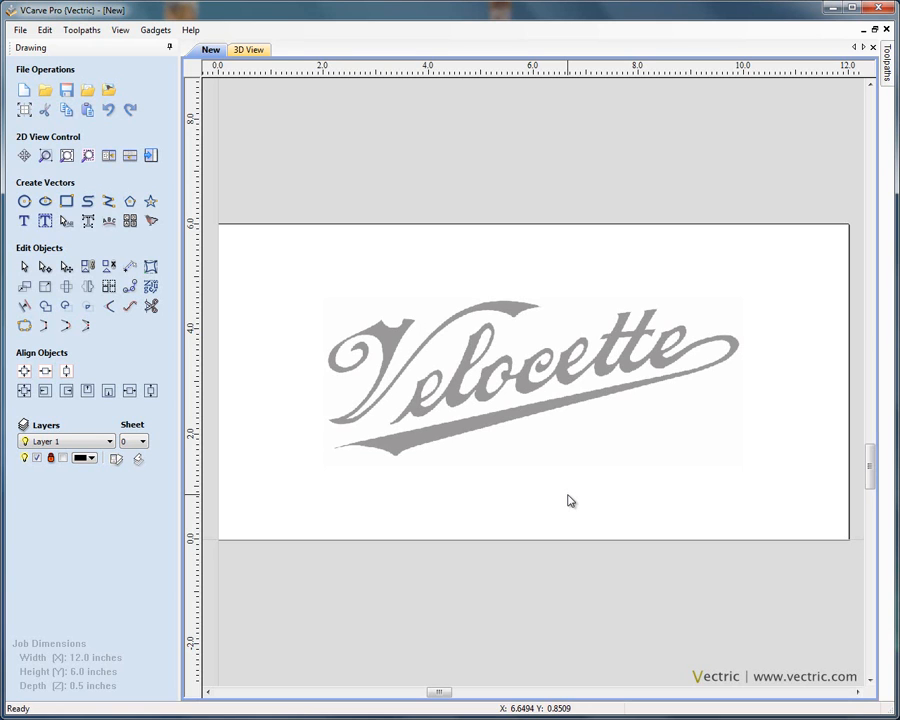
{"action": "mouse_move", "coordinate": [568, 496]}
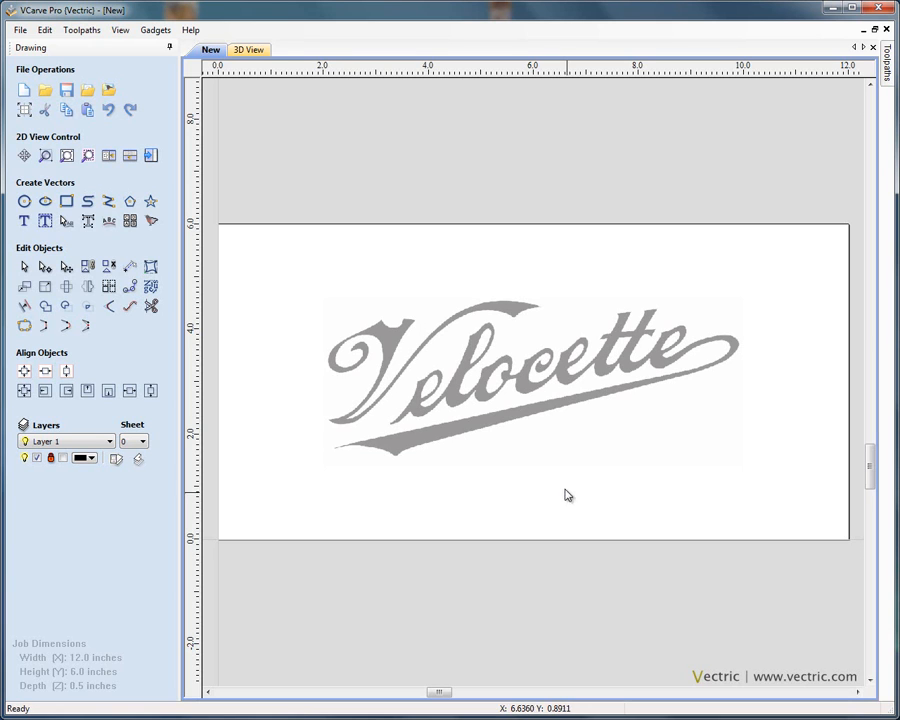
{"action": "mouse_move", "coordinate": [462, 380]}
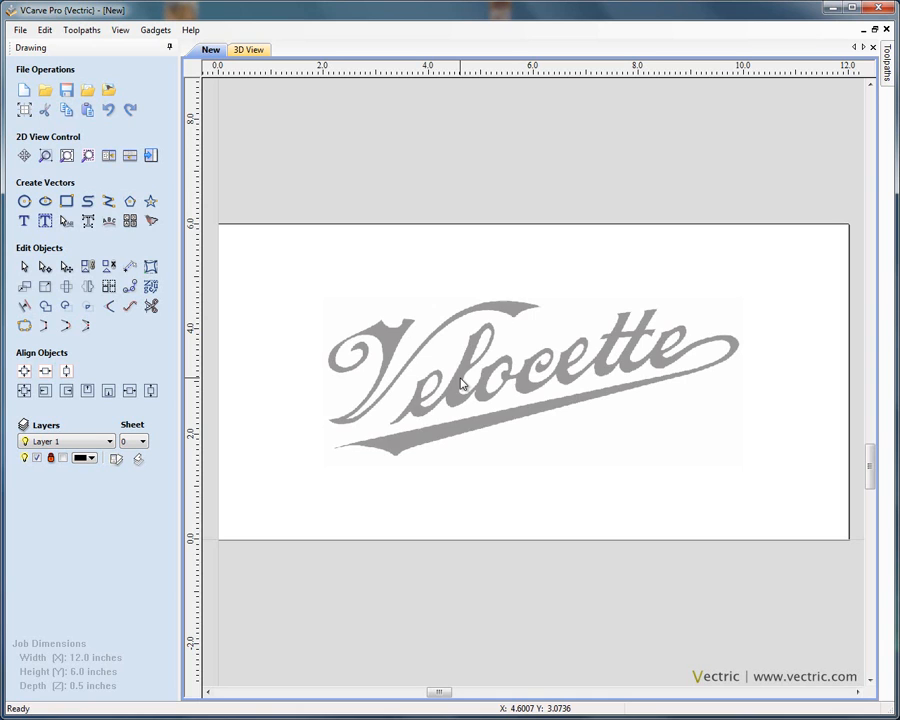
{"action": "left_click", "coordinate": [460, 384]}
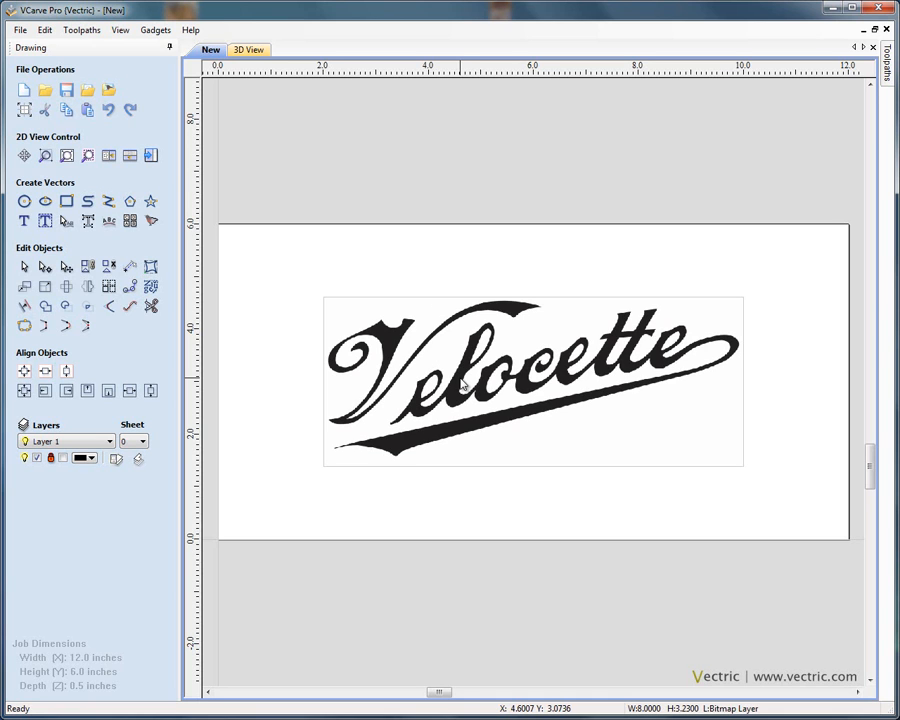
{"action": "mouse_move", "coordinate": [462, 386]}
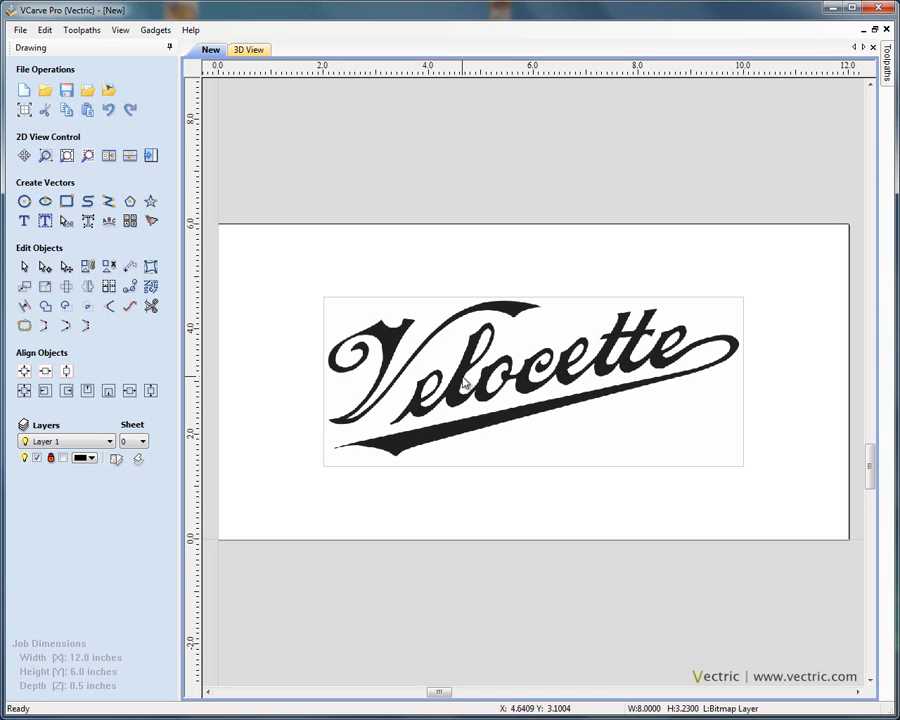
{"action": "left_click", "coordinate": [476, 390]}
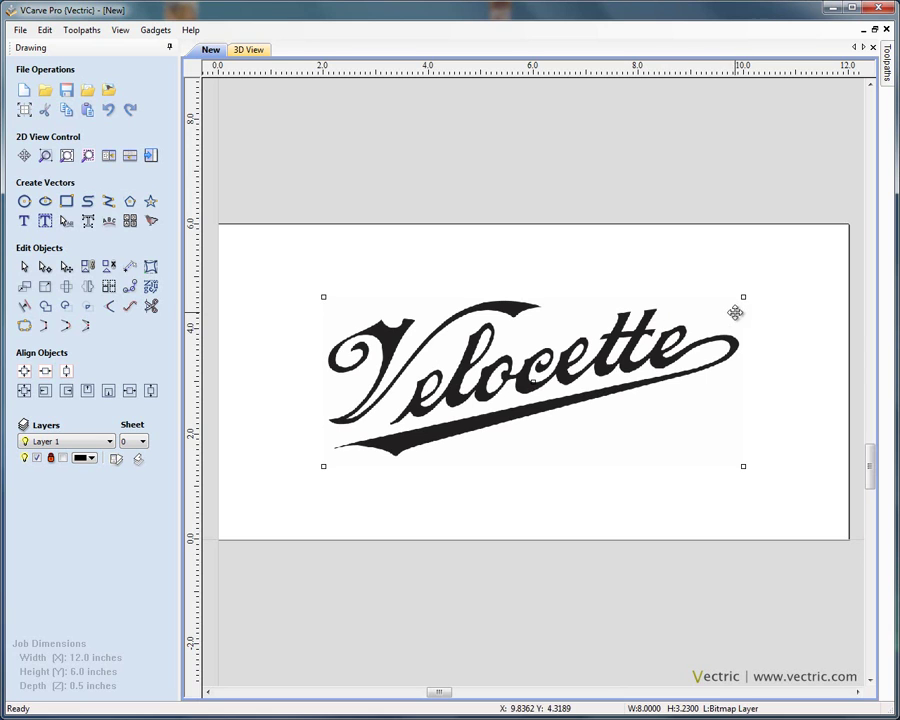
{"action": "mouse_move", "coordinate": [740, 458]}
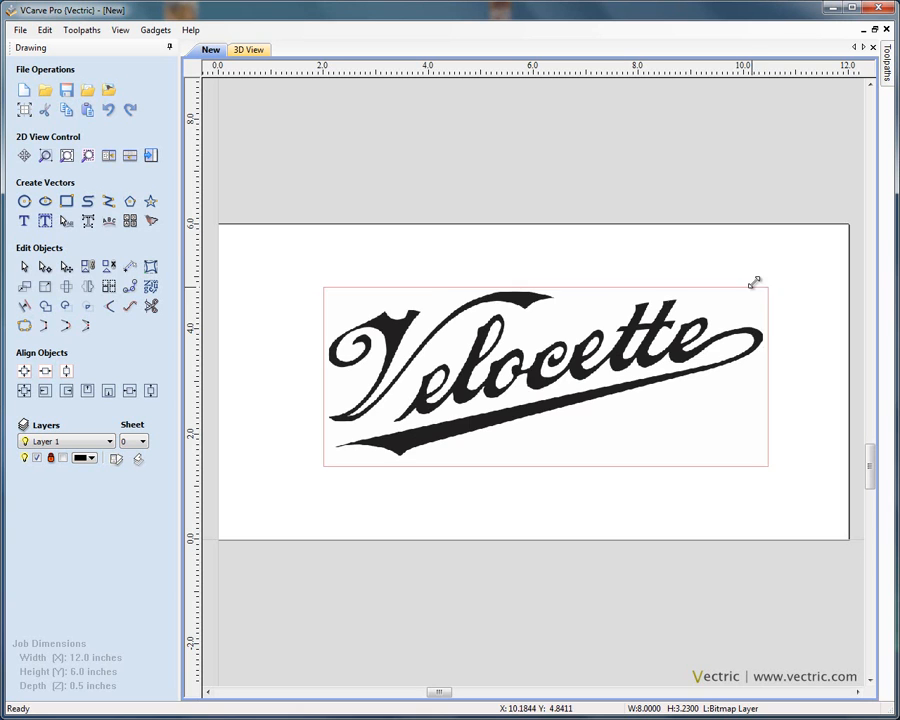
{"action": "left_click_drag", "start_coordinate": [756, 282], "coordinate": [700, 306]}
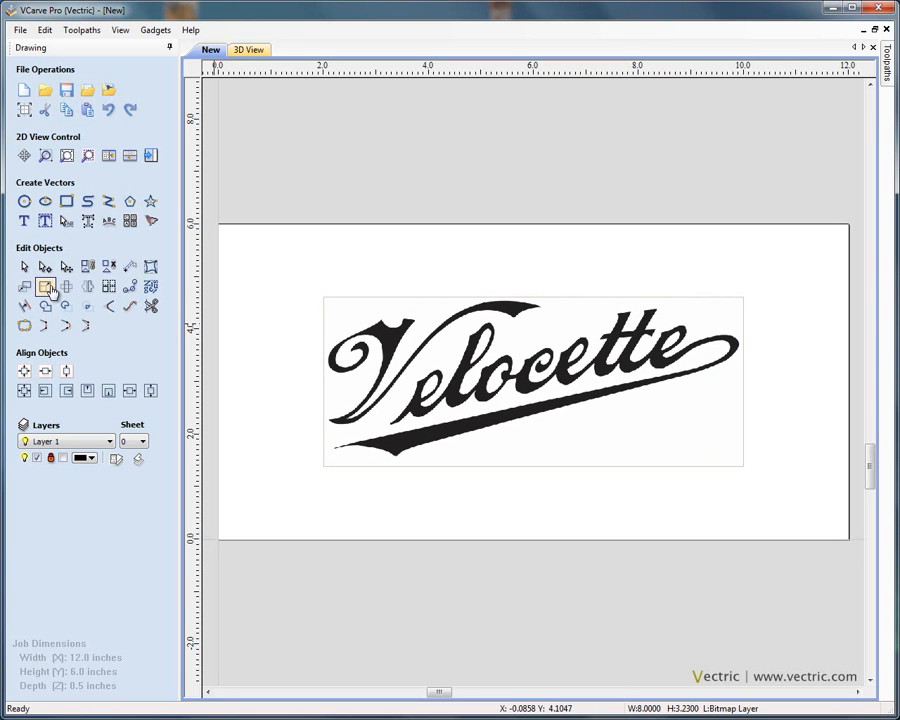
{"action": "mouse_move", "coordinate": [44, 288]}
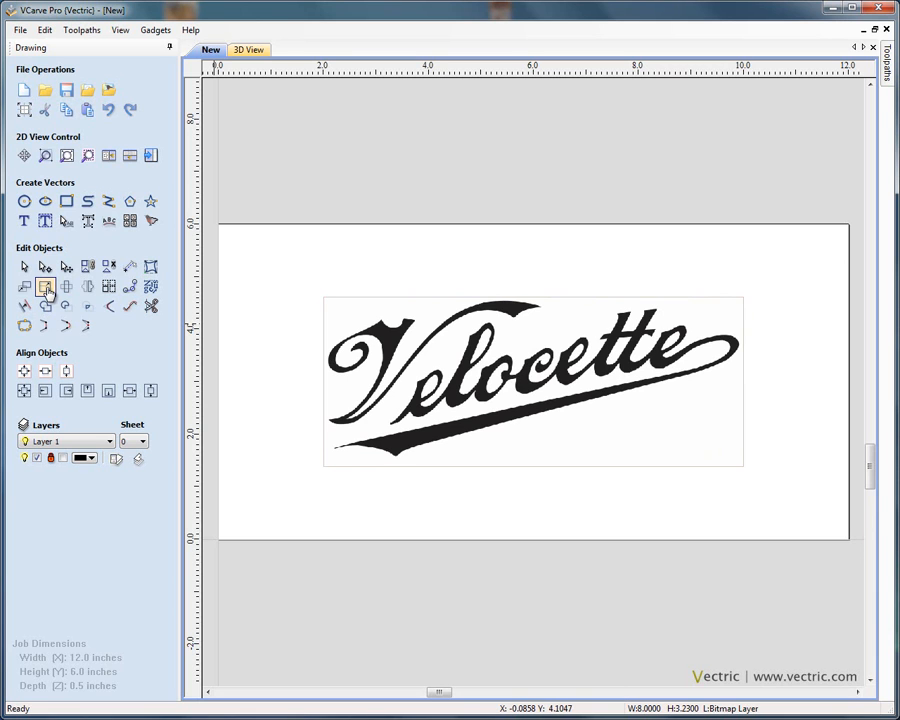
Resize the logo to 9 inches wide with linked XY, then centre it on the material
{"action": "left_click", "coordinate": [44, 288]}
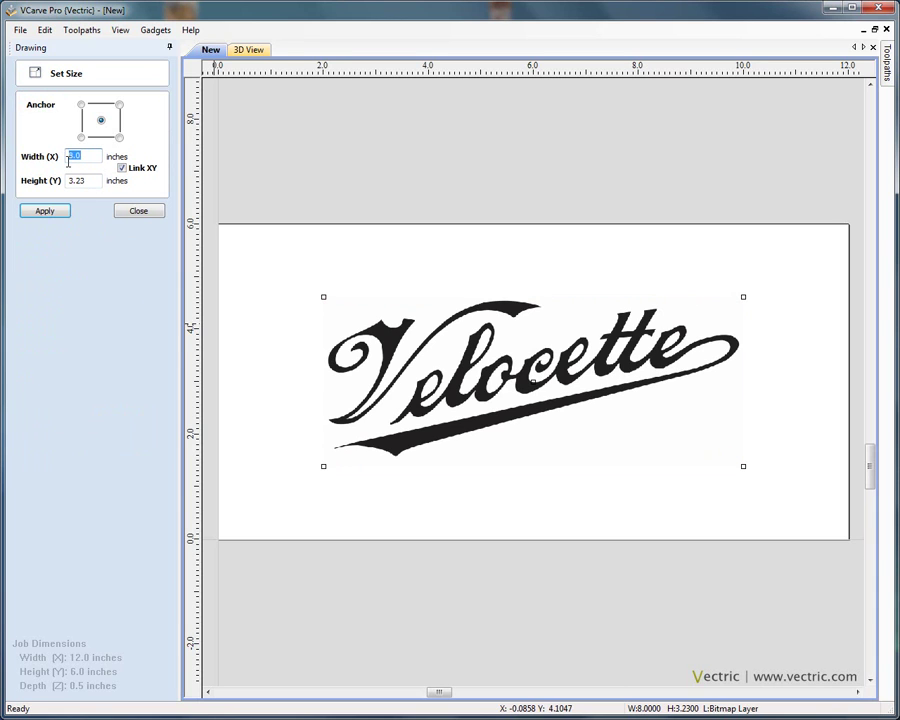
{"action": "left_click", "coordinate": [44, 212]}
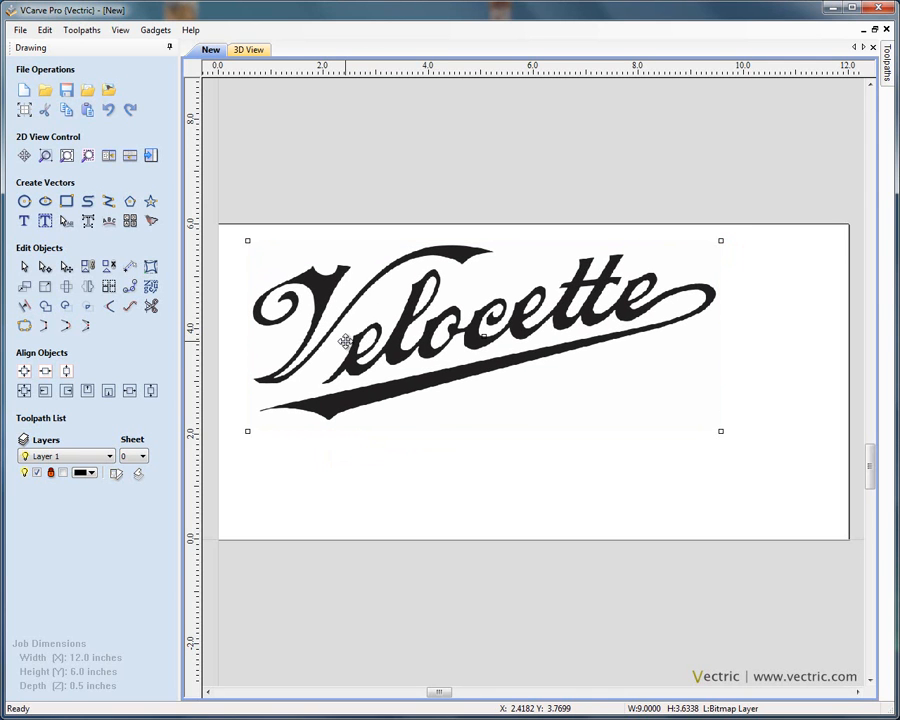
{"action": "mouse_move", "coordinate": [352, 340]}
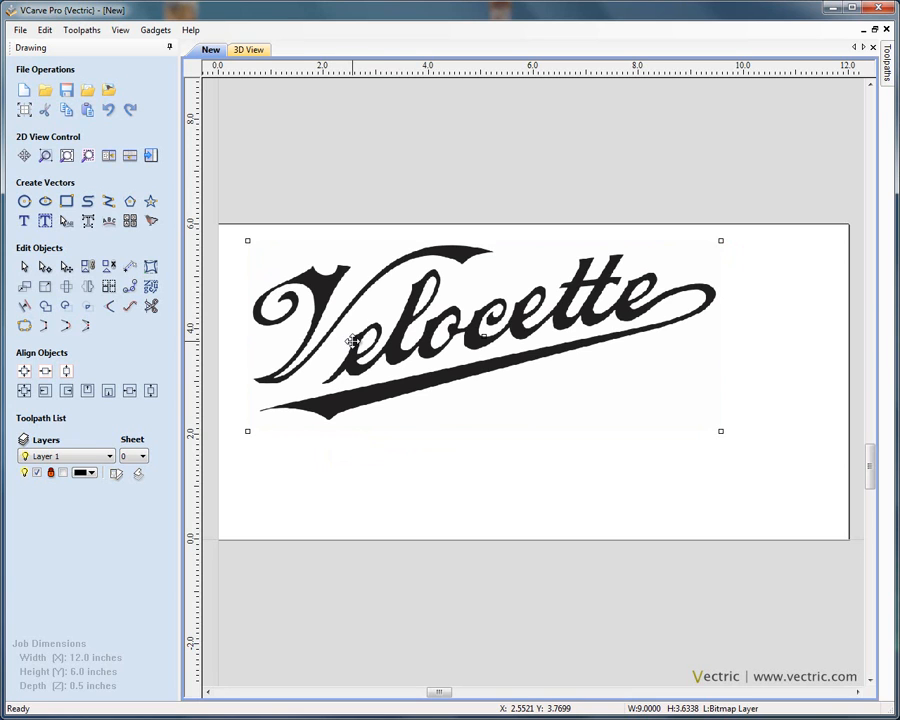
{"action": "mouse_move", "coordinate": [534, 372]}
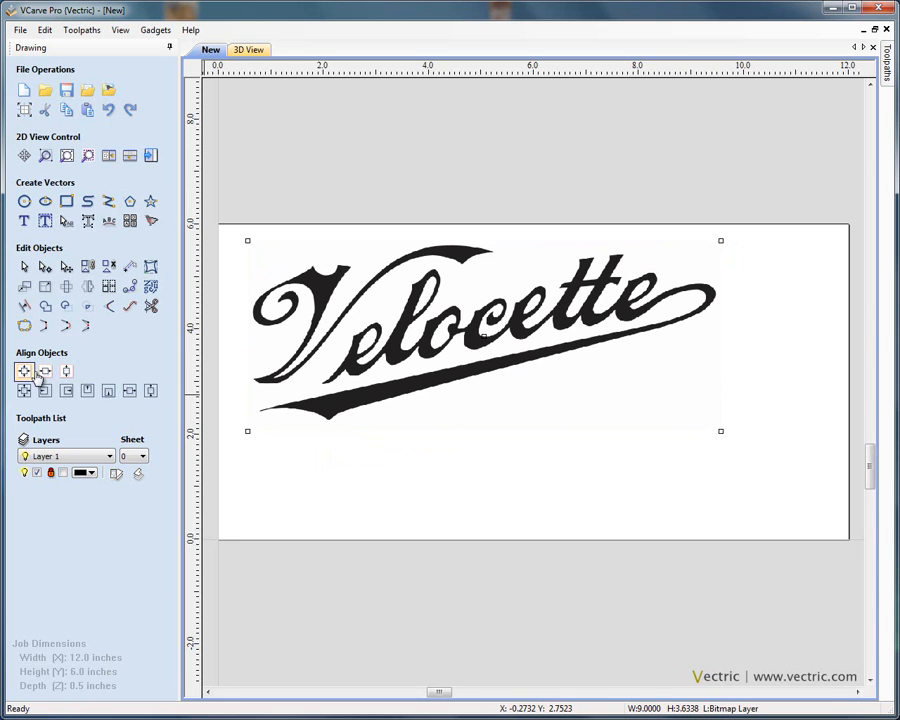
{"action": "mouse_move", "coordinate": [18, 374]}
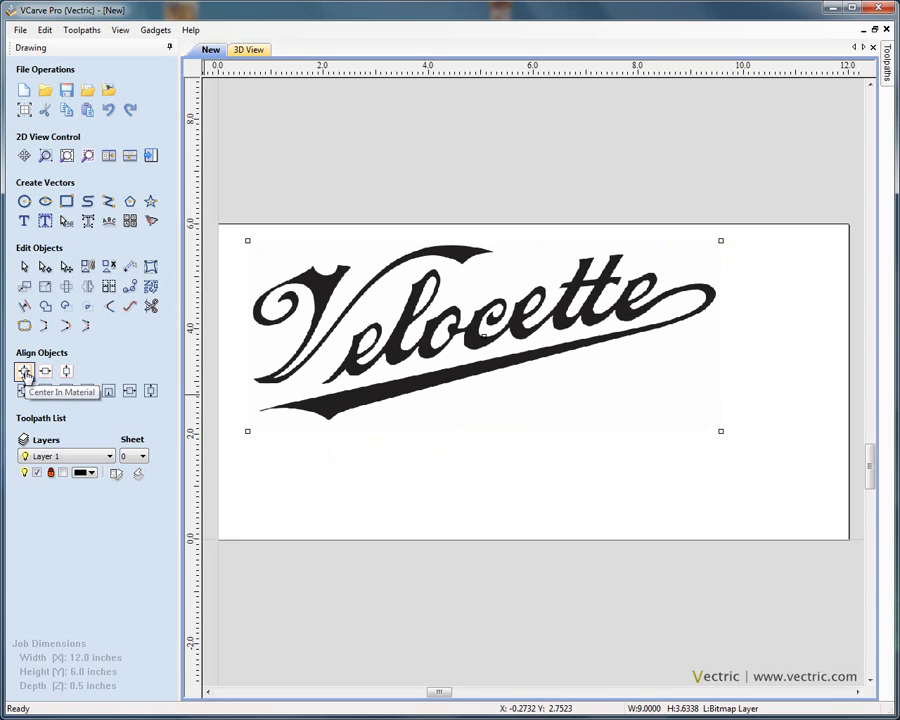
{"action": "left_click", "coordinate": [24, 372]}
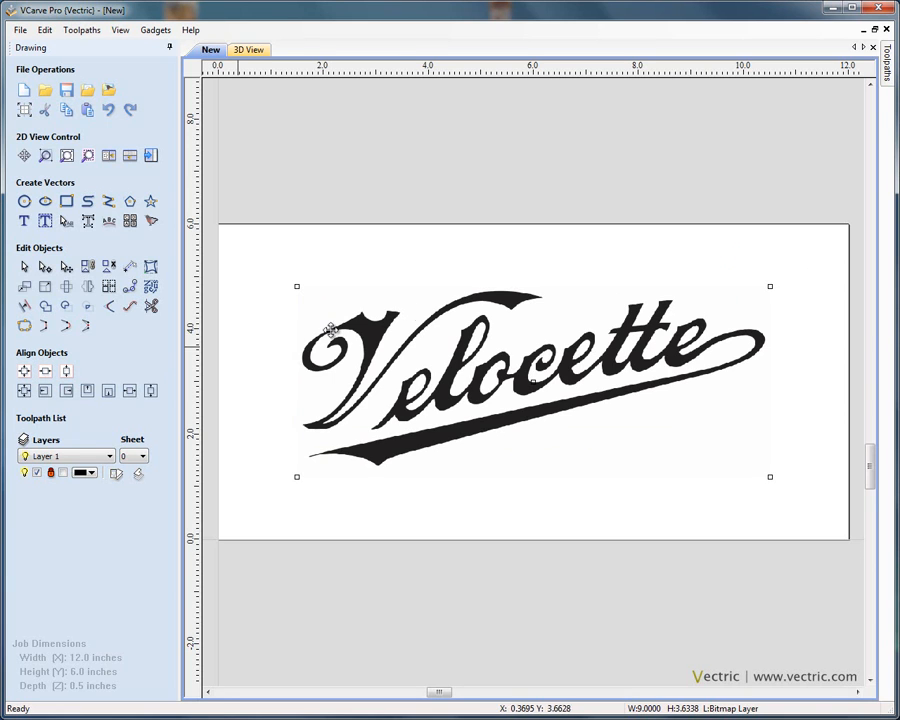
{"action": "mouse_move", "coordinate": [472, 304]}
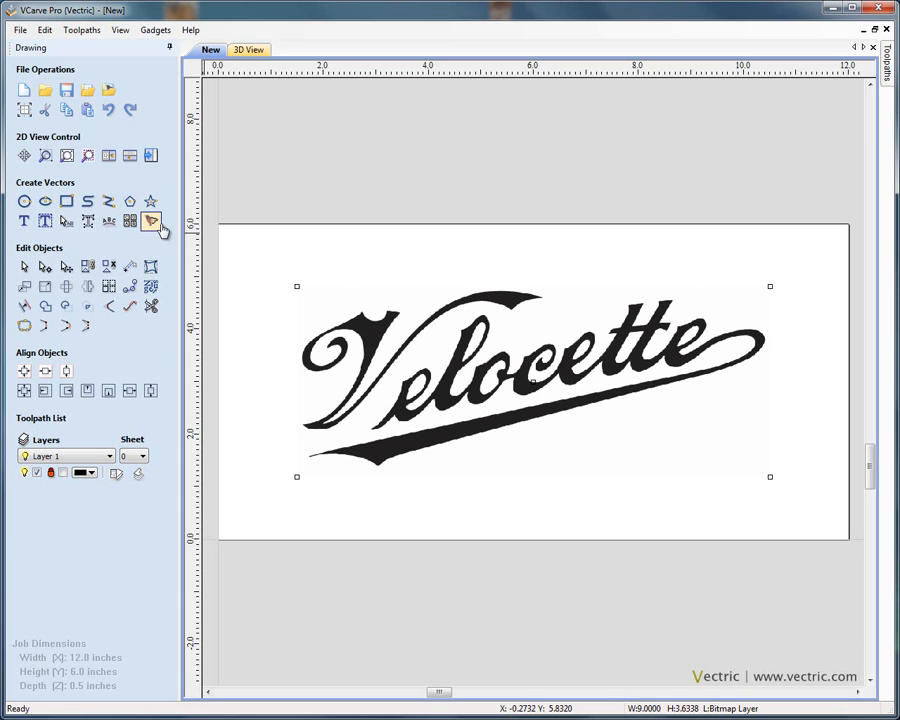
{"action": "mouse_move", "coordinate": [152, 222]}
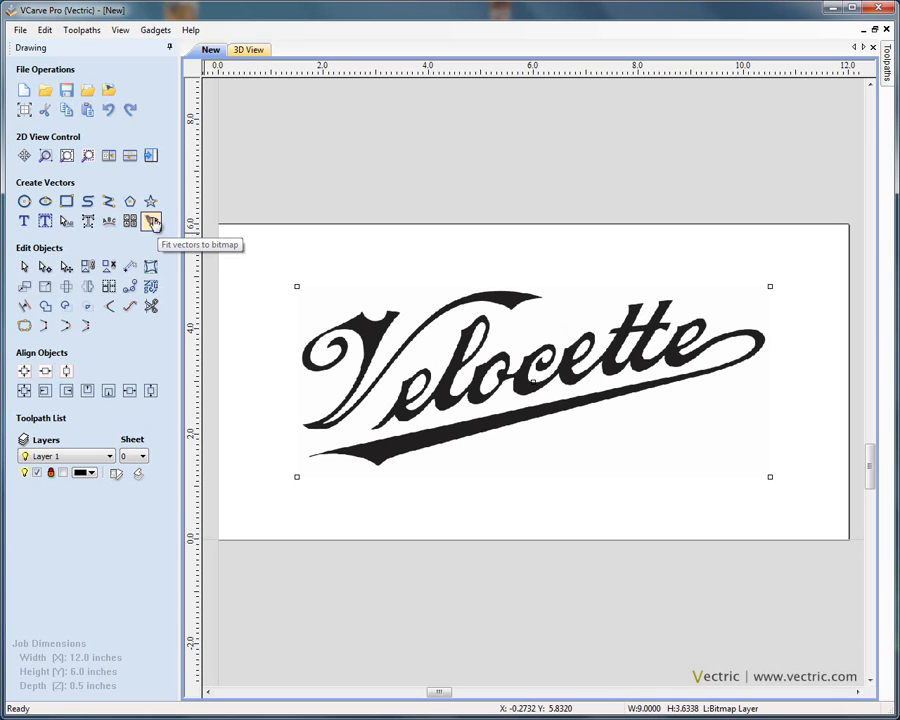
Start Trace Bitmap on the logo, trying Color before settling on Black / White tracing
{"action": "left_click", "coordinate": [150, 220]}
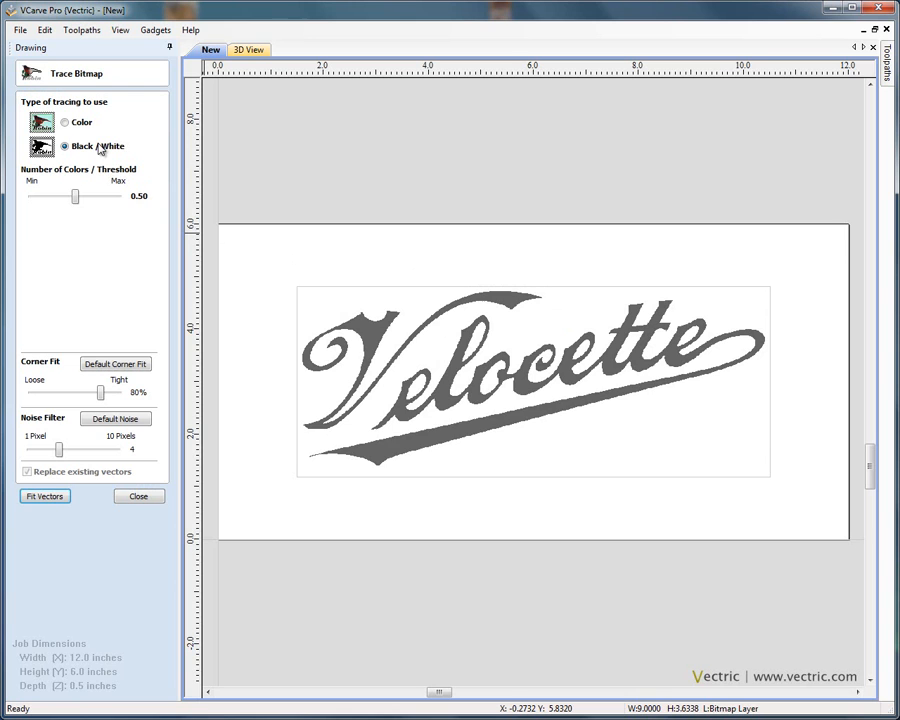
{"action": "left_click", "coordinate": [64, 124]}
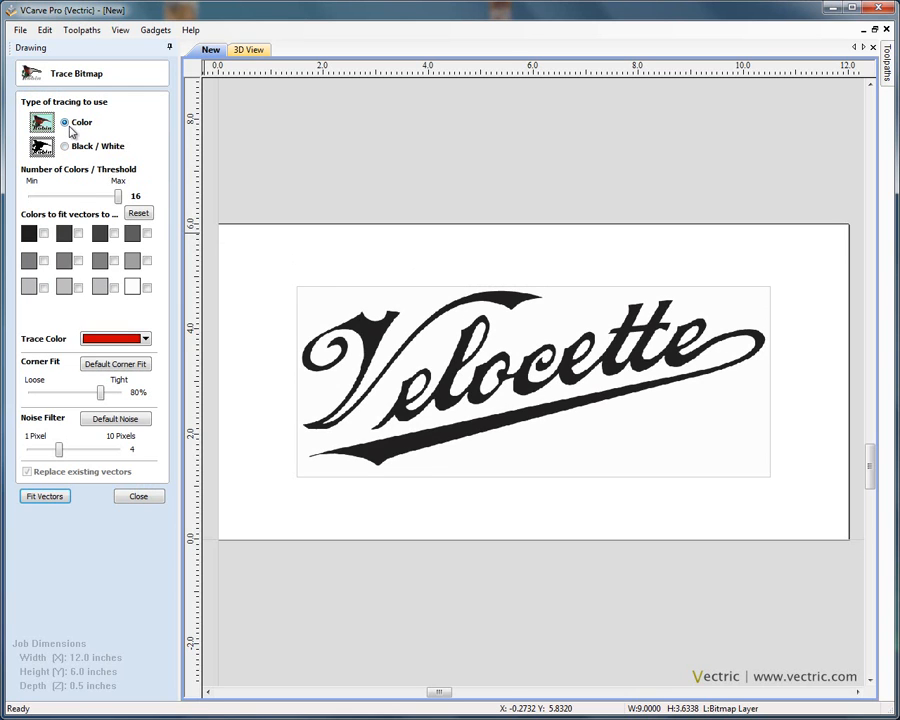
{"action": "left_click", "coordinate": [56, 146]}
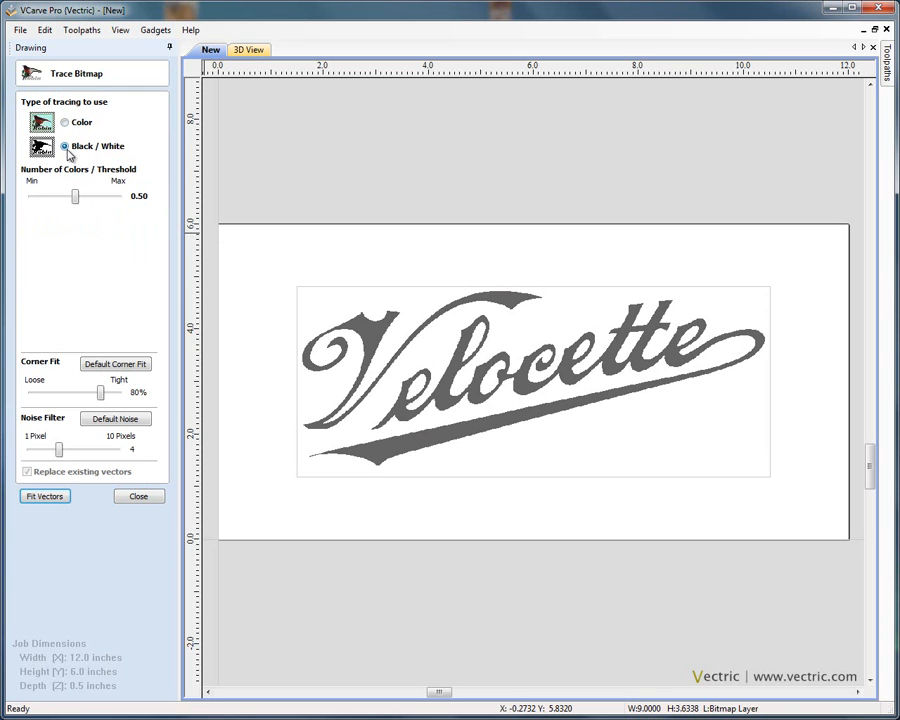
{"action": "mouse_move", "coordinate": [358, 336]}
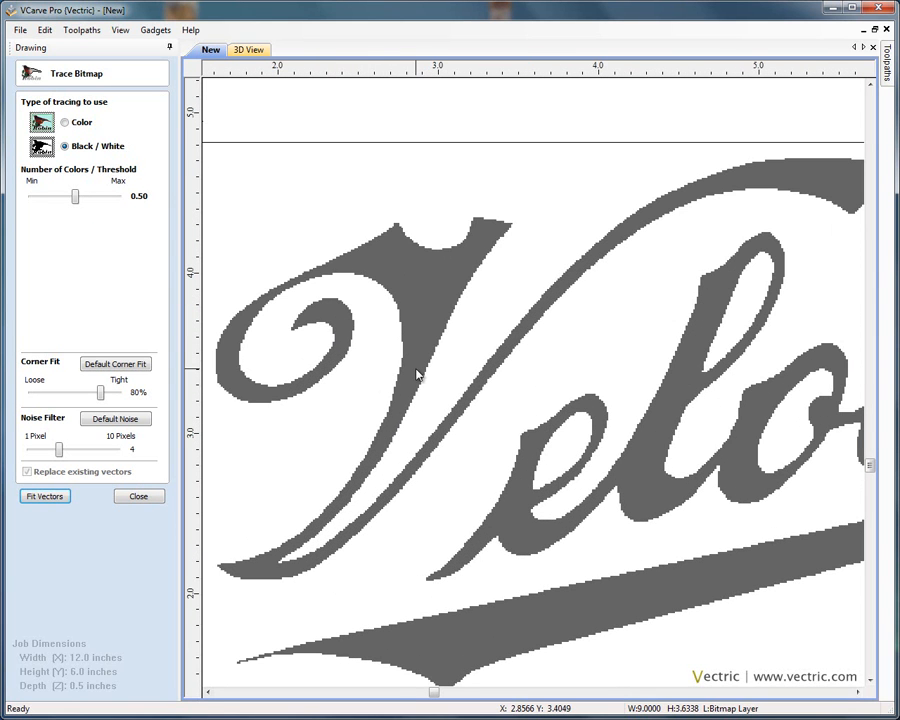
{"action": "mouse_move", "coordinate": [104, 150]}
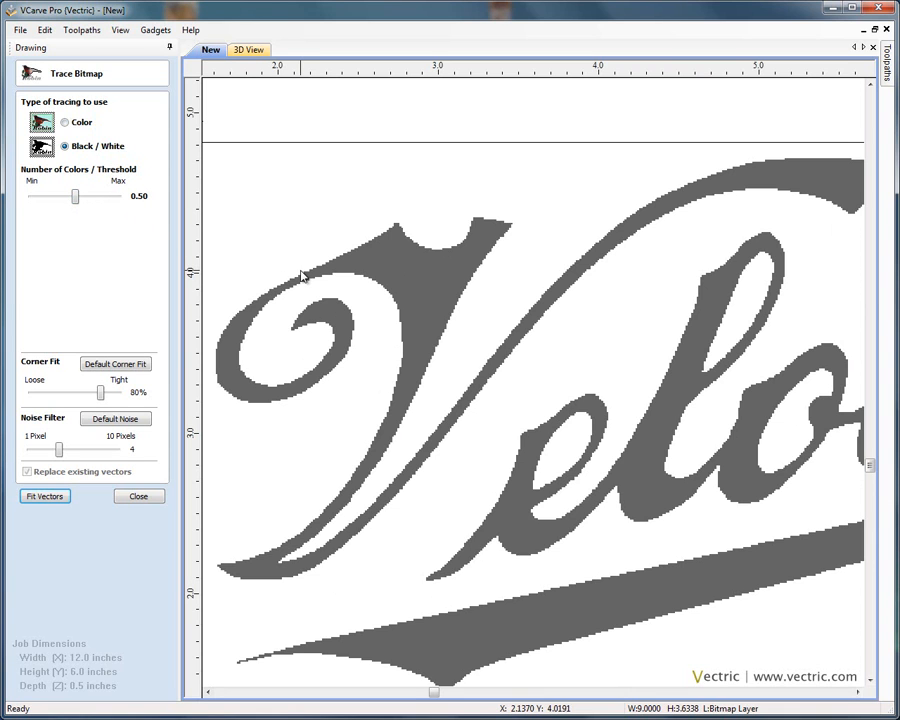
{"action": "mouse_move", "coordinate": [314, 270]}
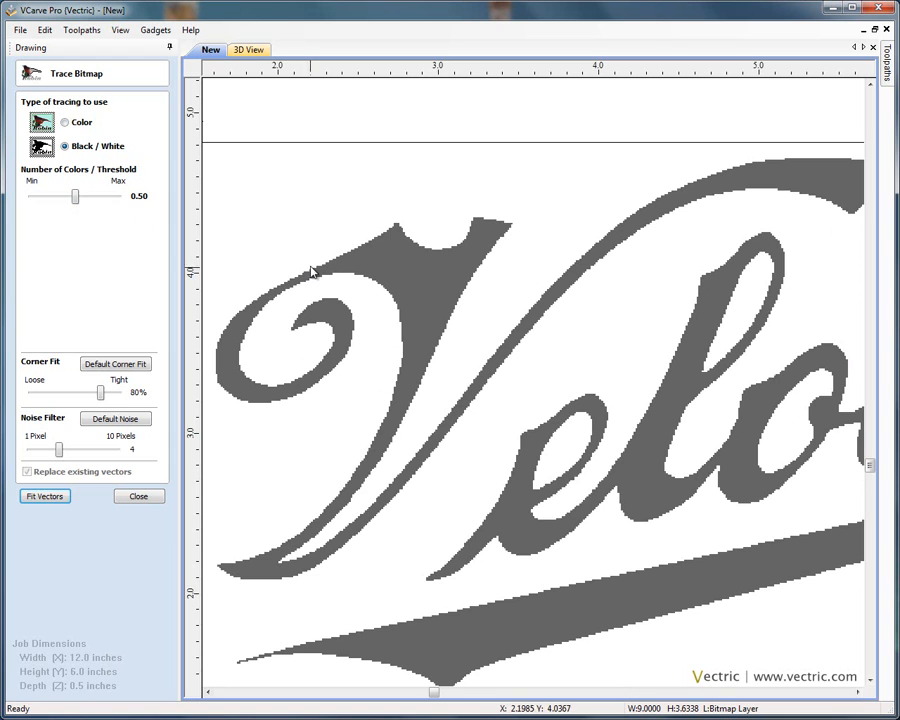
{"action": "mouse_move", "coordinate": [420, 260]}
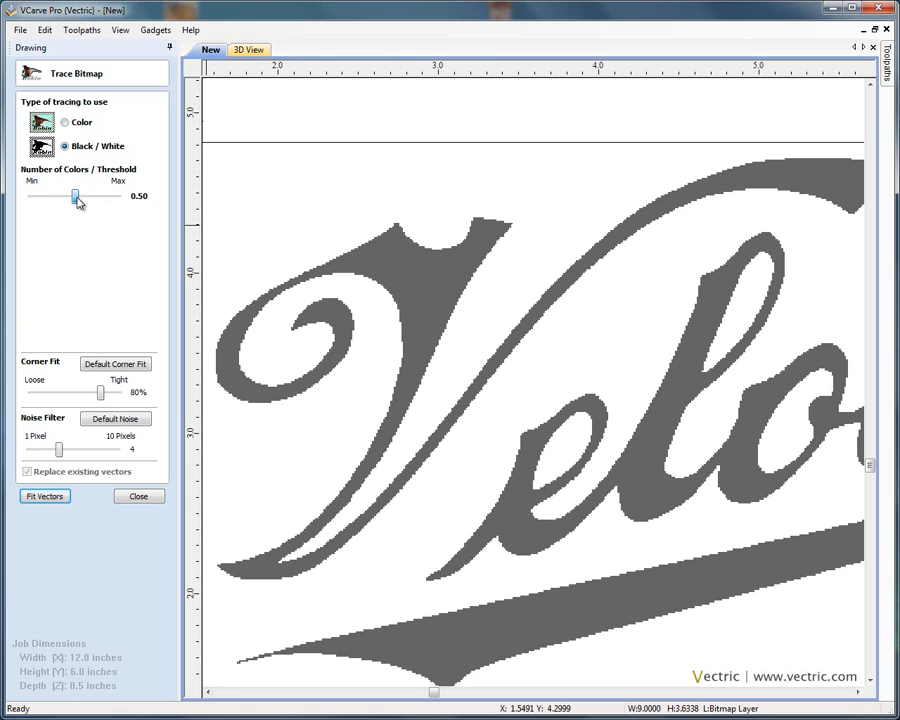
Adjust the tracing threshold slider, settling it at 0.82
{"action": "left_click_drag", "start_coordinate": [76, 196], "coordinate": [116, 196]}
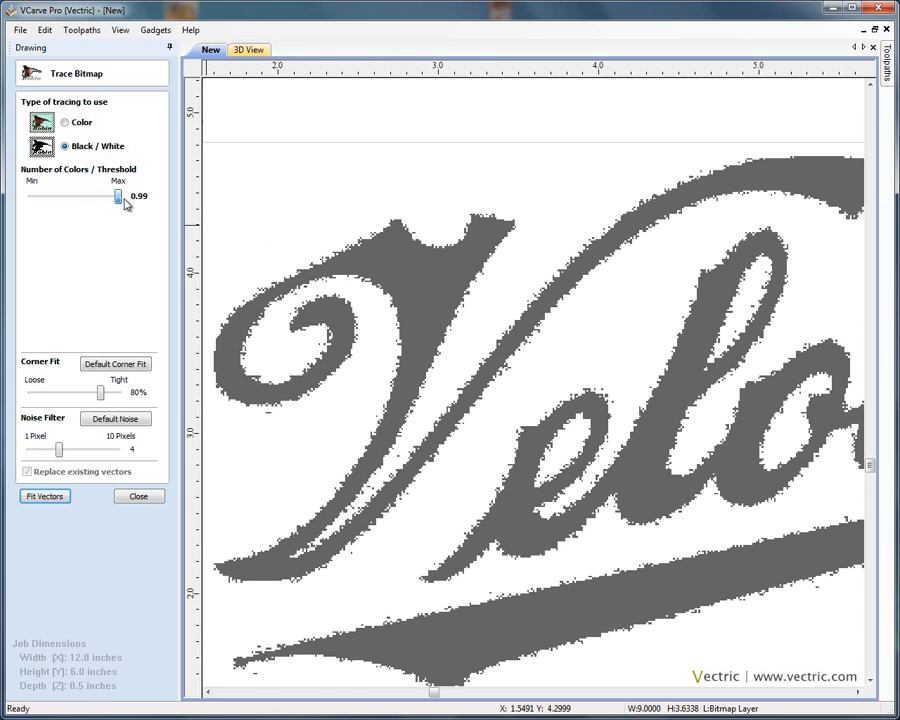
{"action": "left_click_drag", "start_coordinate": [118, 196], "coordinate": [116, 196]}
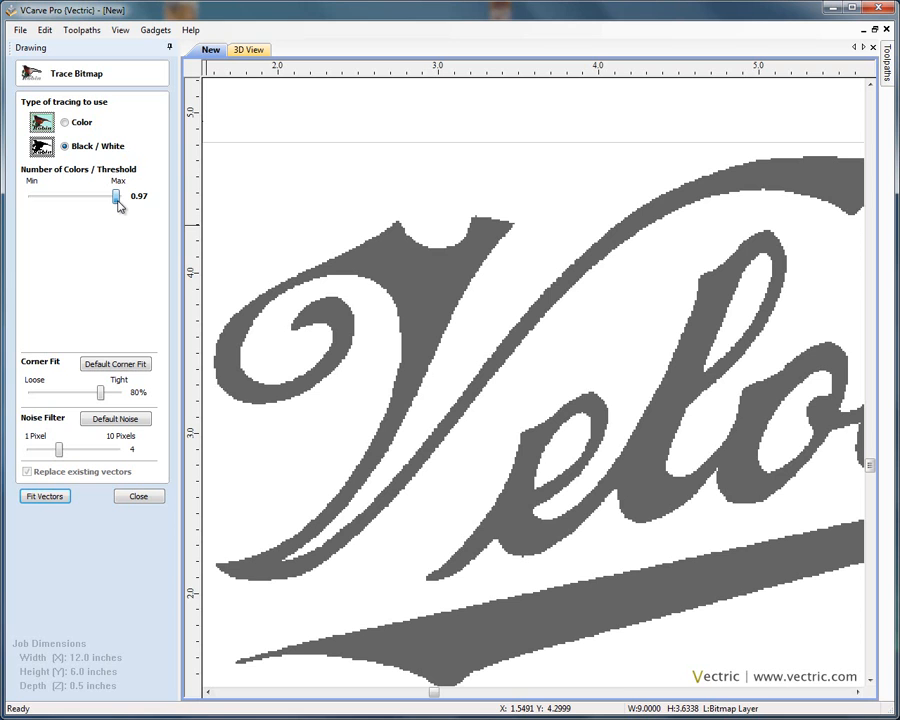
{"action": "left_click_drag", "start_coordinate": [114, 198], "coordinate": [108, 198]}
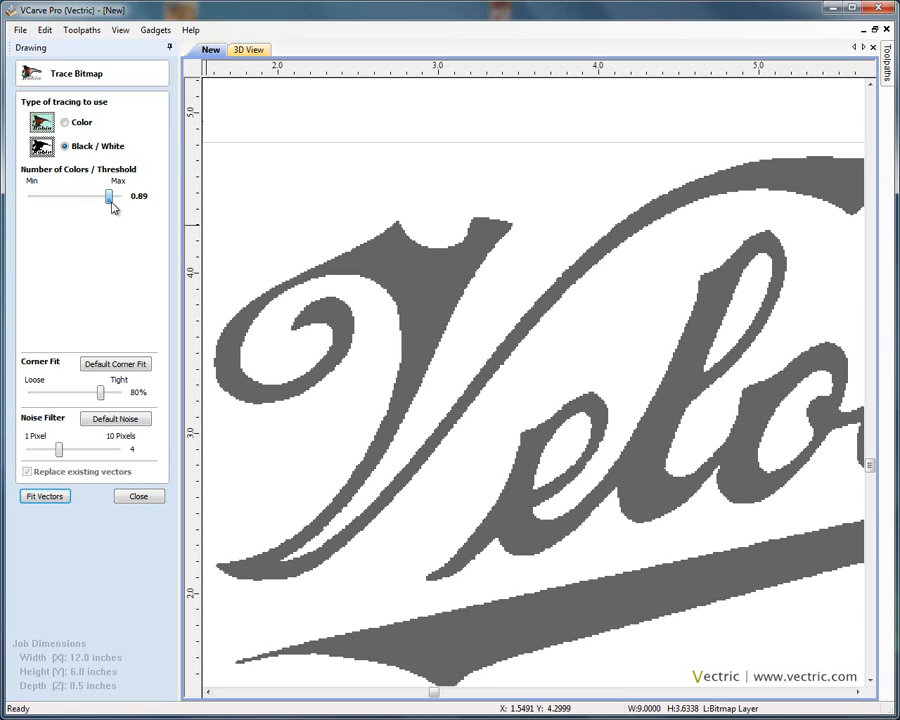
{"action": "left_click_drag", "start_coordinate": [110, 198], "coordinate": [104, 198]}
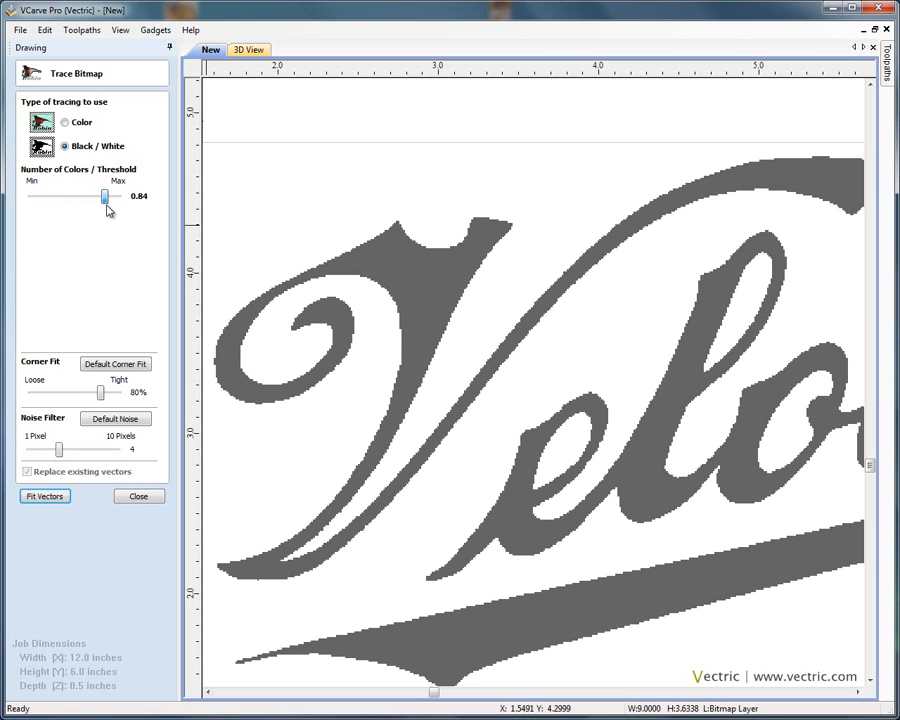
{"action": "left_click_drag", "start_coordinate": [104, 196], "coordinate": [104, 196]}
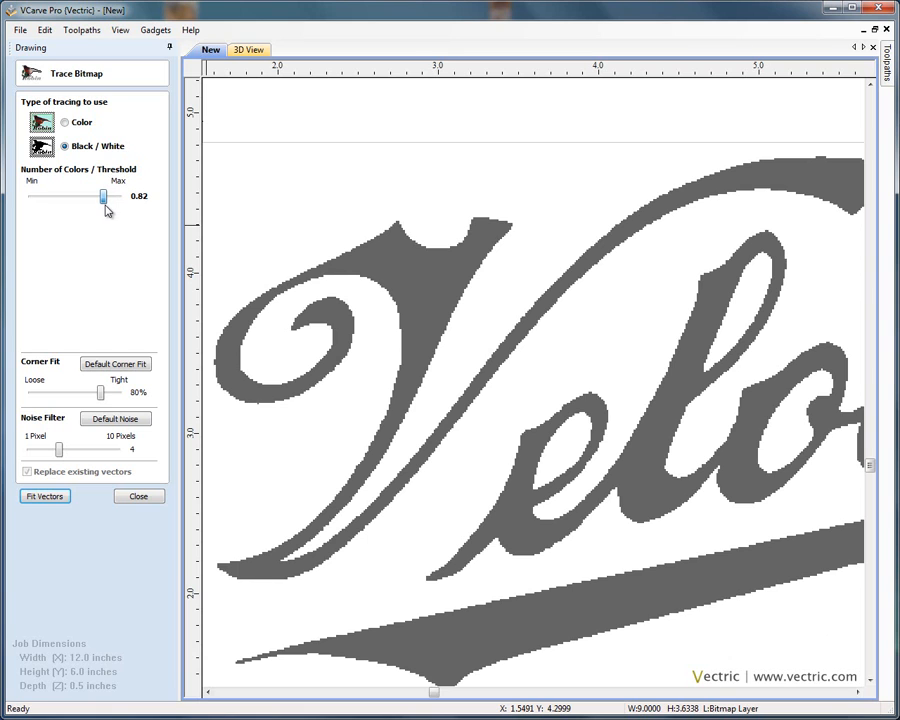
{"action": "mouse_move", "coordinate": [104, 220]}
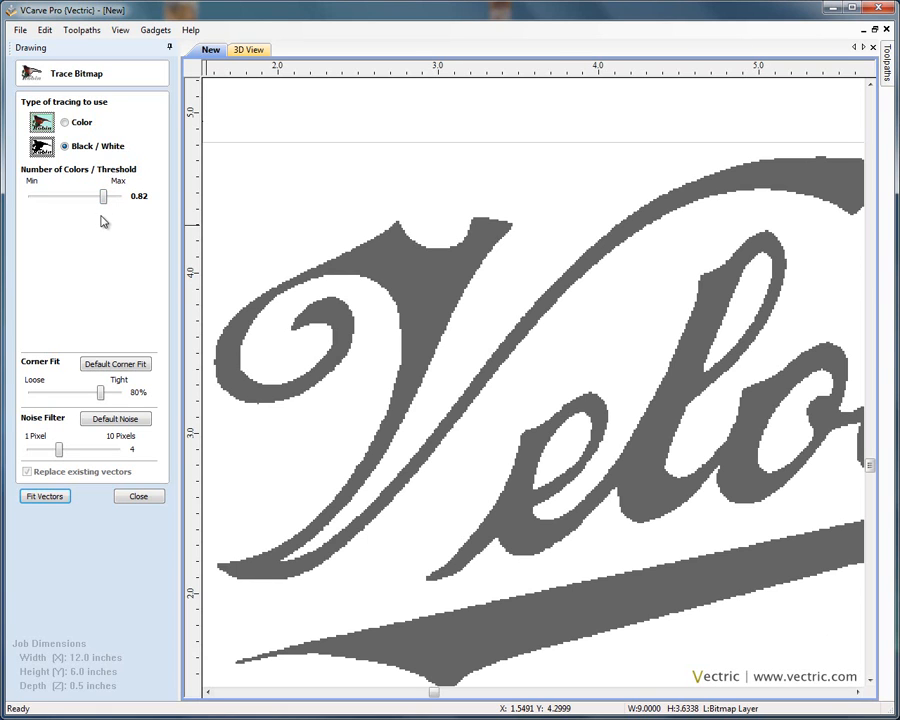
{"action": "mouse_move", "coordinate": [44, 376]}
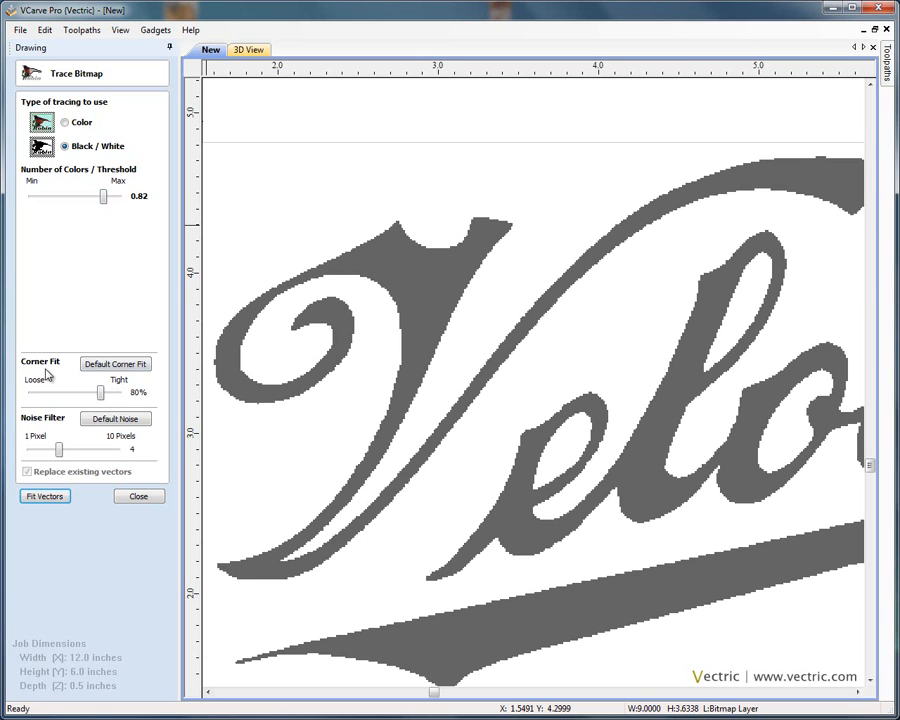
{"action": "mouse_move", "coordinate": [300, 292]}
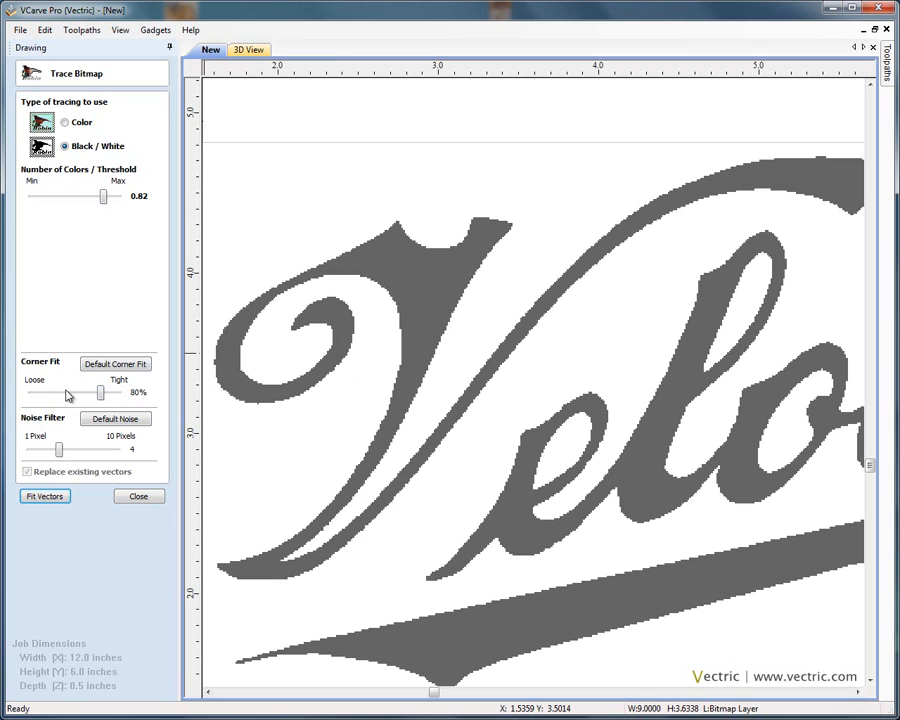
Adjust the Corner Fit slider up to 100% and back, settling around 83%
{"action": "left_click_drag", "start_coordinate": [100, 392], "coordinate": [48, 392]}
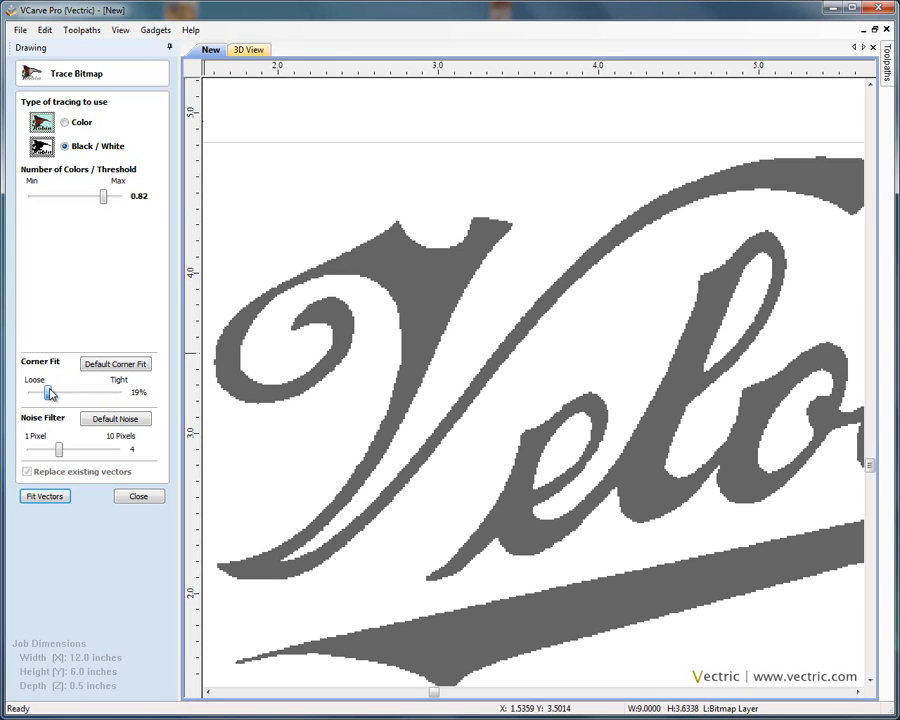
{"action": "left_click_drag", "start_coordinate": [48, 390], "coordinate": [56, 390]}
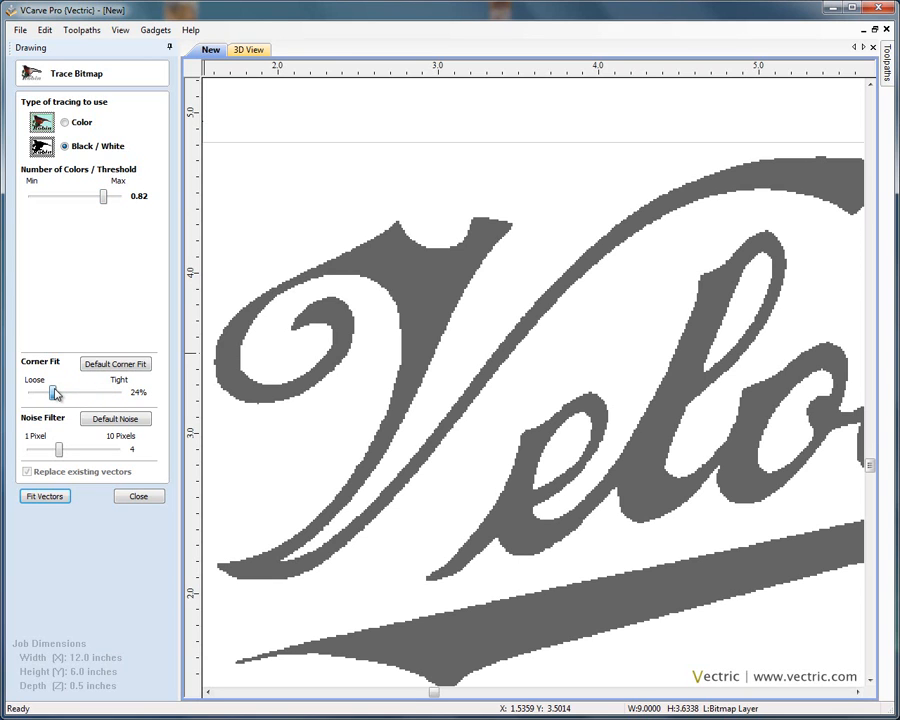
{"action": "left_click_drag", "start_coordinate": [58, 390], "coordinate": [120, 390]}
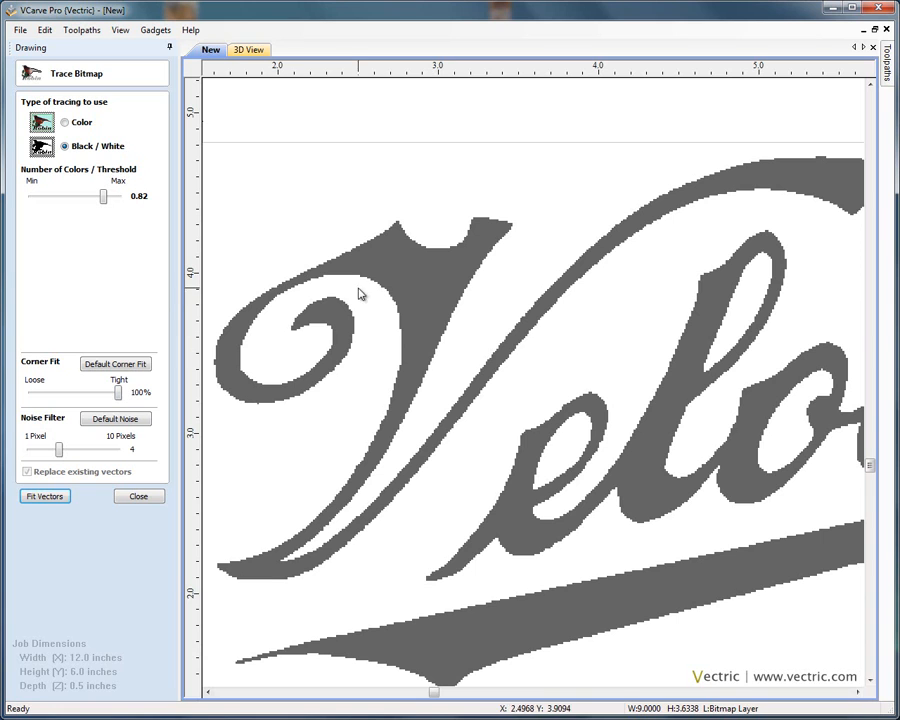
{"action": "mouse_move", "coordinate": [388, 300]}
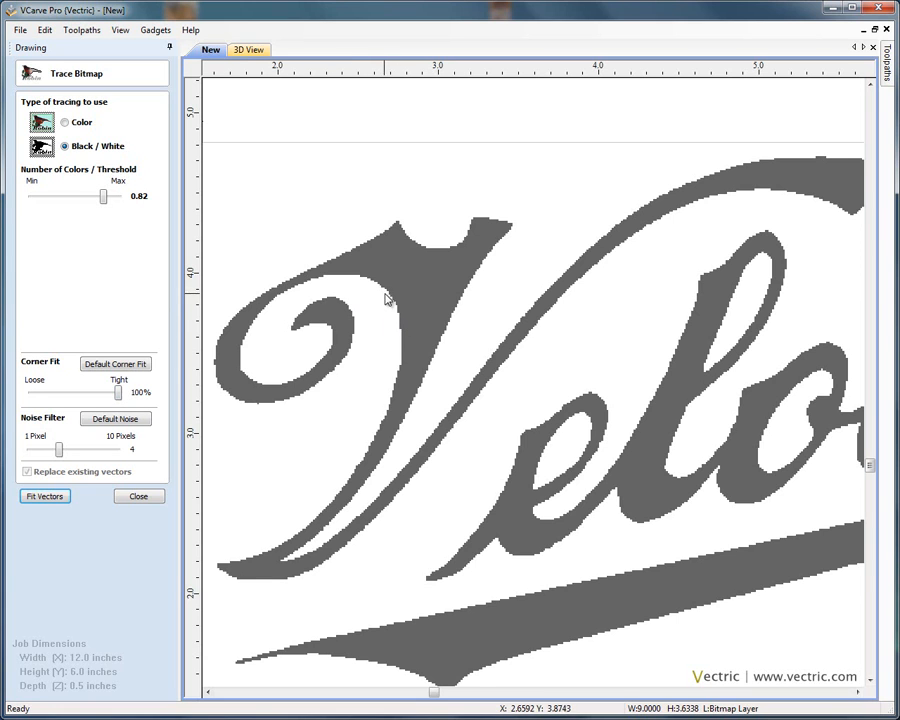
{"action": "mouse_move", "coordinate": [252, 316]}
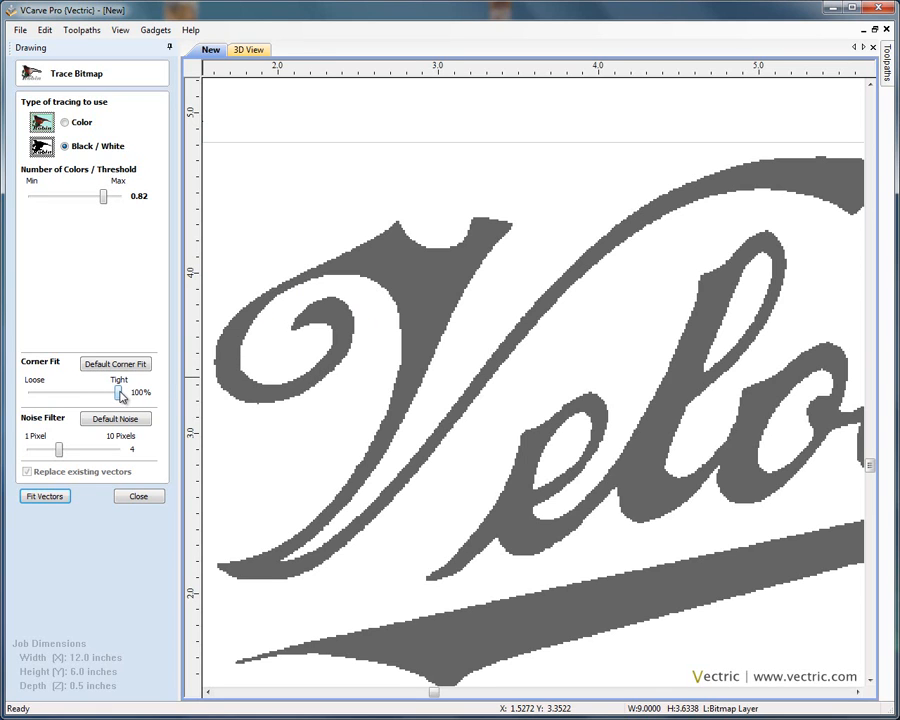
{"action": "left_click_drag", "start_coordinate": [118, 392], "coordinate": [104, 392]}
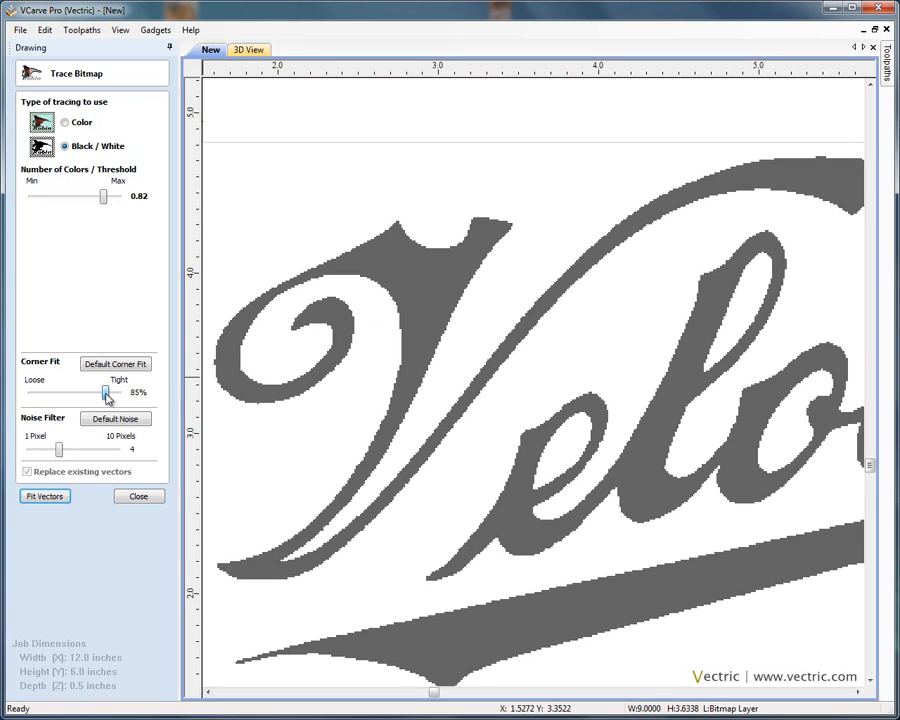
{"action": "left_click_drag", "start_coordinate": [104, 392], "coordinate": [104, 392]}
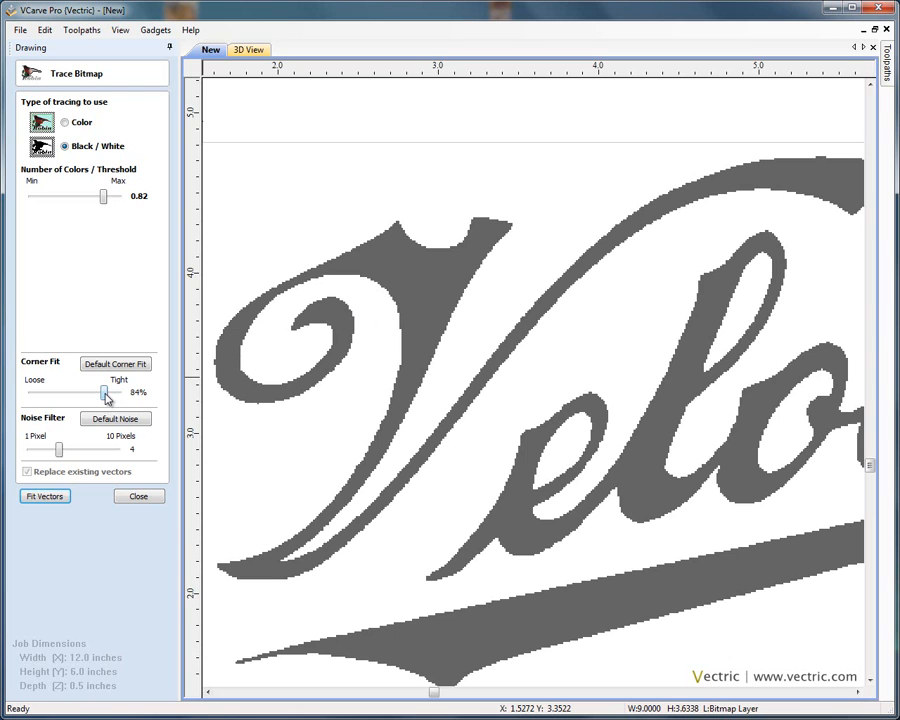
{"action": "left_click_drag", "start_coordinate": [104, 394], "coordinate": [102, 394]}
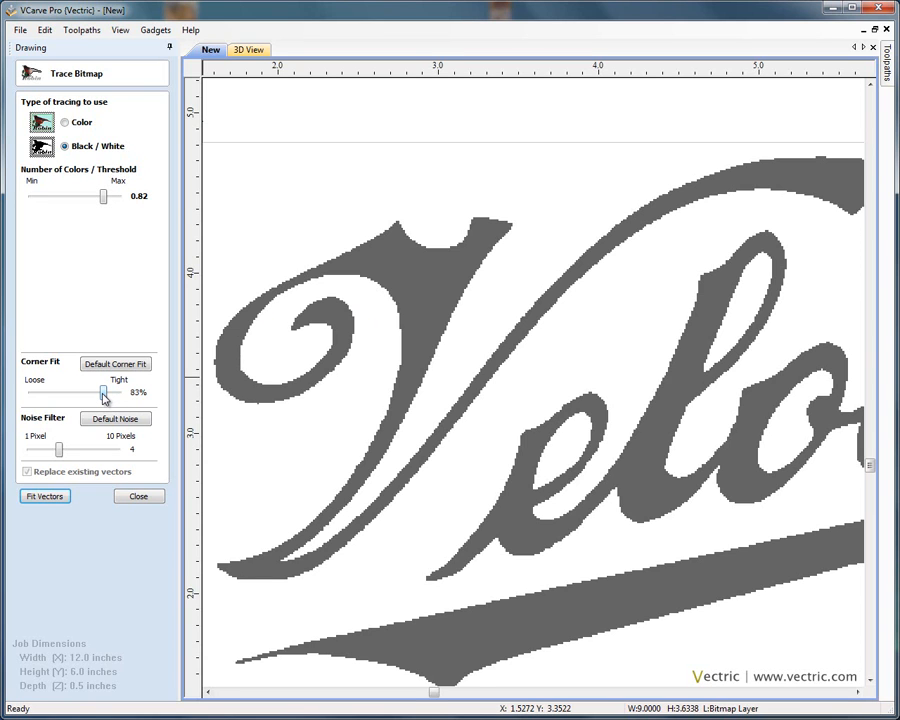
{"action": "mouse_move", "coordinate": [96, 456]}
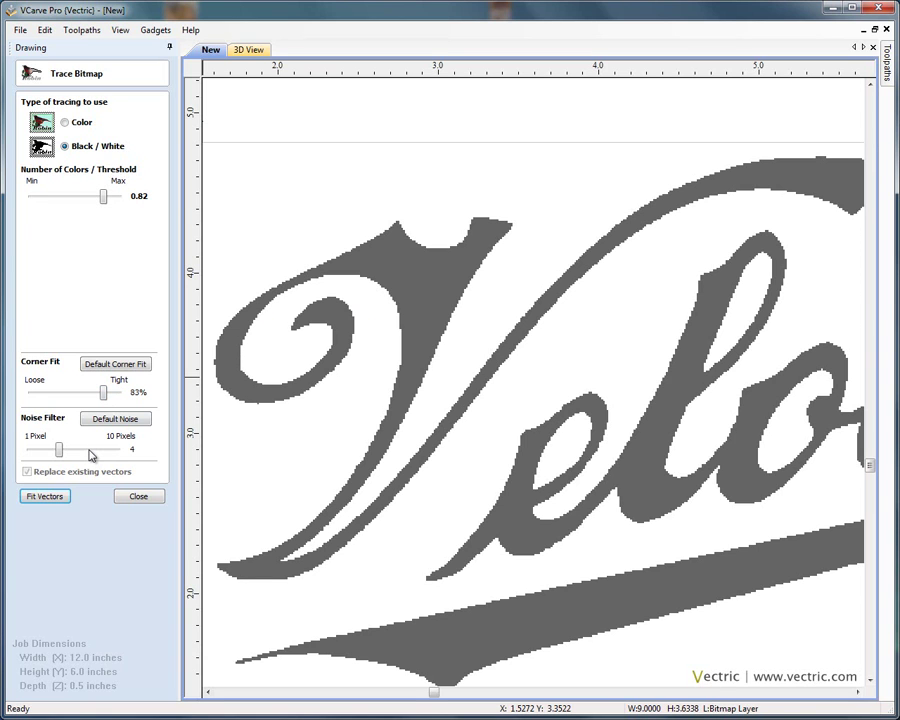
{"action": "mouse_move", "coordinate": [86, 452]}
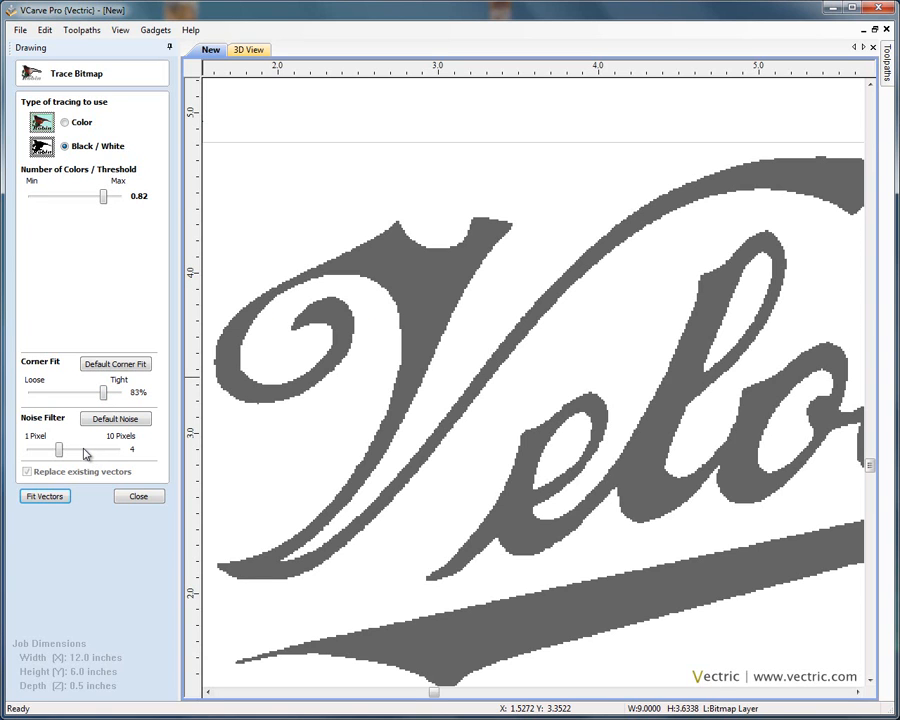
{"action": "mouse_move", "coordinate": [80, 456]}
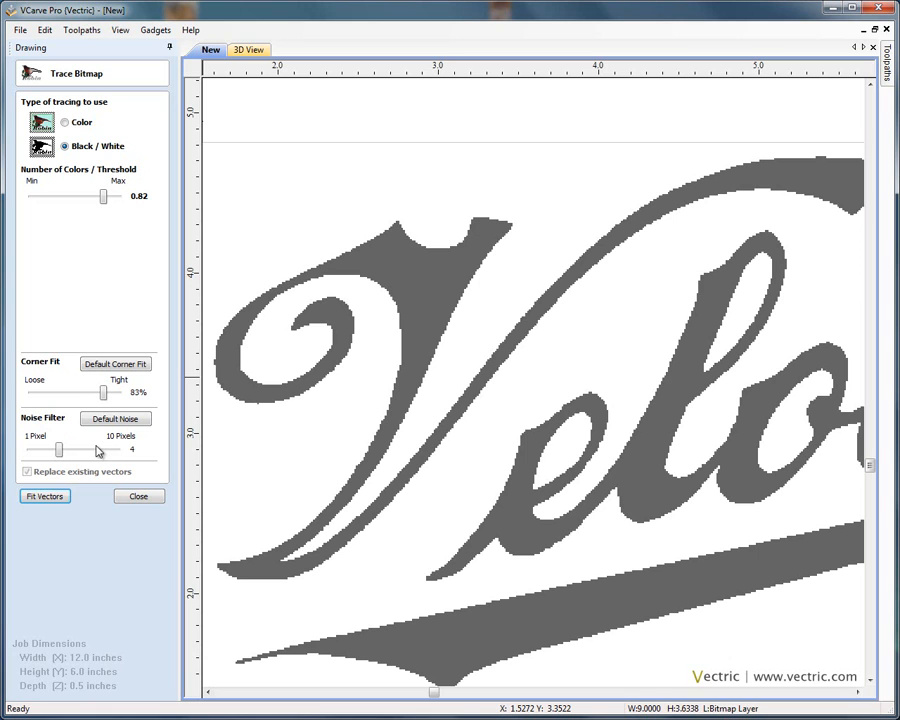
{"action": "mouse_move", "coordinate": [336, 336]}
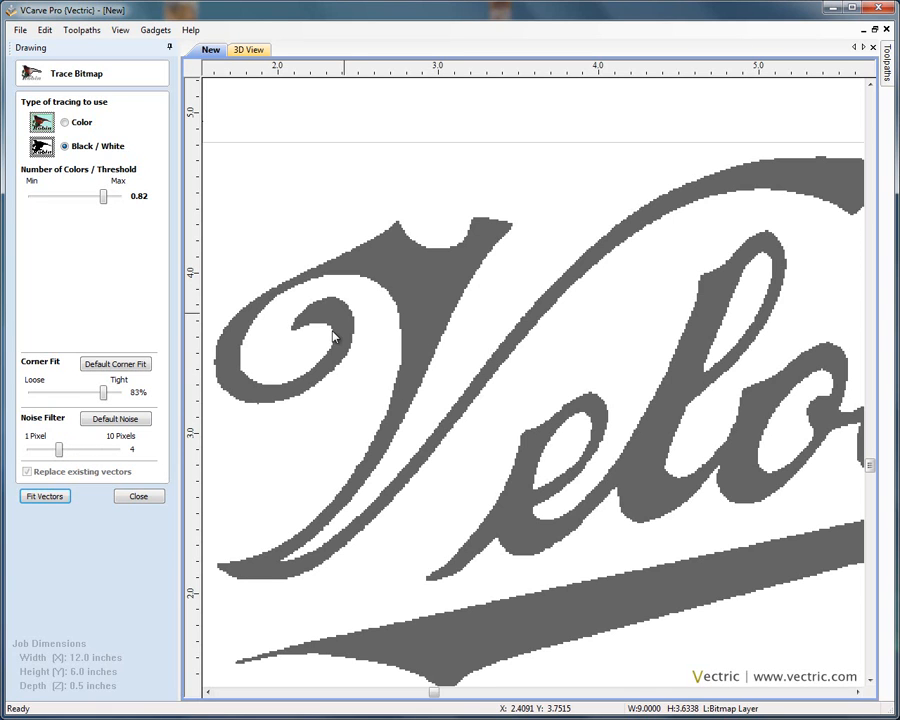
{"action": "mouse_move", "coordinate": [360, 376]}
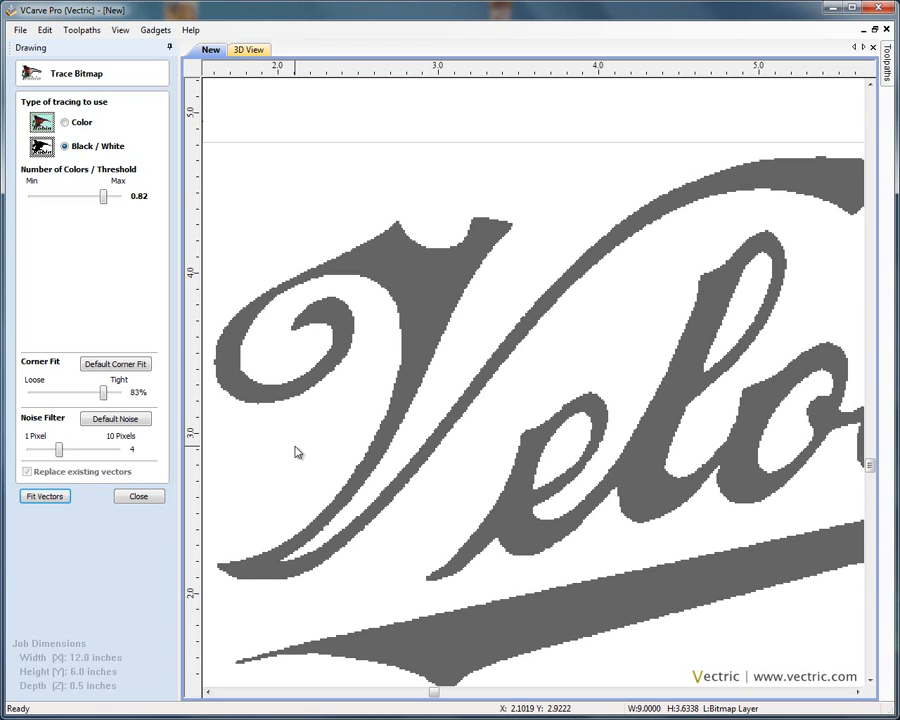
{"action": "mouse_move", "coordinate": [304, 452]}
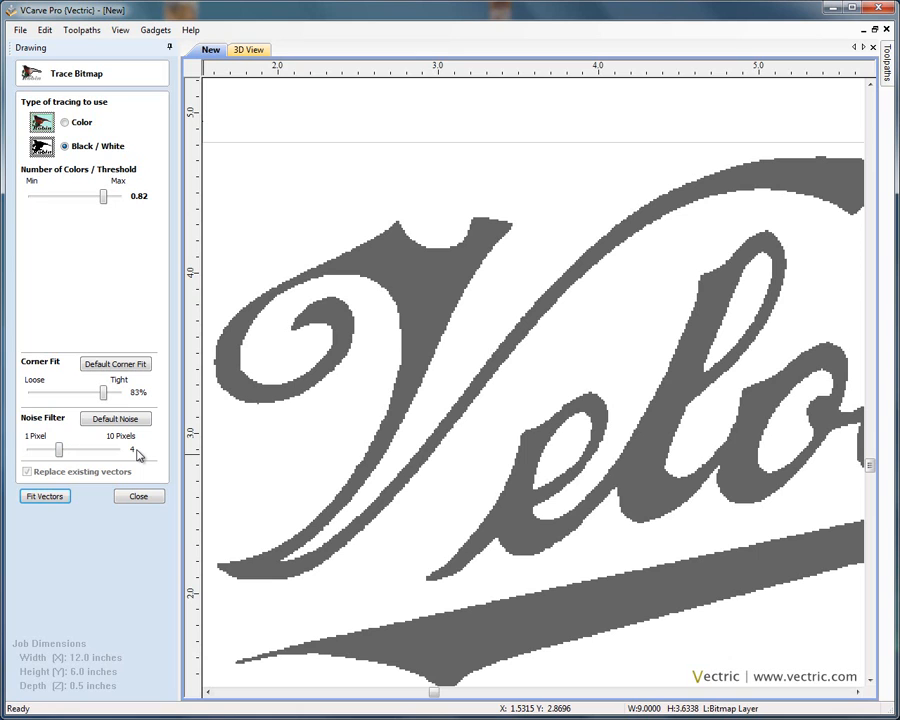
{"action": "mouse_move", "coordinate": [136, 472]}
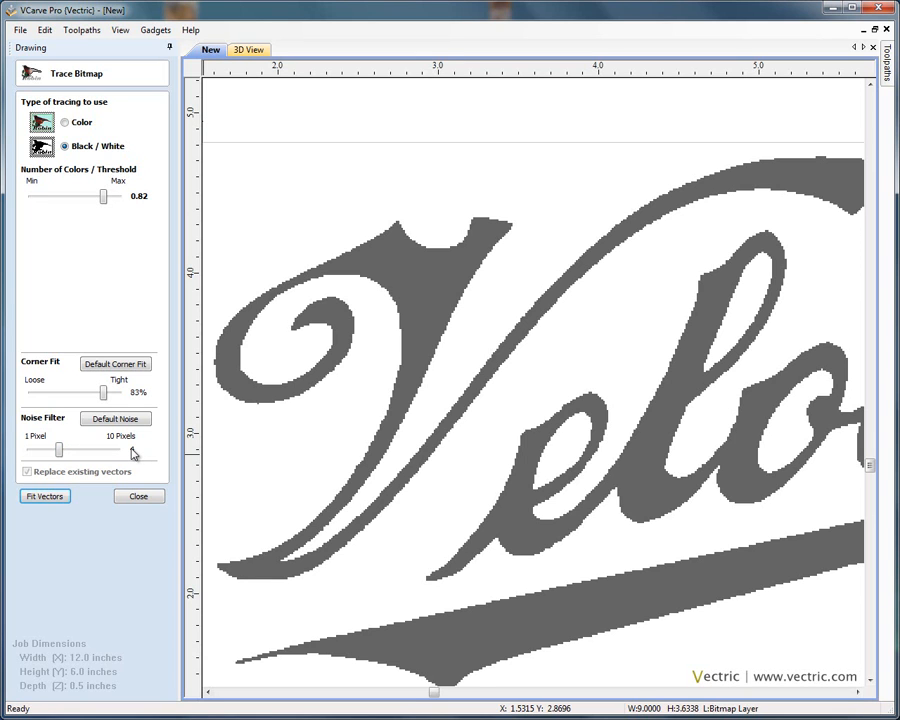
Set the Noise Filter to about 4 pixels for the black-and-white trace
{"action": "left_click_drag", "start_coordinate": [108, 448], "coordinate": [58, 448]}
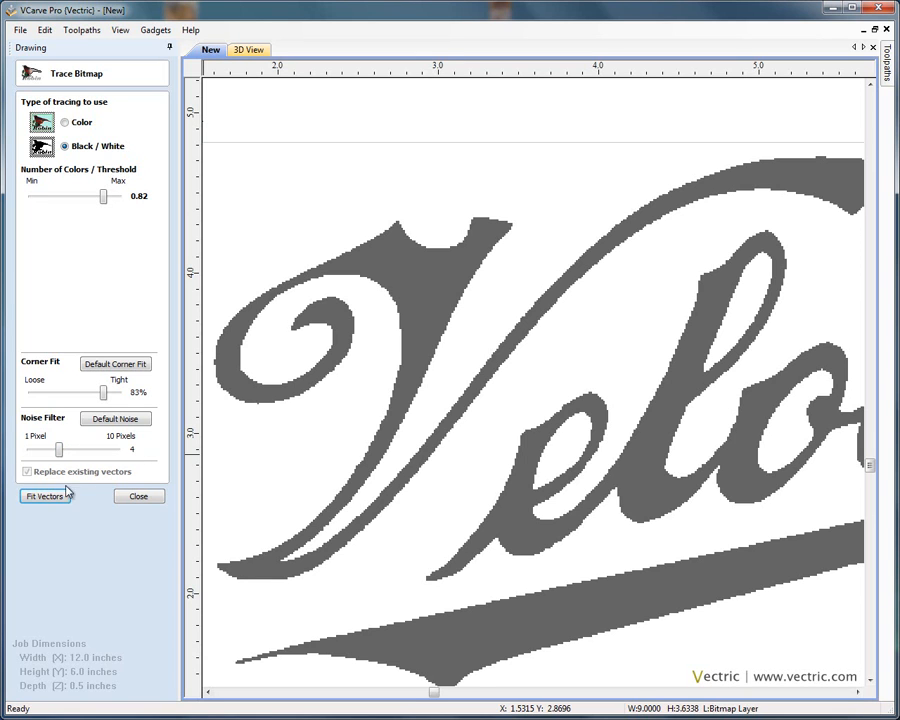
Fit vectors to the bitmap to trace the Velocette lettering, then close the trace panel
{"action": "left_click", "coordinate": [44, 496]}
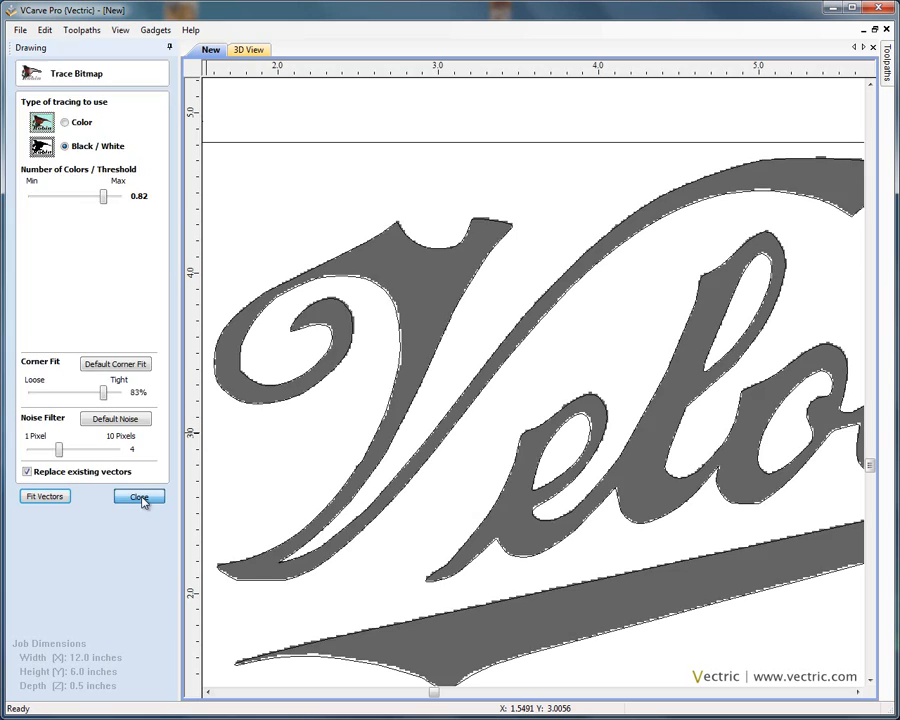
{"action": "left_click", "coordinate": [138, 496]}
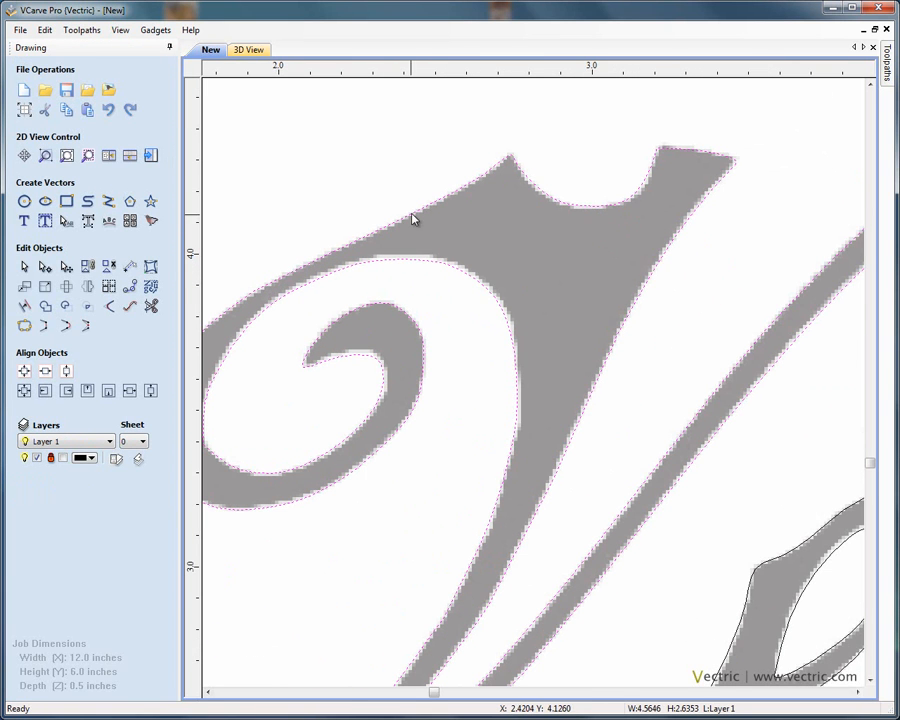
{"action": "mouse_move", "coordinate": [460, 390]}
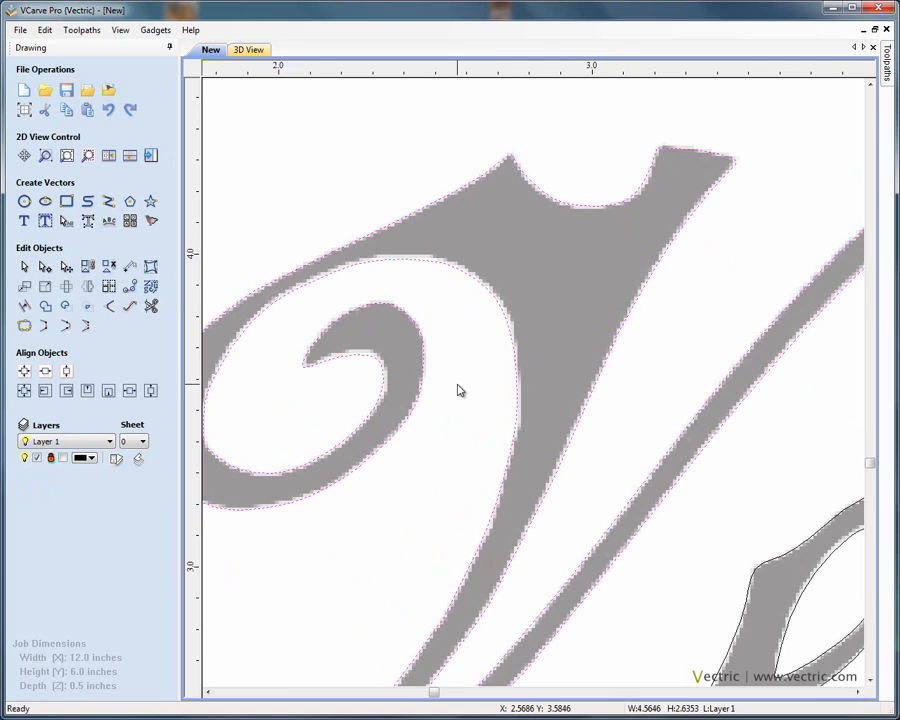
{"action": "mouse_move", "coordinate": [542, 312]}
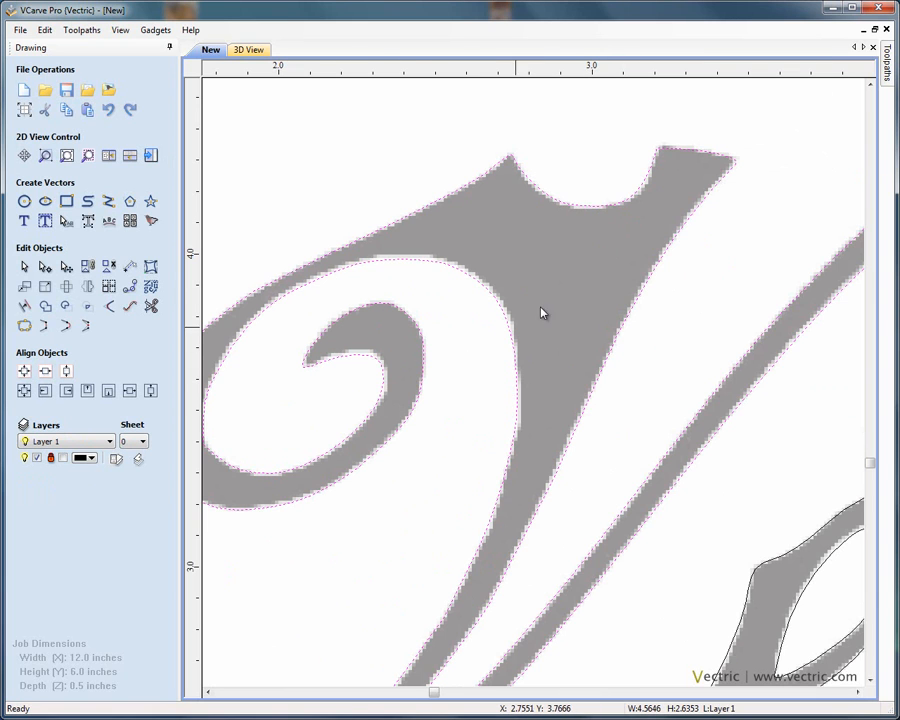
{"action": "mouse_move", "coordinate": [556, 298]}
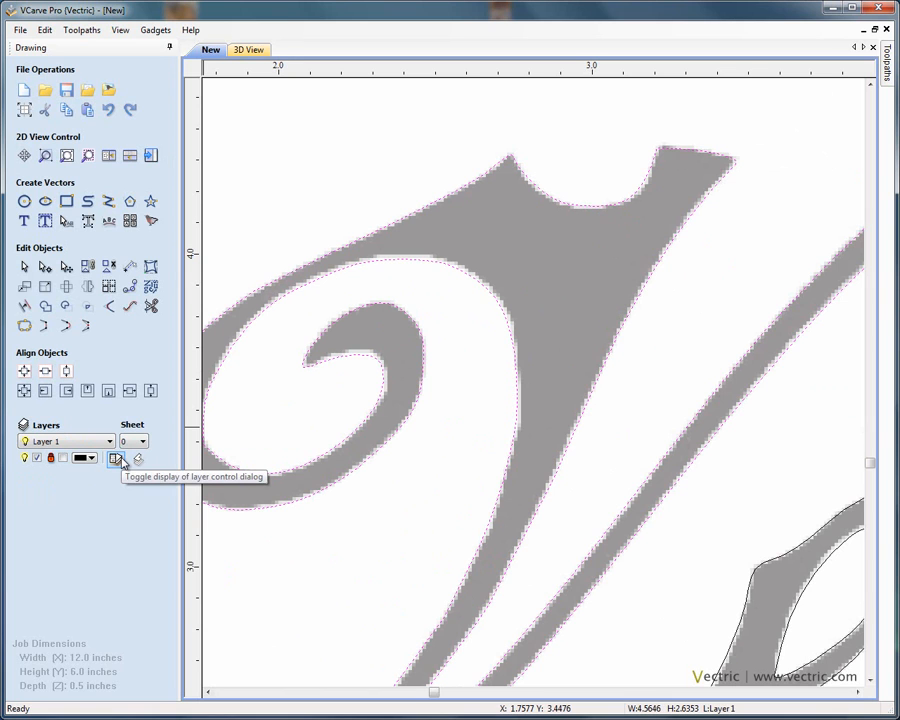
Hide the Bitmap Layer in Layer Control, toggling visibility to compare, leaving only traced vectors
{"action": "left_click", "coordinate": [116, 458]}
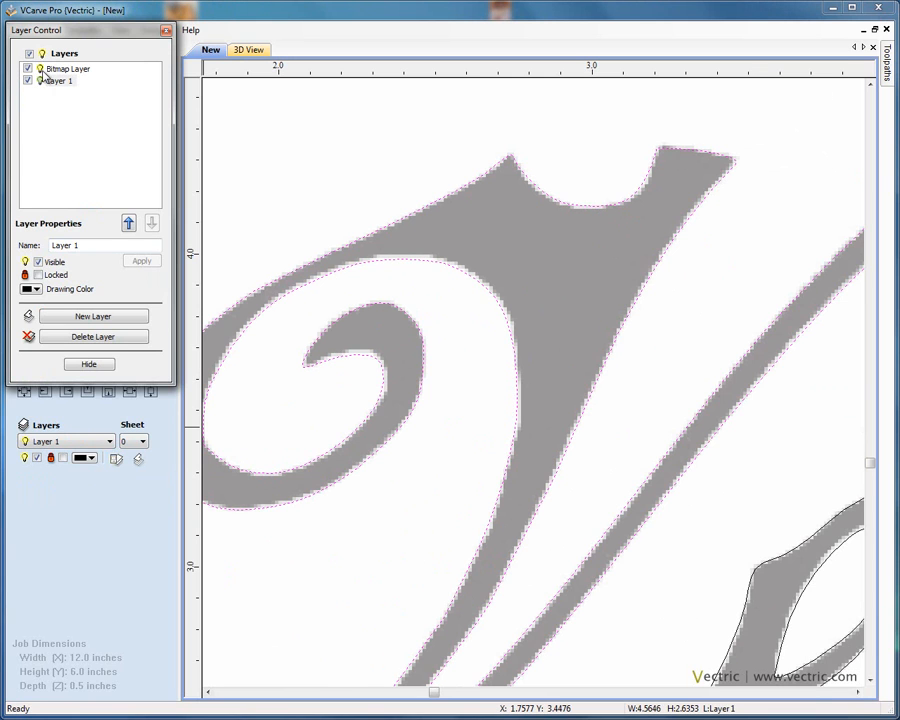
{"action": "left_click", "coordinate": [28, 68]}
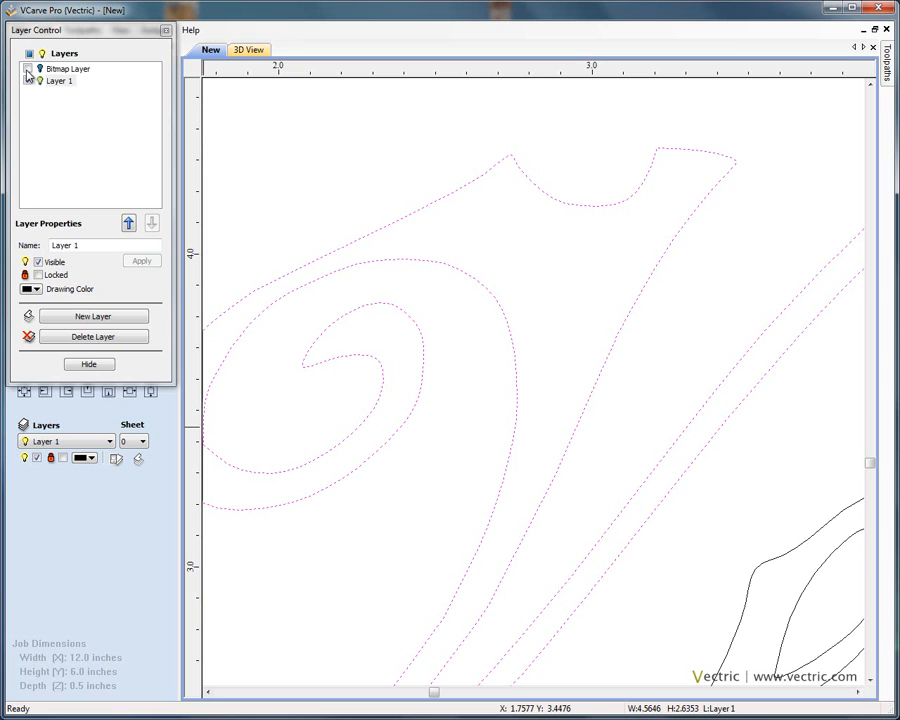
{"action": "left_click", "coordinate": [28, 70]}
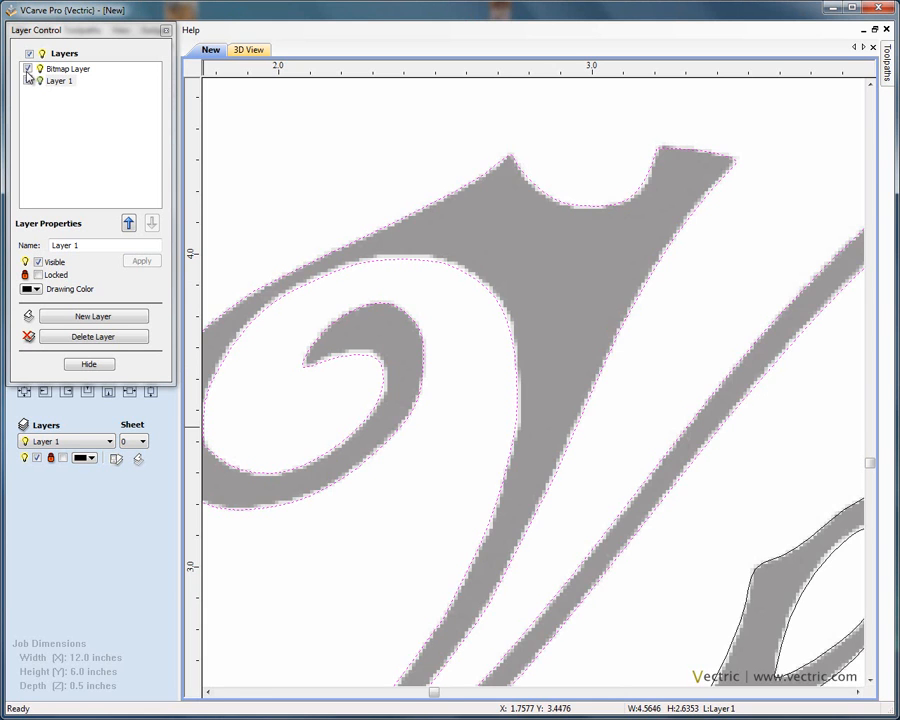
{"action": "left_click", "coordinate": [28, 68]}
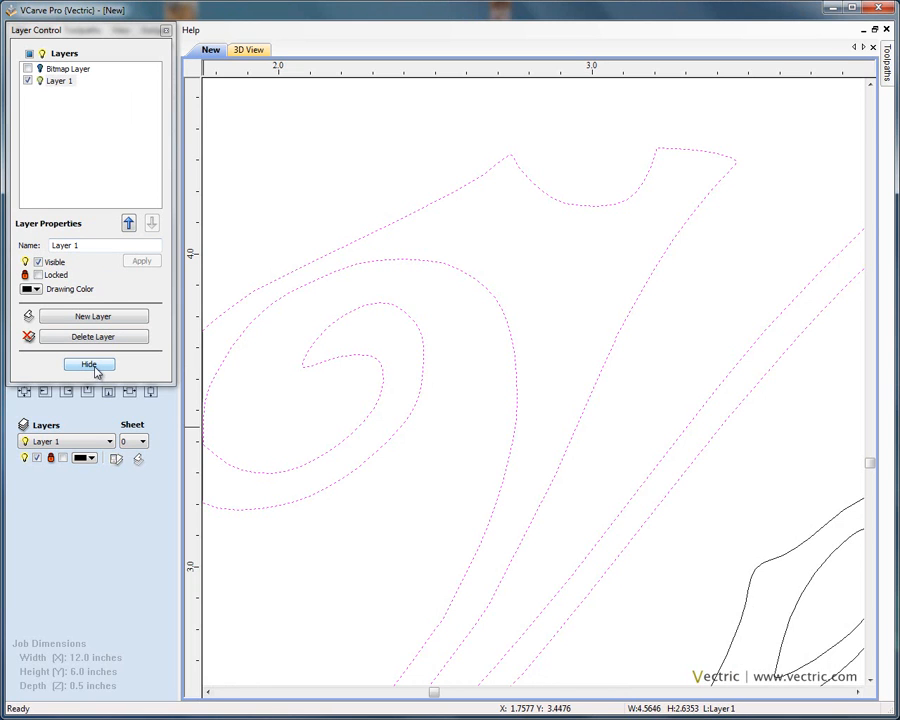
{"action": "left_click", "coordinate": [88, 362]}
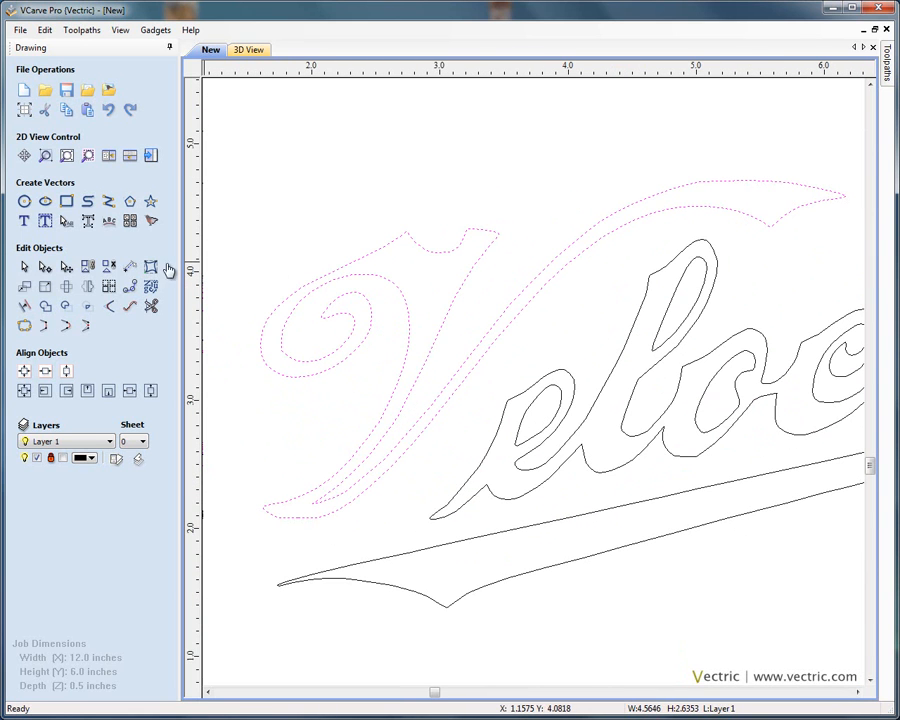
{"action": "mouse_move", "coordinate": [44, 268]}
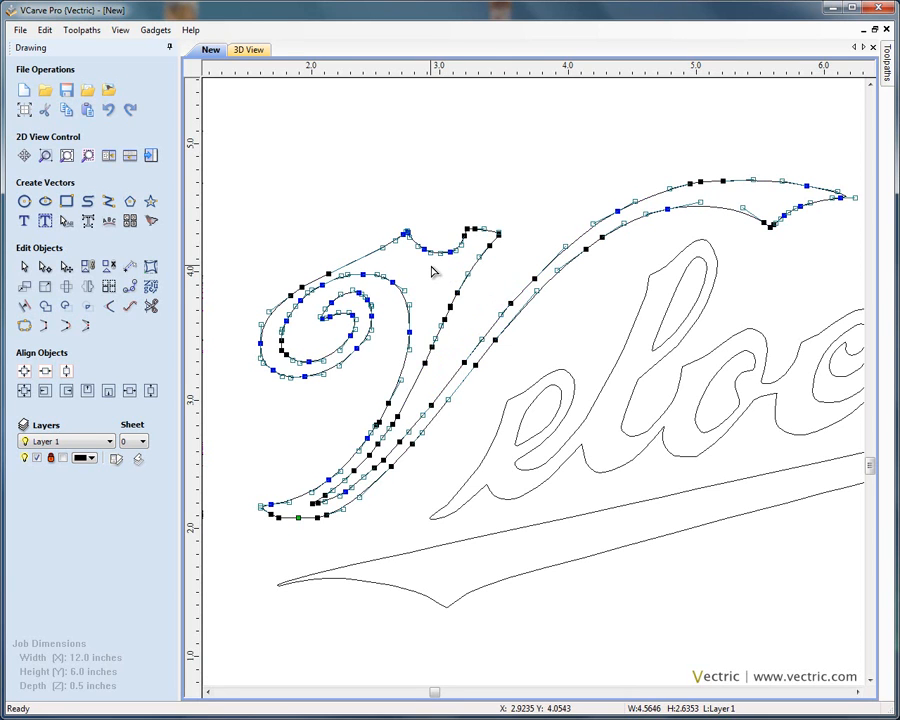
{"action": "mouse_move", "coordinate": [664, 210]}
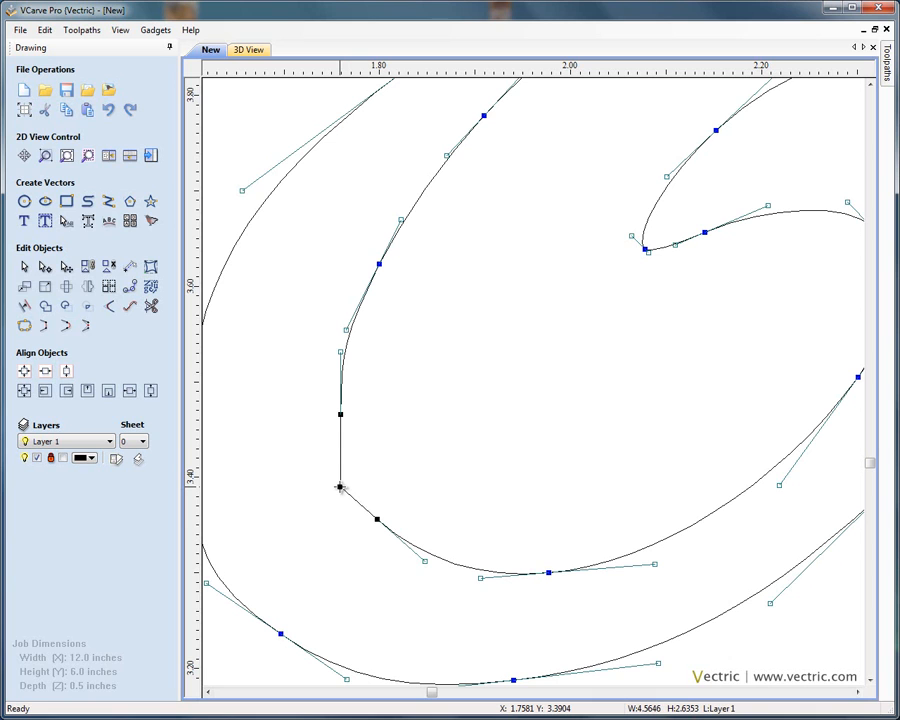
Make the sharp corner node on the V outline a Smooth Point and drag it to even the curve
{"action": "right_click", "coordinate": [340, 488]}
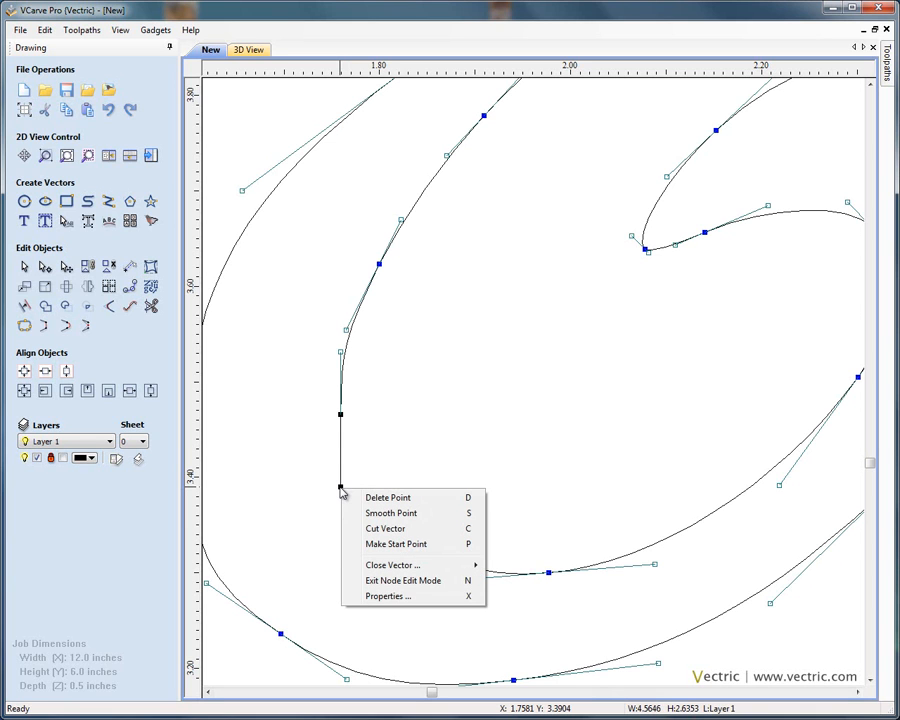
{"action": "mouse_move", "coordinate": [390, 512]}
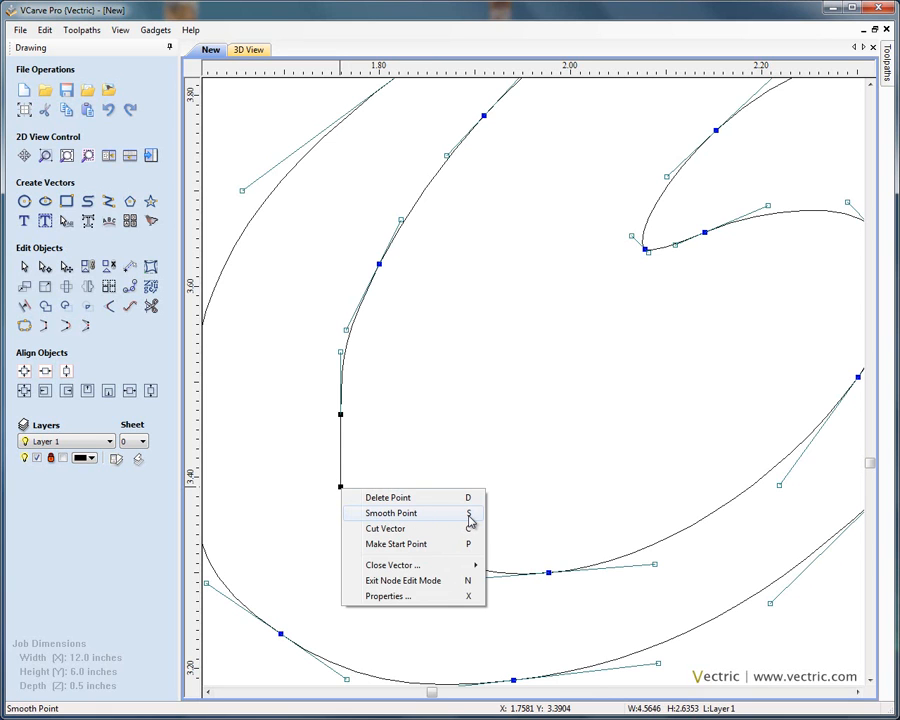
{"action": "left_click", "coordinate": [388, 512]}
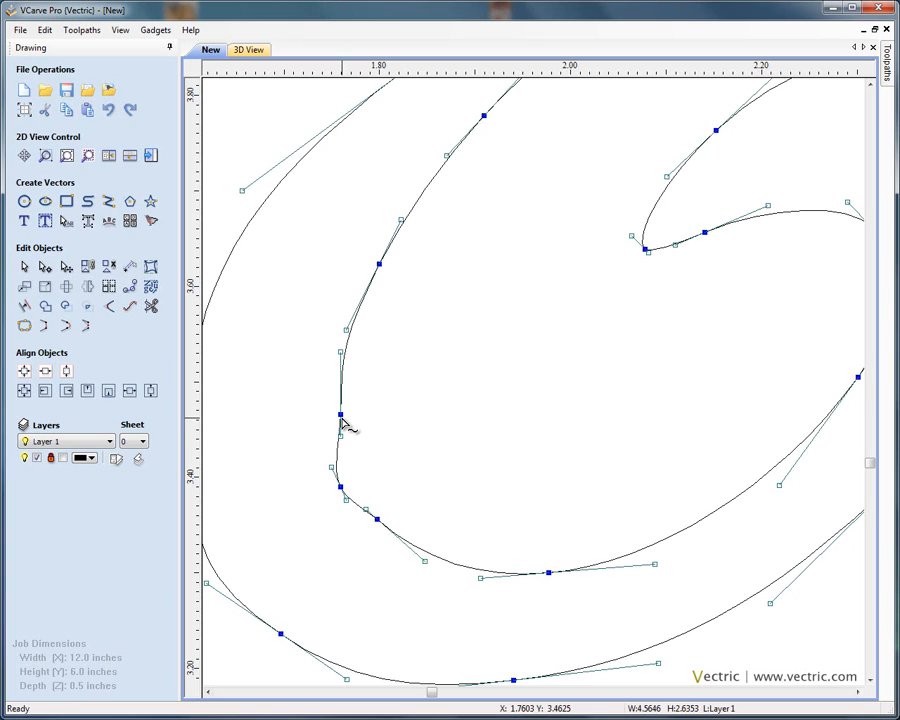
{"action": "right_click", "coordinate": [340, 414]}
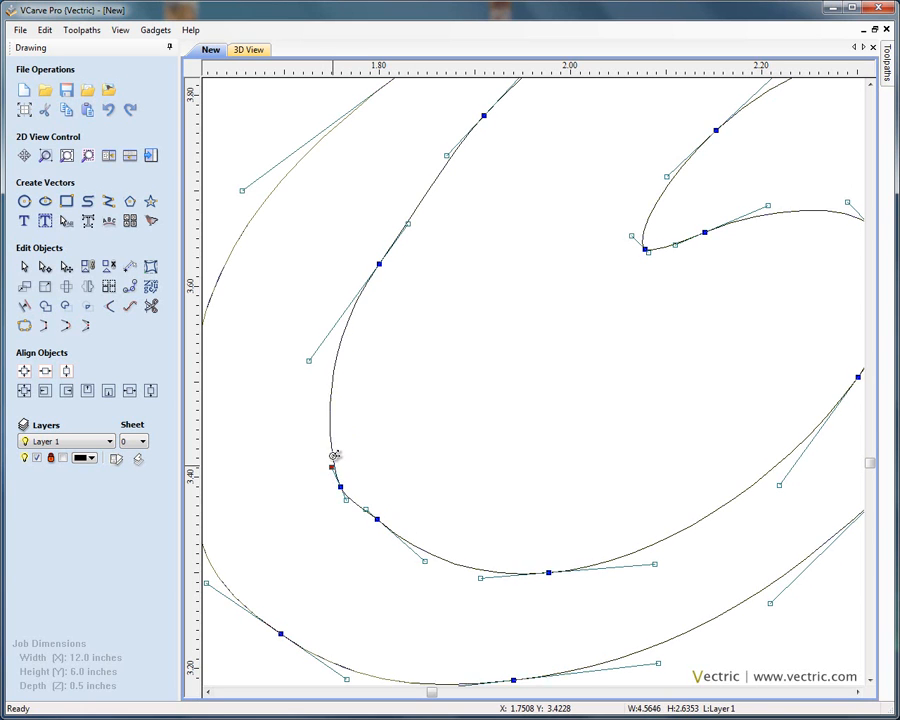
{"action": "left_click_drag", "start_coordinate": [332, 466], "coordinate": [342, 488]}
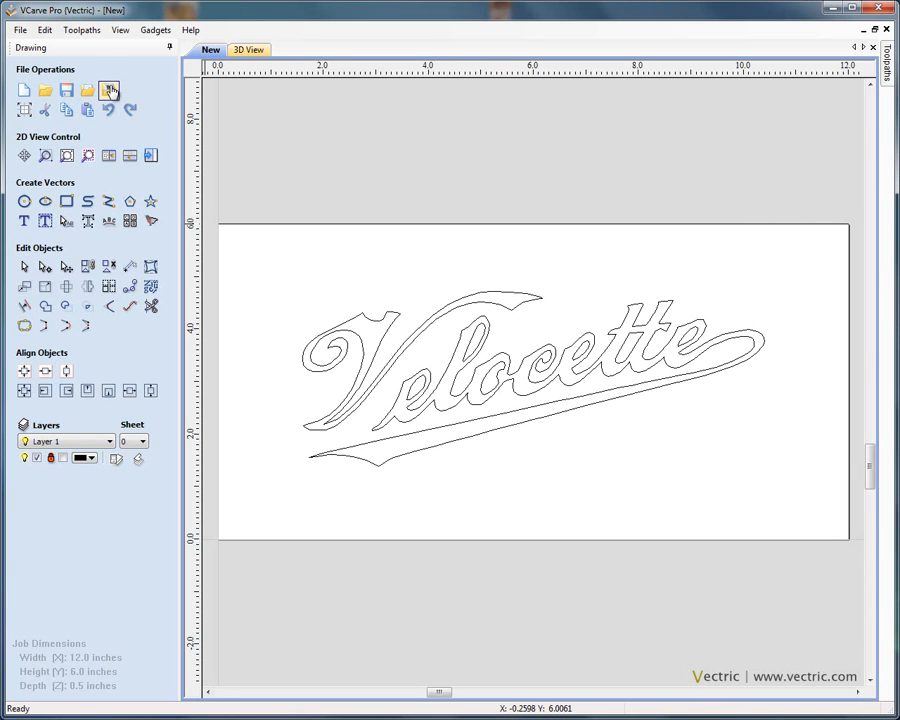
{"action": "mouse_move", "coordinate": [112, 88]}
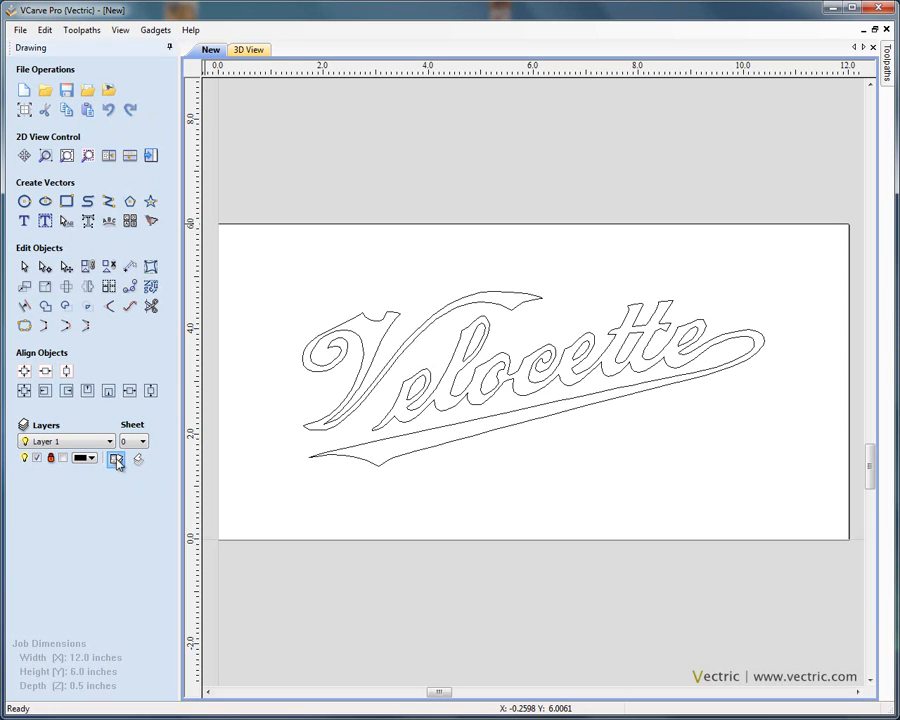
Make the bitmap layer active and revisit Trace Bitmap, closing it without re-tracing
{"action": "left_click", "coordinate": [116, 458]}
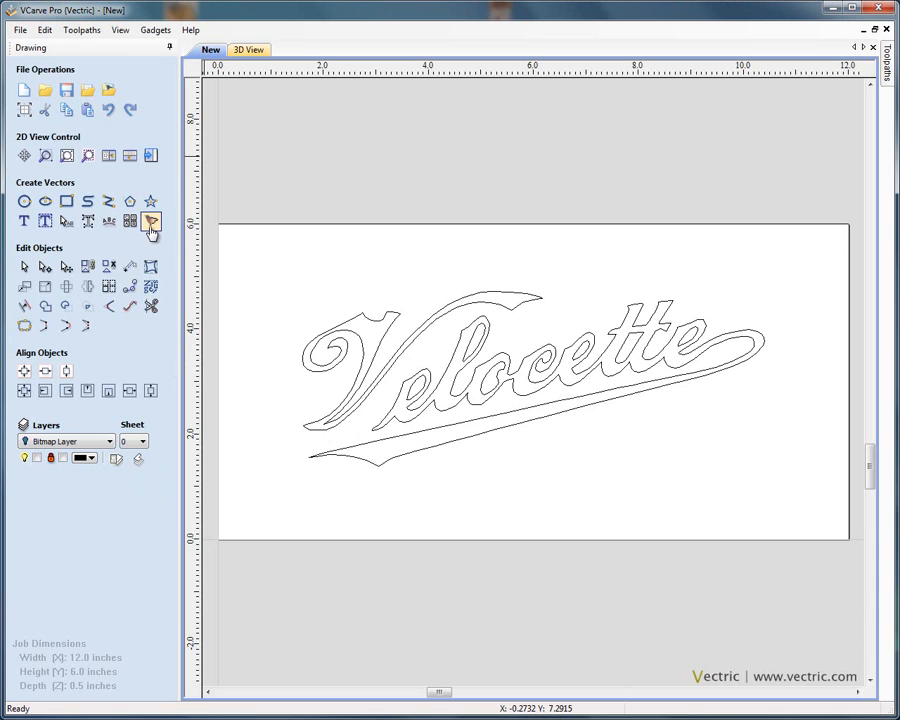
{"action": "left_click", "coordinate": [150, 220]}
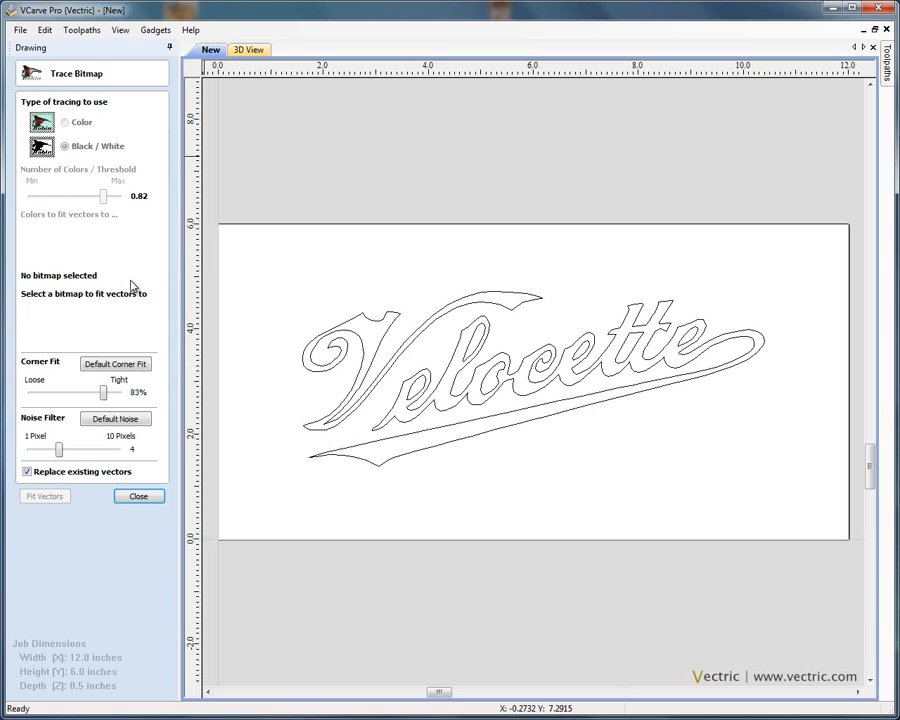
{"action": "left_click", "coordinate": [138, 496]}
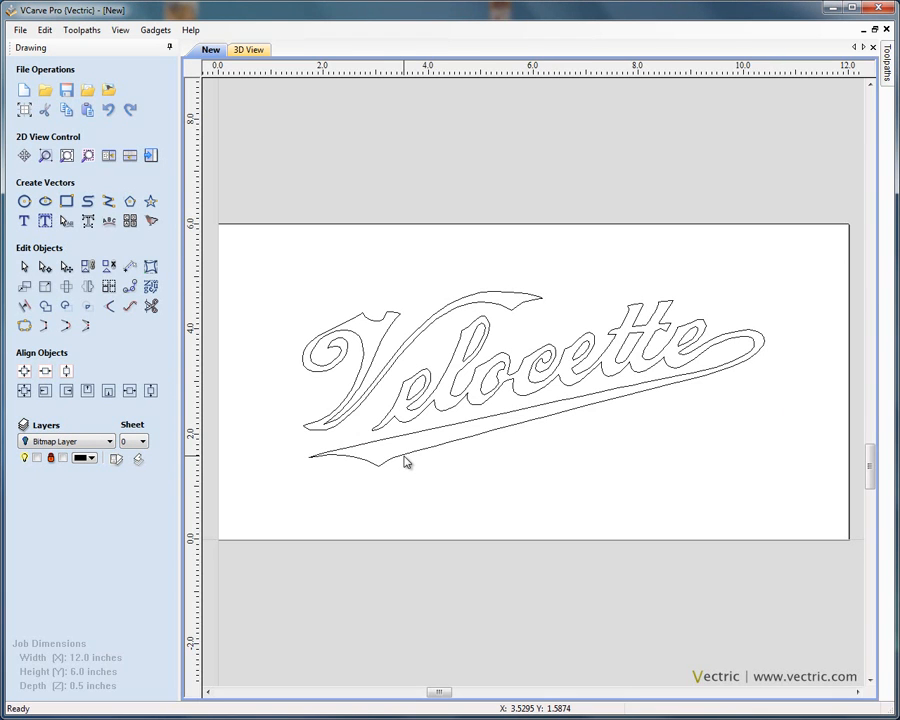
{"action": "mouse_move", "coordinate": [398, 460]}
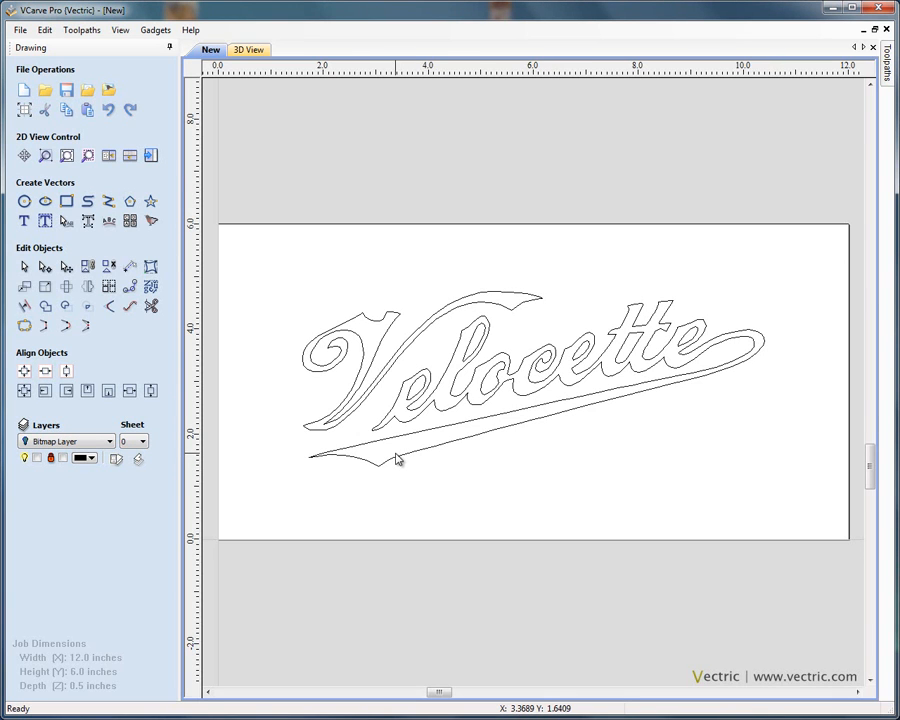
{"action": "mouse_move", "coordinate": [28, 98]}
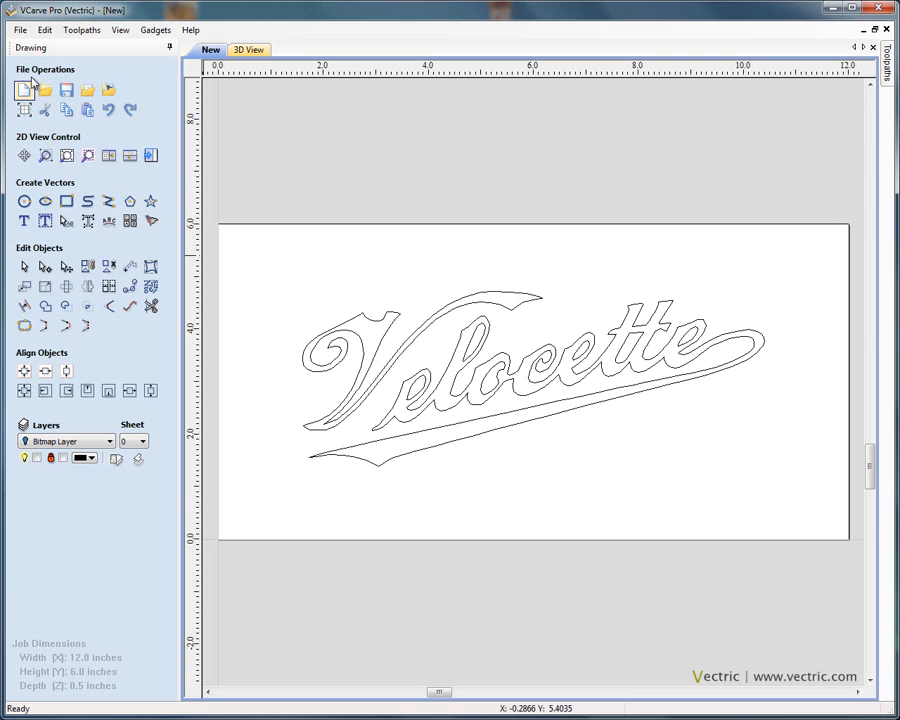
Open the Eagle_Plaque job from the File menu, discarding unsaved Velocette changes
{"action": "left_click", "coordinate": [24, 30]}
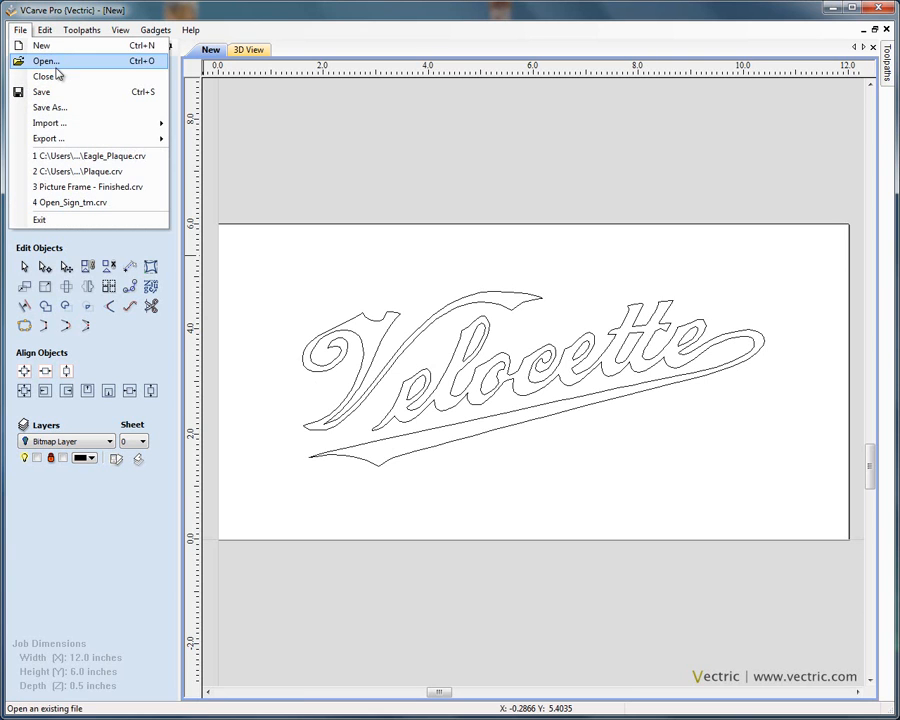
{"action": "left_click", "coordinate": [44, 76]}
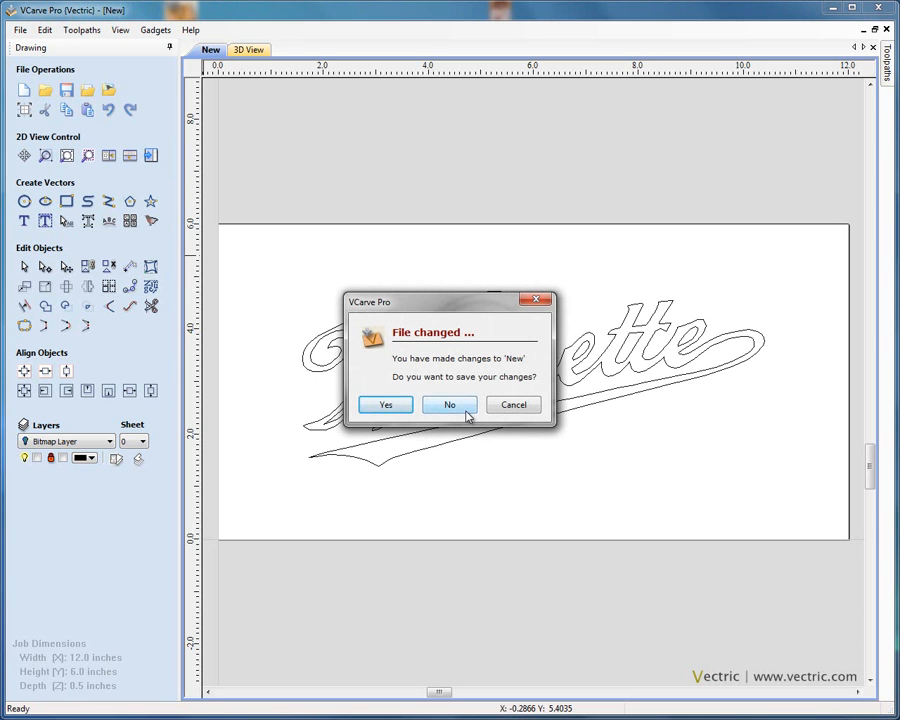
{"action": "left_click", "coordinate": [448, 404]}
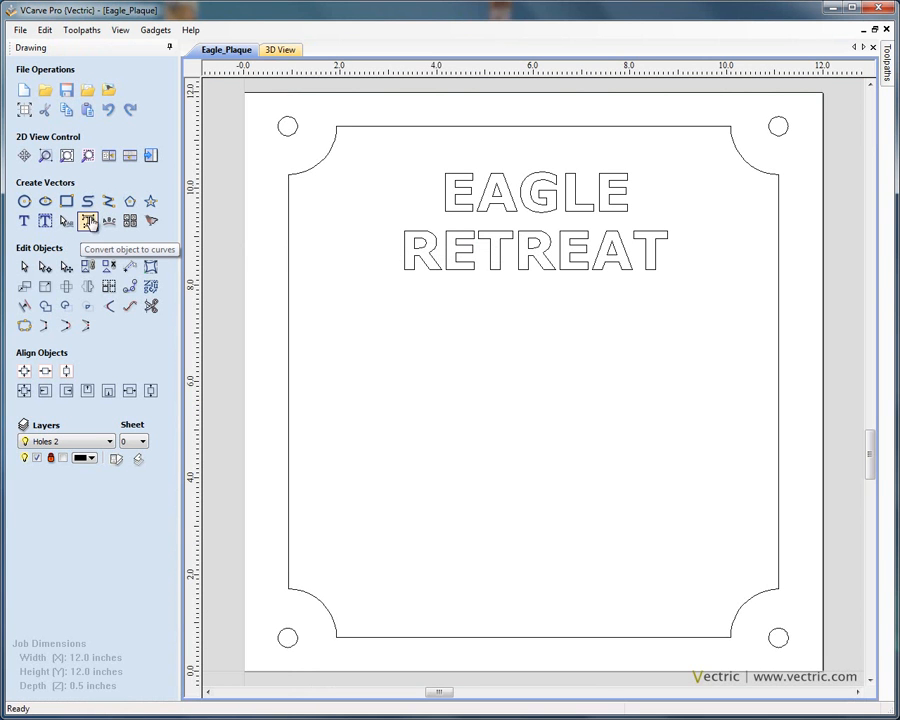
{"action": "mouse_move", "coordinate": [152, 156]}
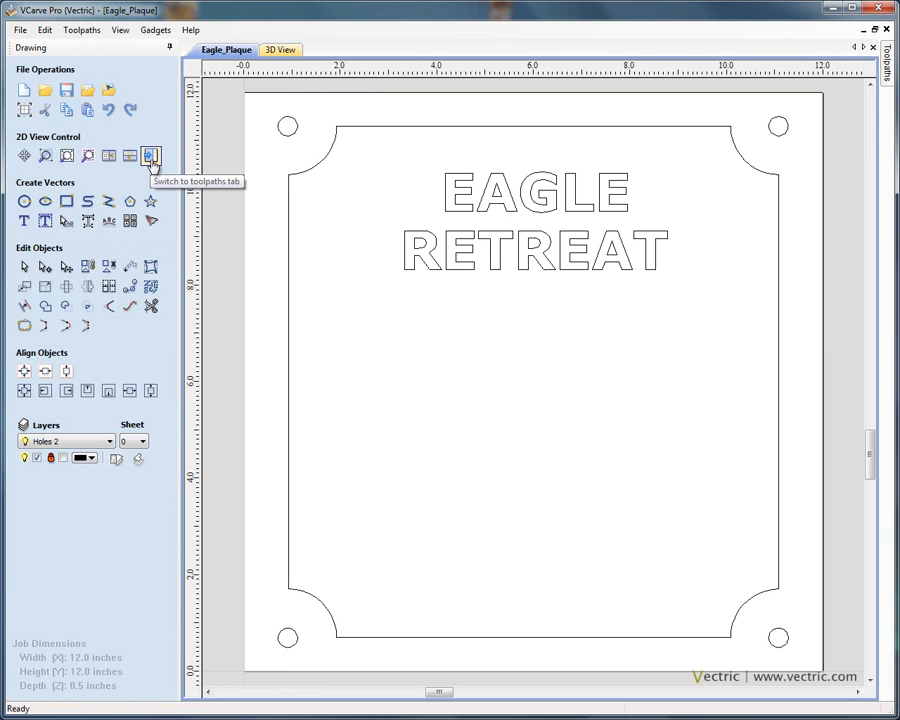
Review the Text, Drill 1 corner-hole and Groove border toolpaths in the toolpath list
{"action": "left_click", "coordinate": [152, 156]}
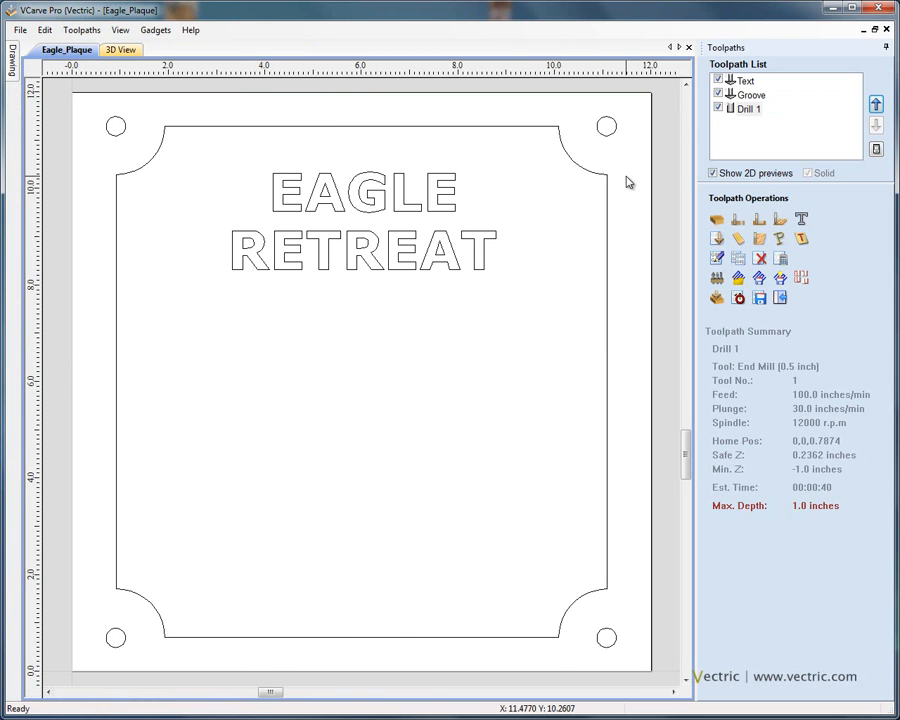
{"action": "left_click", "coordinate": [748, 94]}
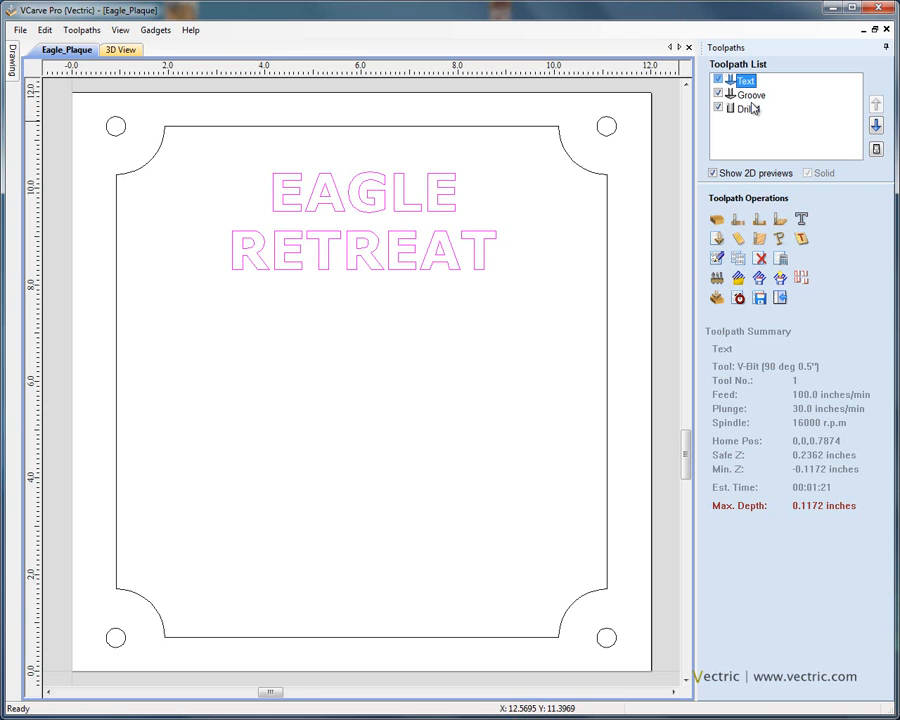
{"action": "left_click", "coordinate": [740, 112]}
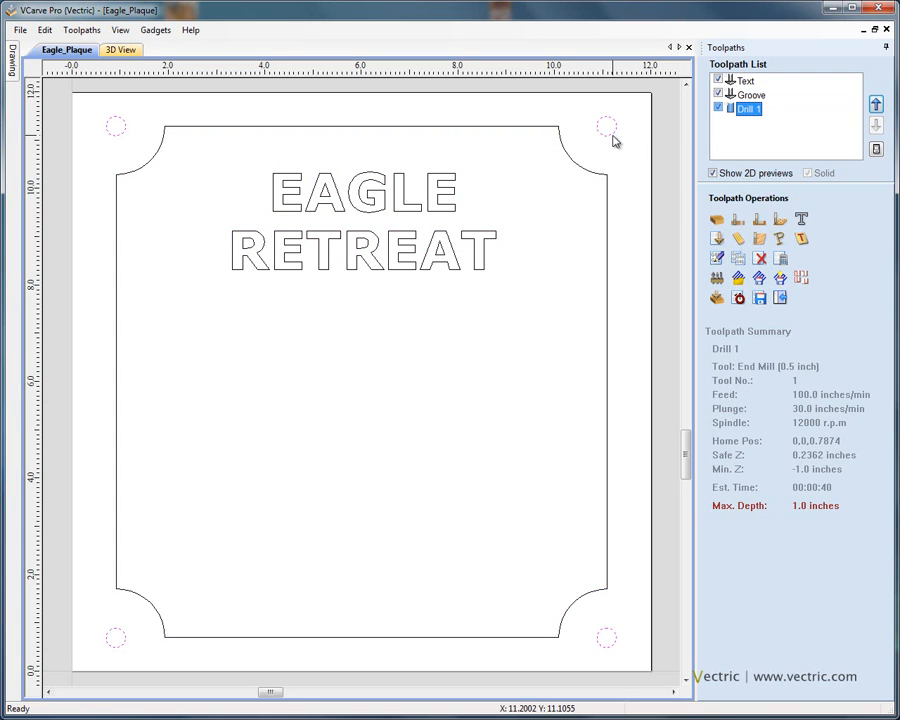
{"action": "left_click", "coordinate": [752, 96]}
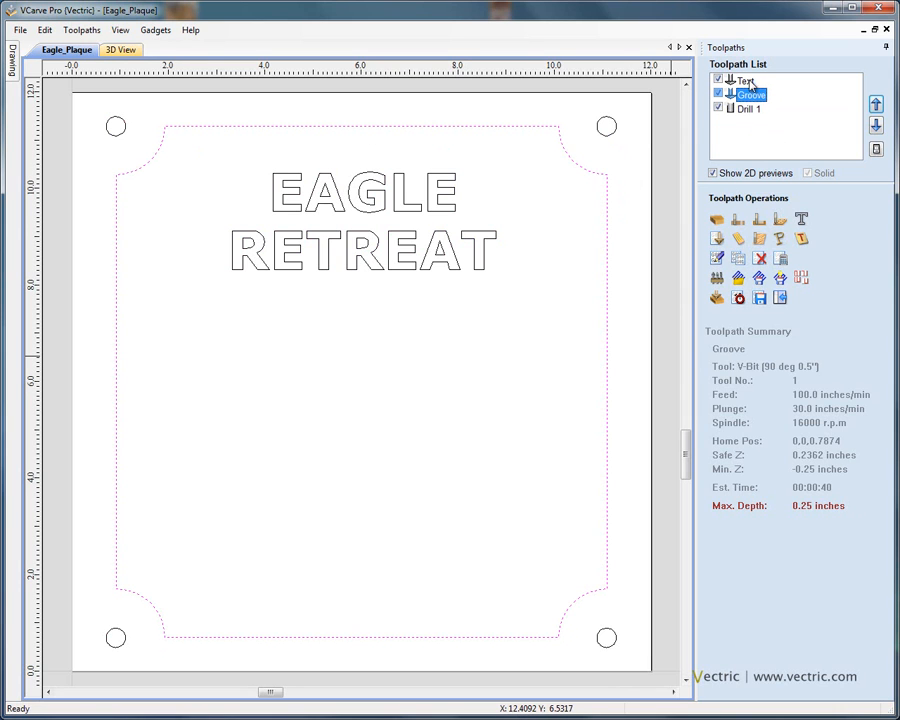
{"action": "left_click", "coordinate": [746, 78]}
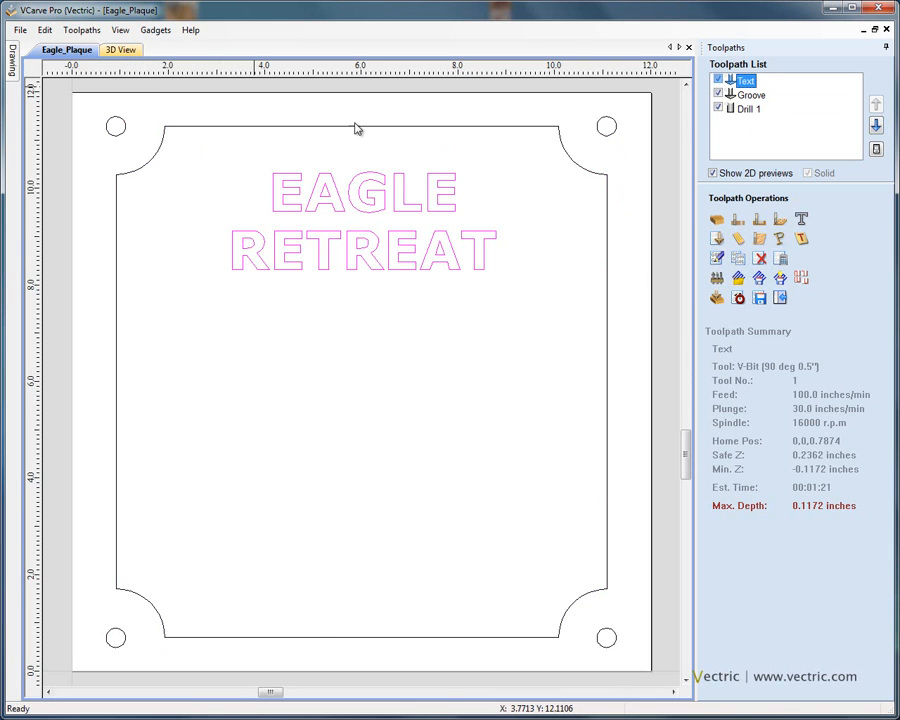
Return to the drawing tools and tile the 2D drawing with the 3D carved preview
{"action": "left_click", "coordinate": [12, 52]}
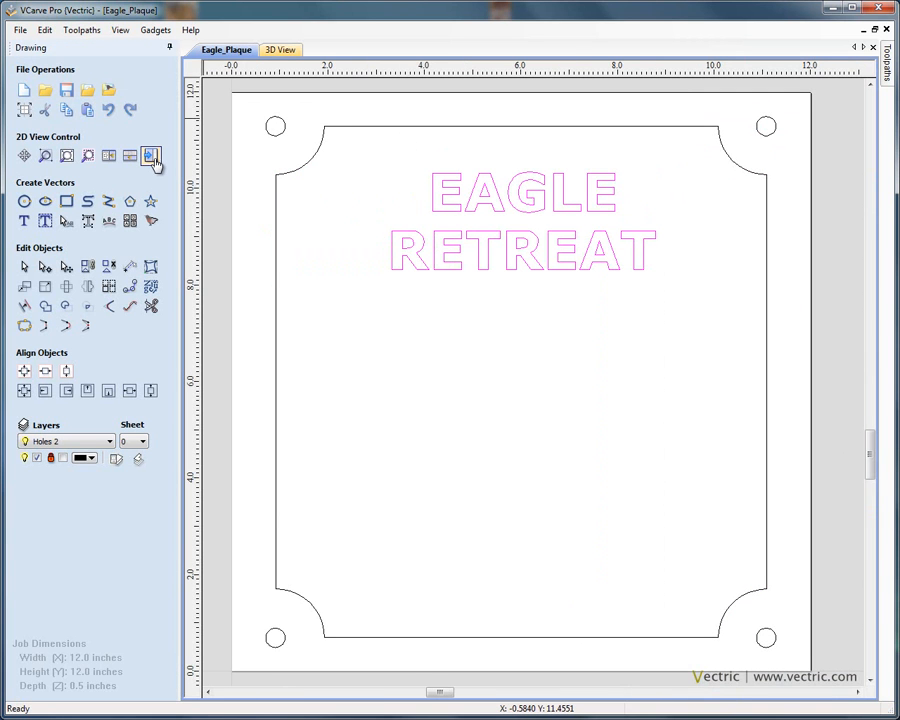
{"action": "left_click", "coordinate": [132, 156]}
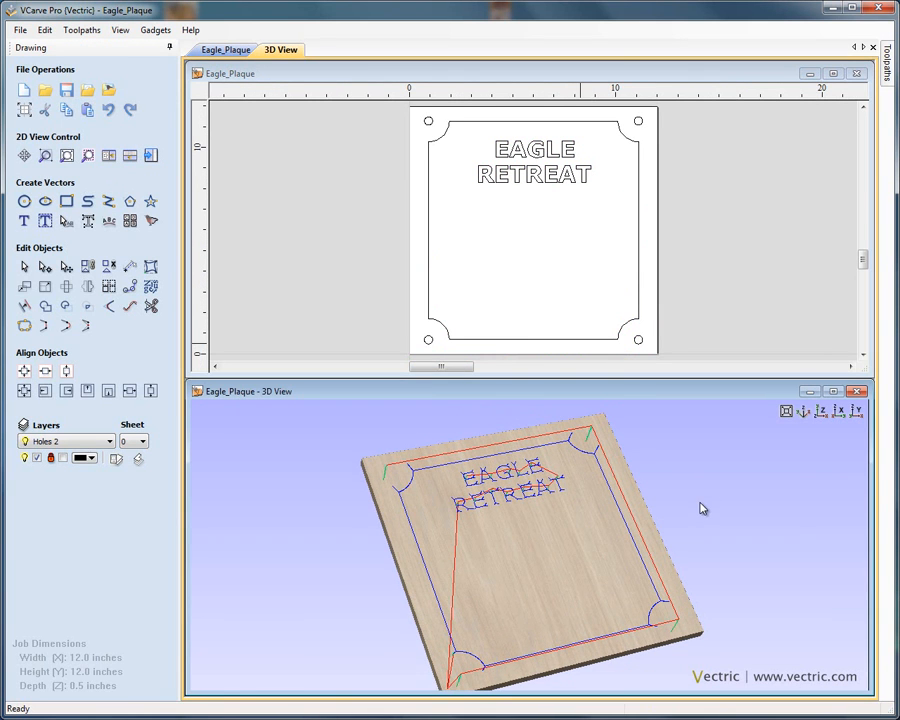
{"action": "mouse_move", "coordinate": [492, 236]}
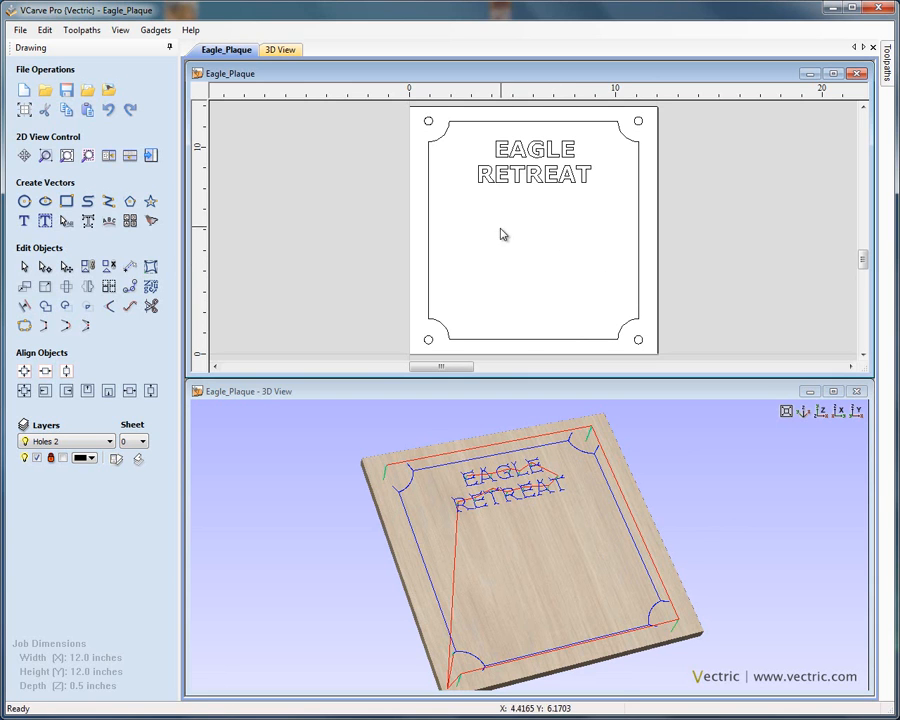
{"action": "mouse_move", "coordinate": [524, 230]}
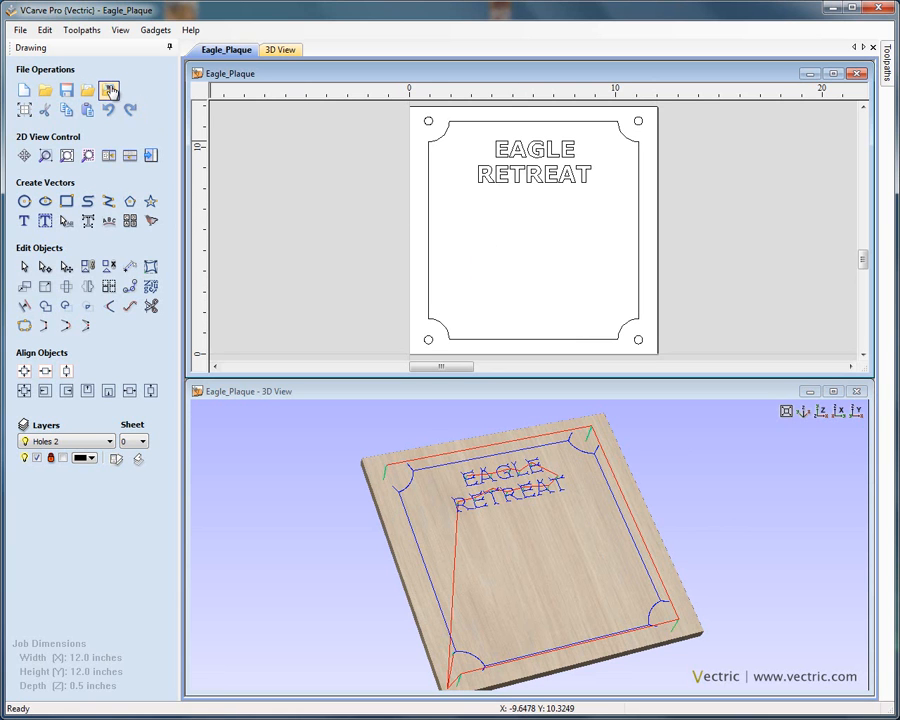
Import Eagle.jpg onto the plaque below the EAGLE RETREAT lettering and select it
{"action": "left_click", "coordinate": [120, 88]}
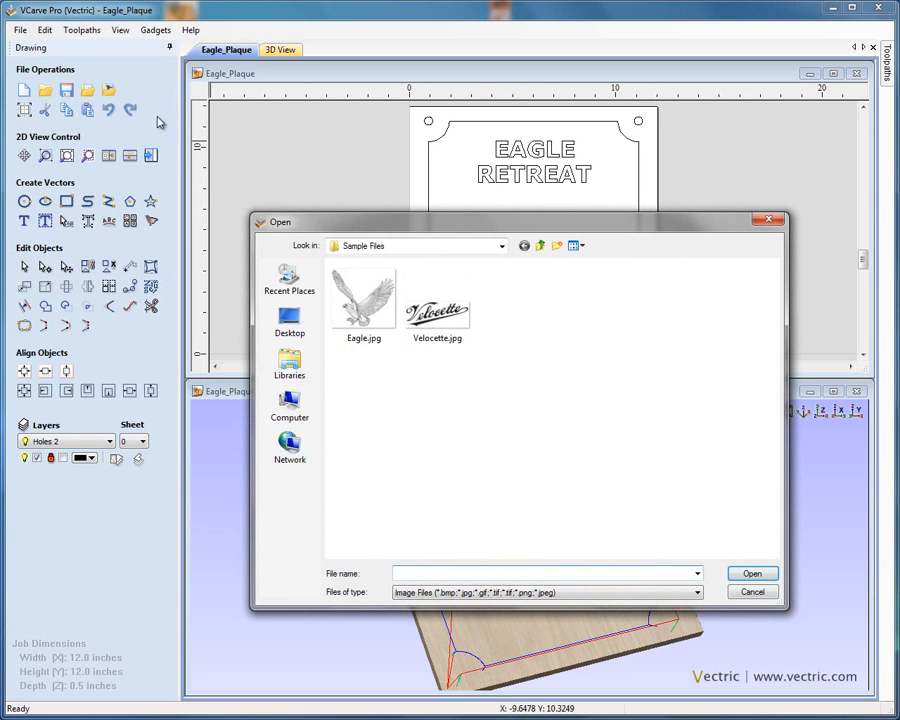
{"action": "left_click", "coordinate": [364, 300]}
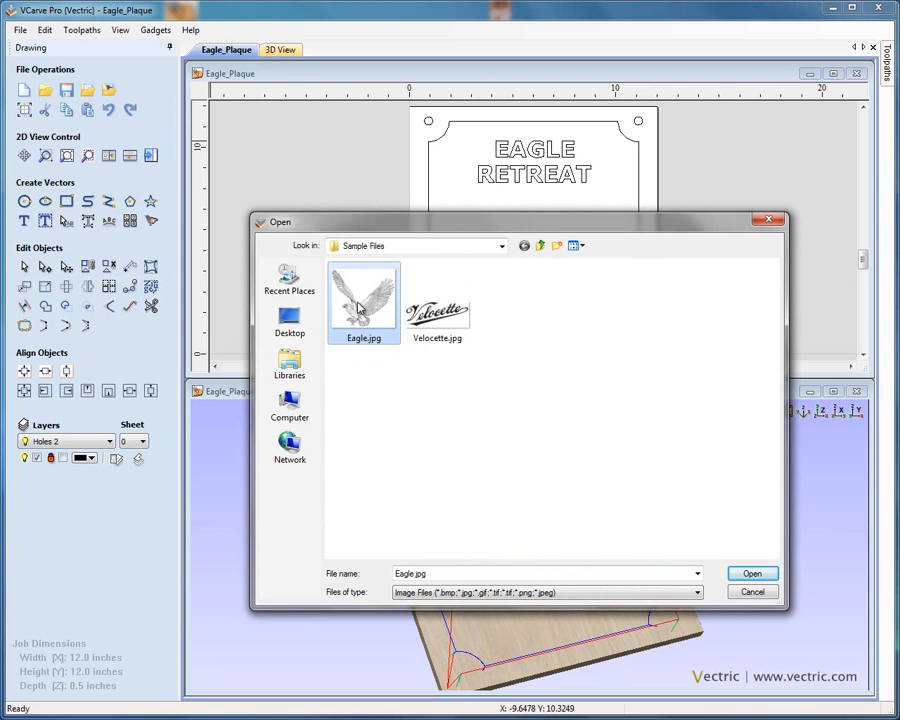
{"action": "left_click", "coordinate": [752, 572]}
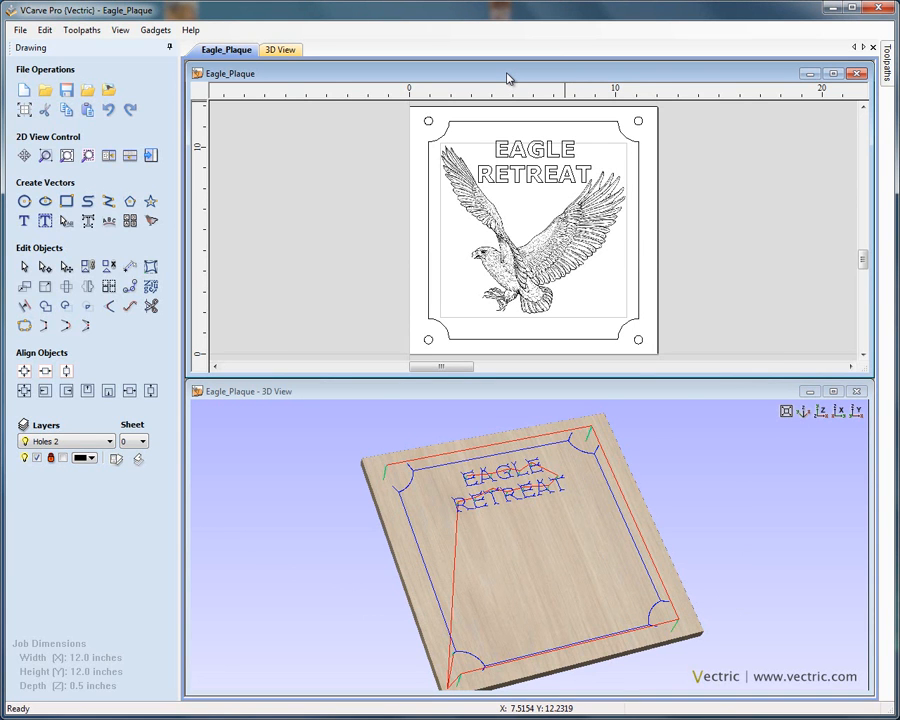
{"action": "left_click", "coordinate": [832, 72]}
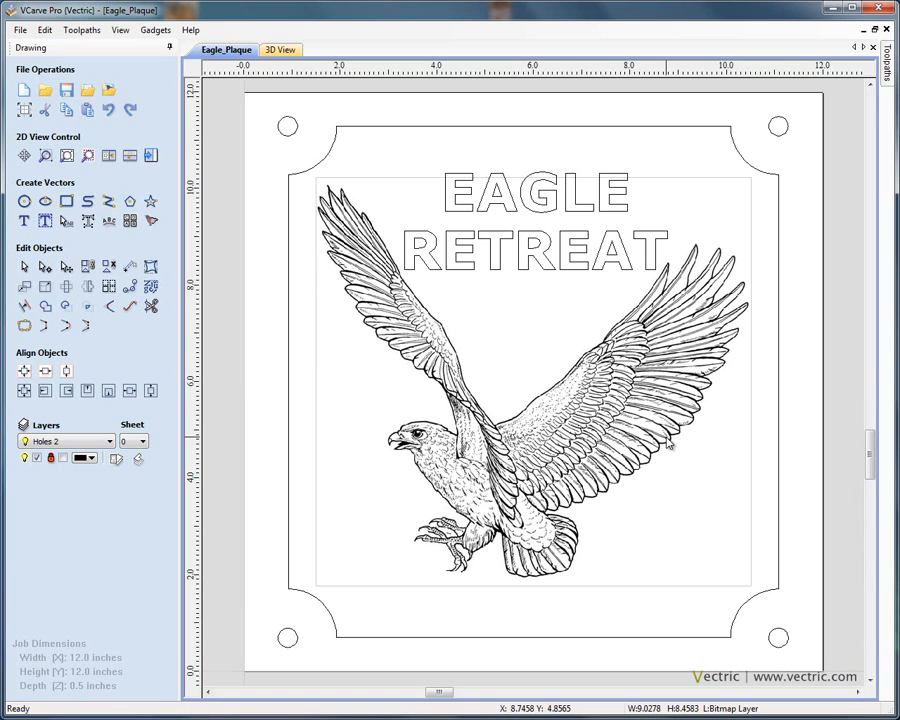
{"action": "mouse_move", "coordinate": [800, 408]}
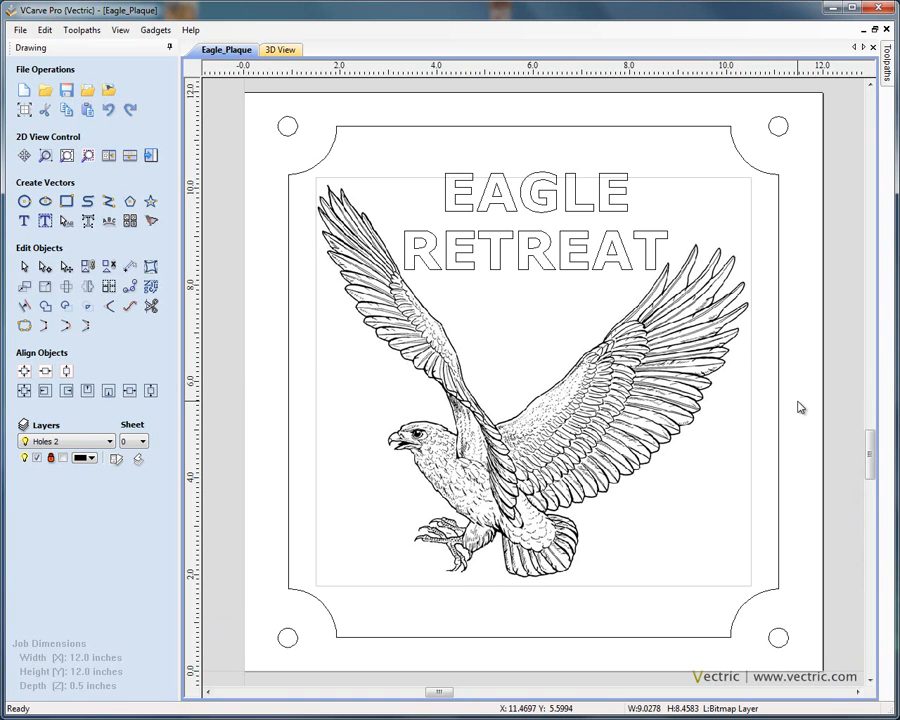
{"action": "mouse_move", "coordinate": [636, 408]}
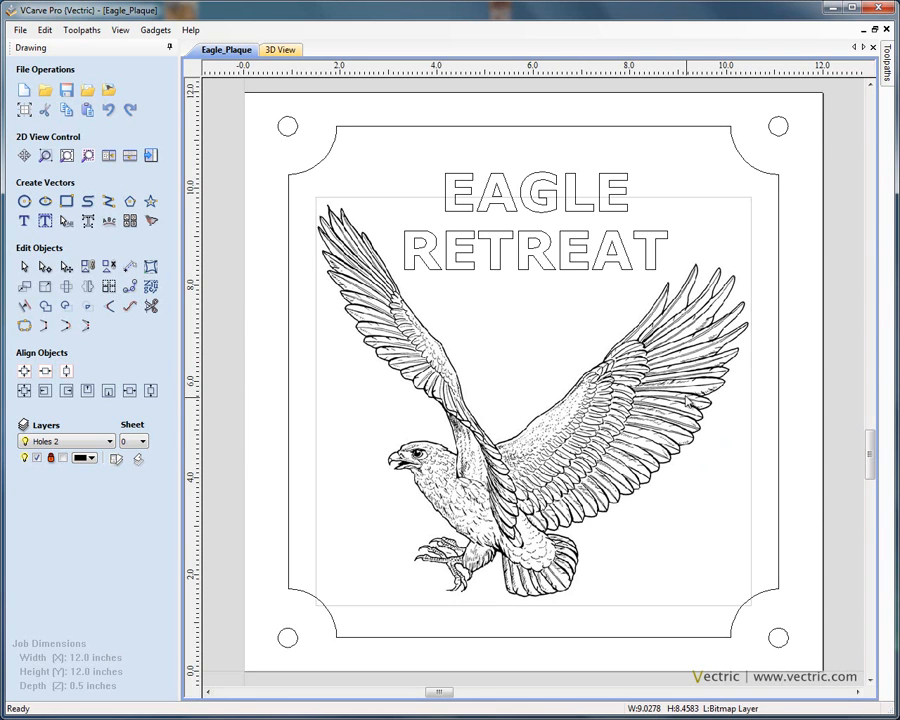
{"action": "left_click", "coordinate": [536, 396]}
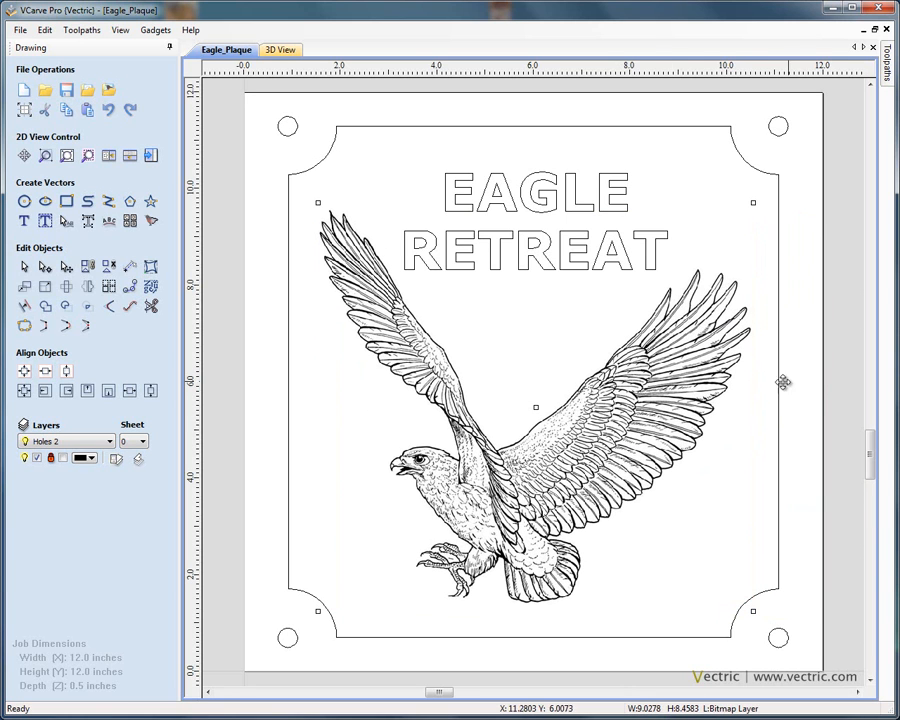
{"action": "mouse_move", "coordinate": [150, 222]}
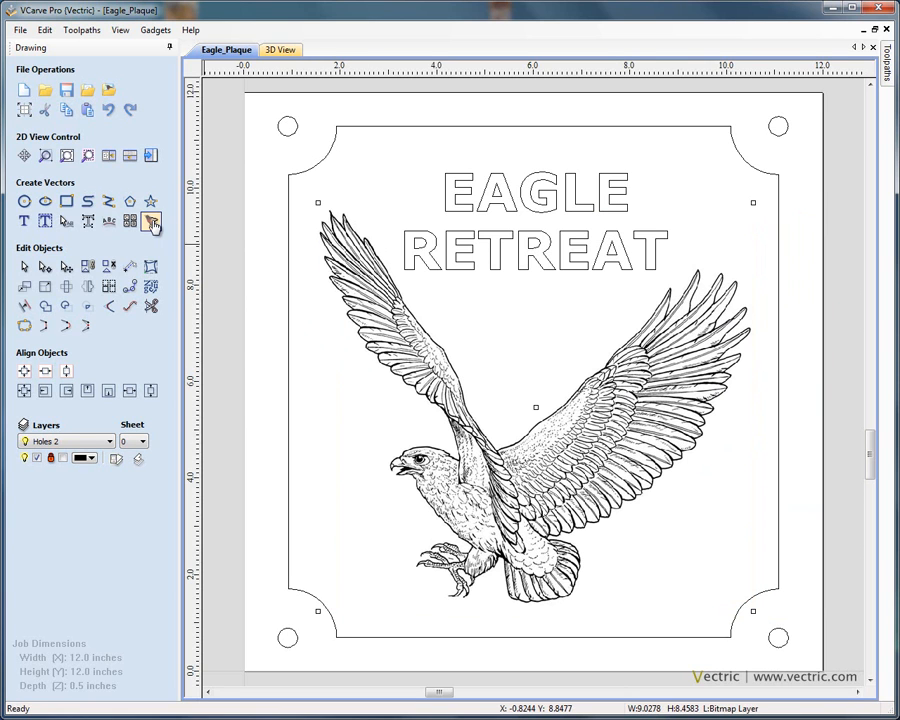
{"action": "mouse_move", "coordinate": [152, 220]}
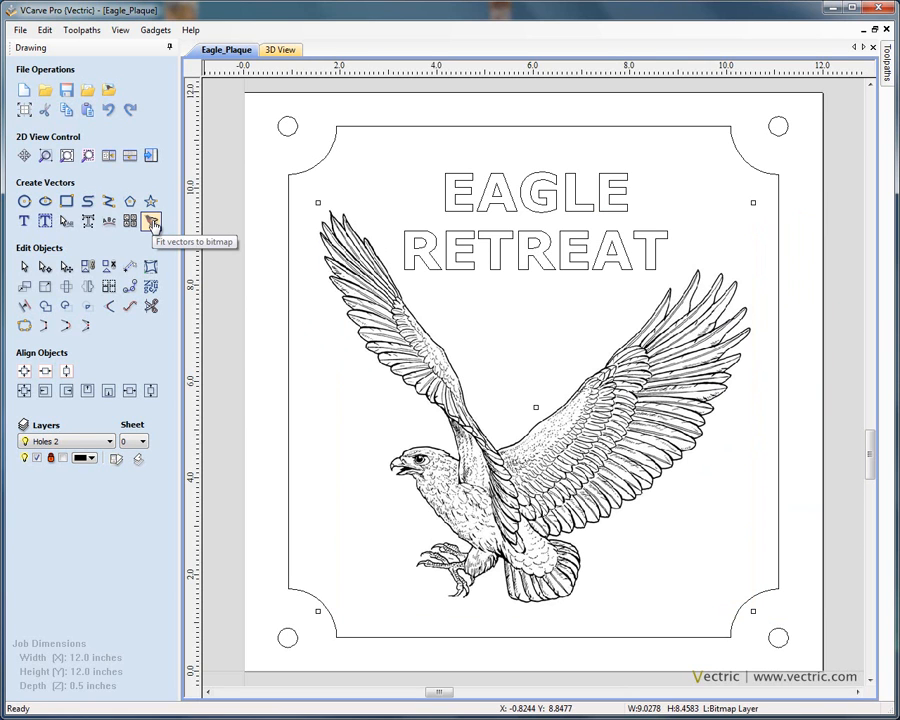
Trace the eagle bitmap at a 0.78 threshold with 75% corner fill, replacing the earlier vectors
{"action": "left_click", "coordinate": [152, 220]}
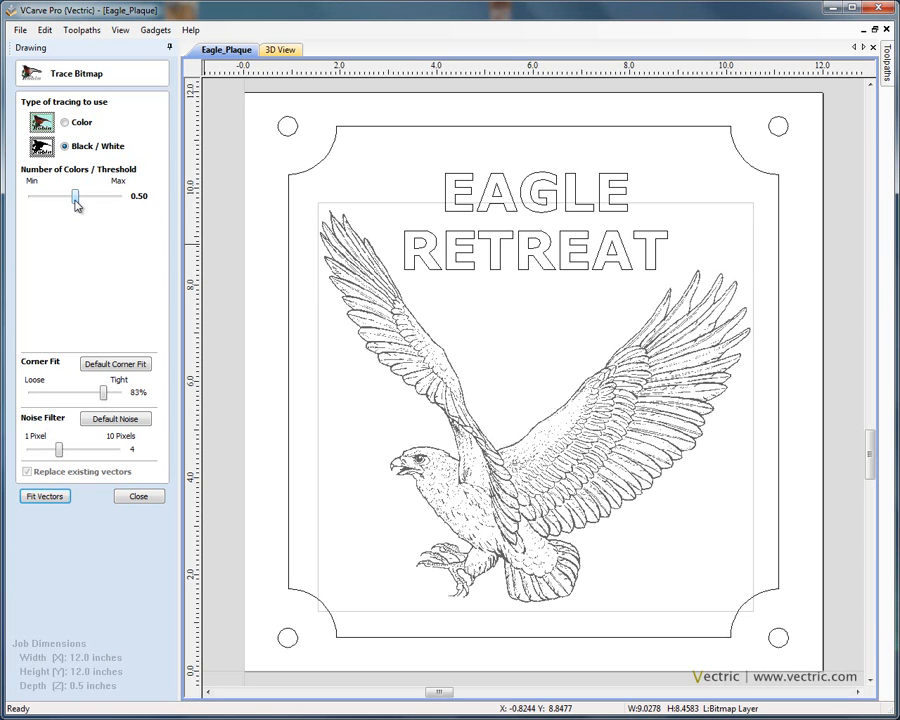
{"action": "left_click_drag", "start_coordinate": [72, 196], "coordinate": [88, 196]}
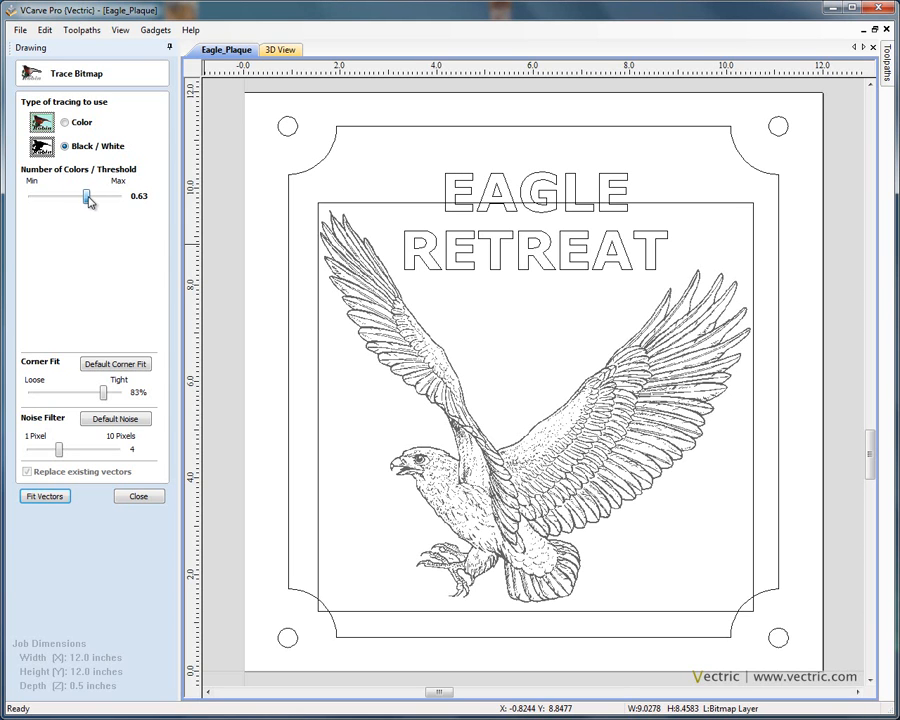
{"action": "left_click_drag", "start_coordinate": [86, 196], "coordinate": [96, 196]}
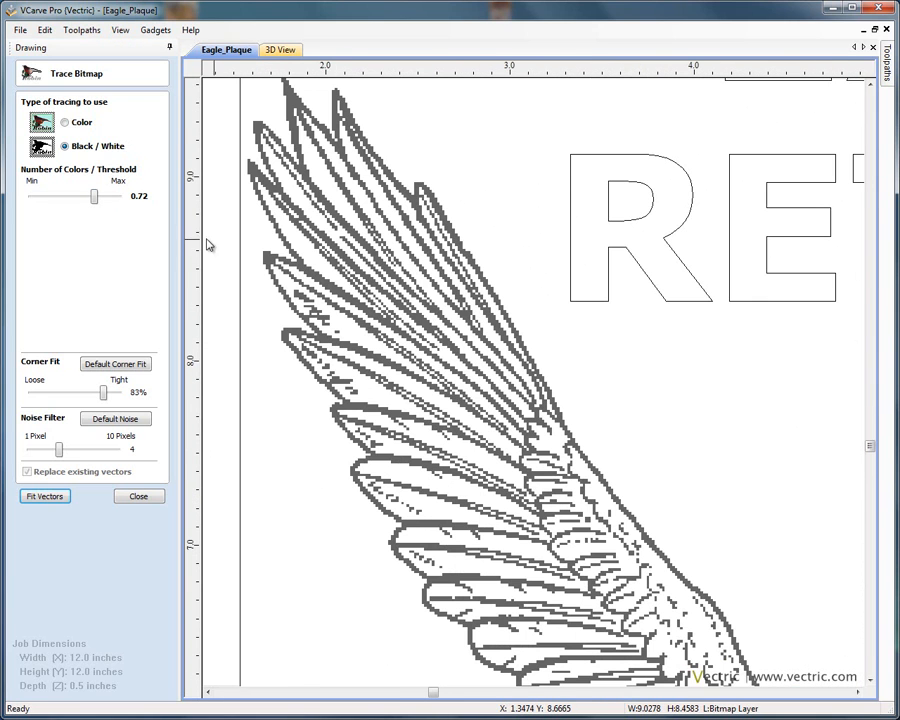
{"action": "left_click_drag", "start_coordinate": [96, 196], "coordinate": [112, 196]}
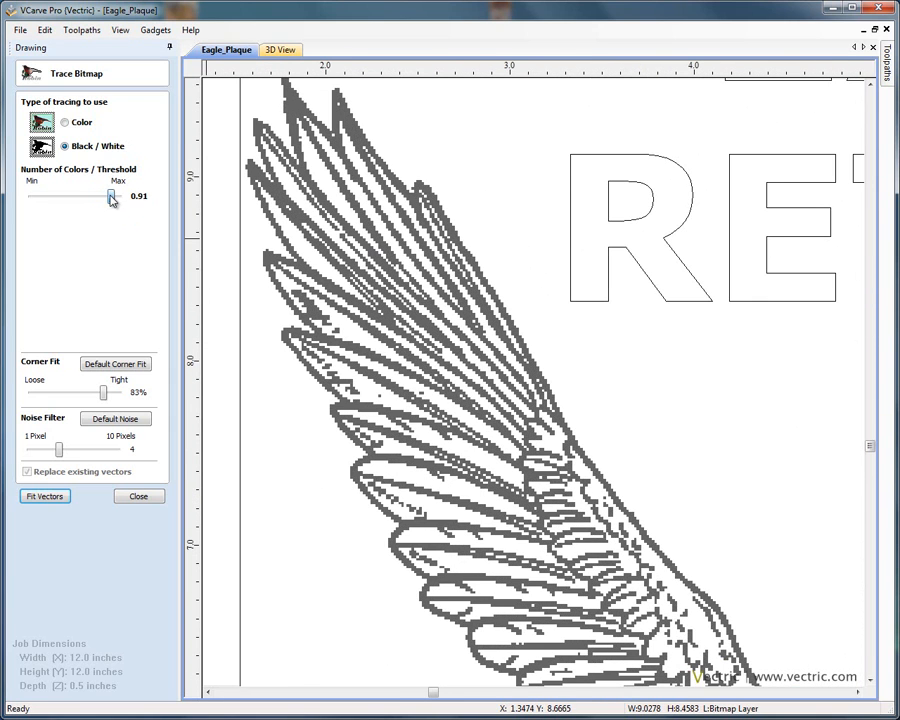
{"action": "left_click_drag", "start_coordinate": [112, 196], "coordinate": [96, 196]}
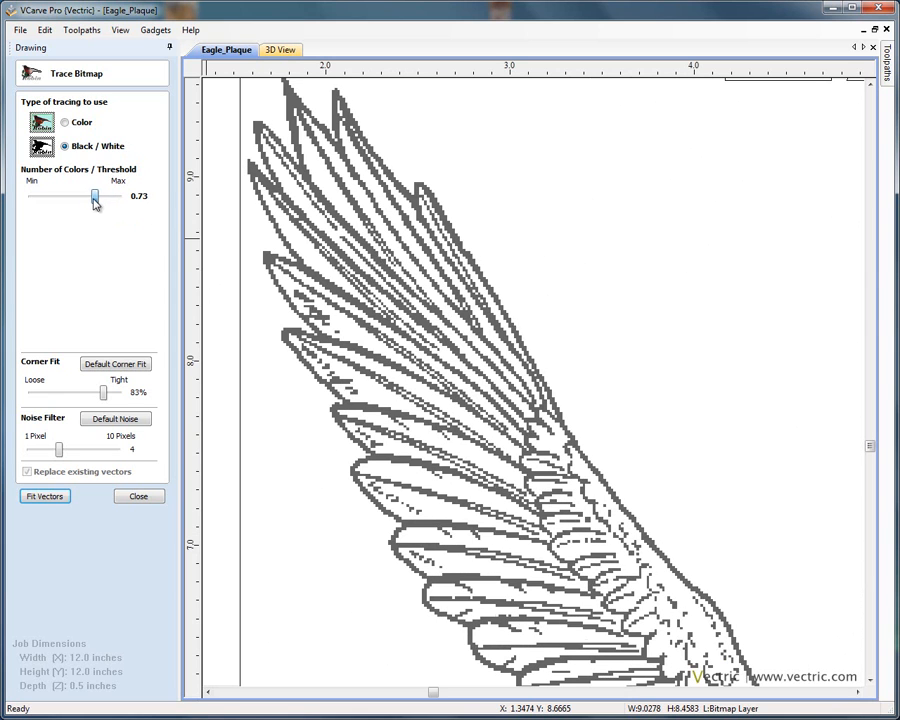
{"action": "left_click_drag", "start_coordinate": [96, 196], "coordinate": [100, 196]}
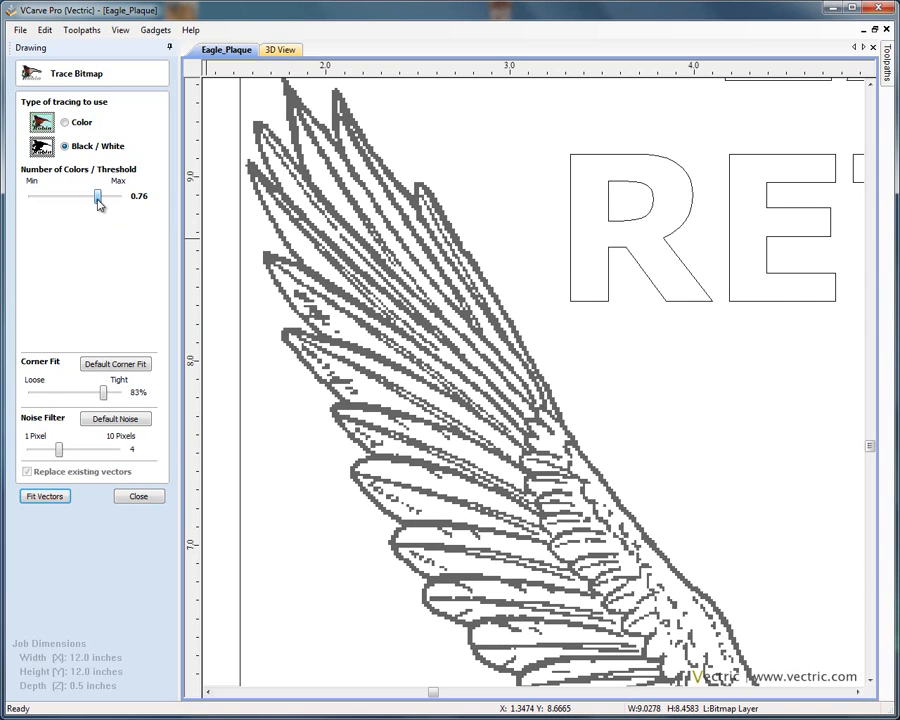
{"action": "left_click_drag", "start_coordinate": [96, 196], "coordinate": [100, 196]}
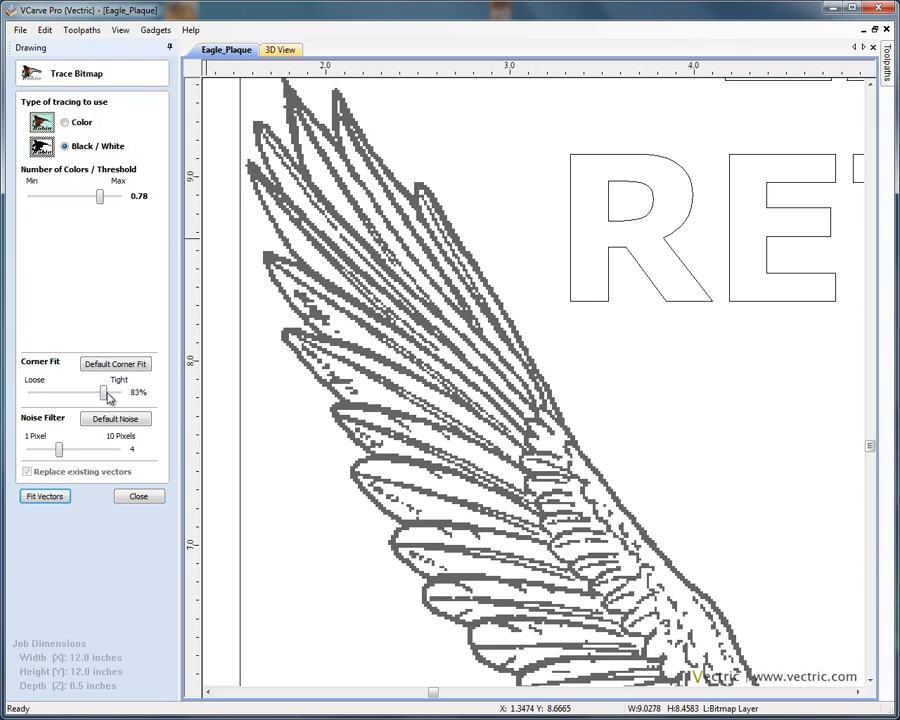
{"action": "left_click_drag", "start_coordinate": [108, 392], "coordinate": [100, 392]}
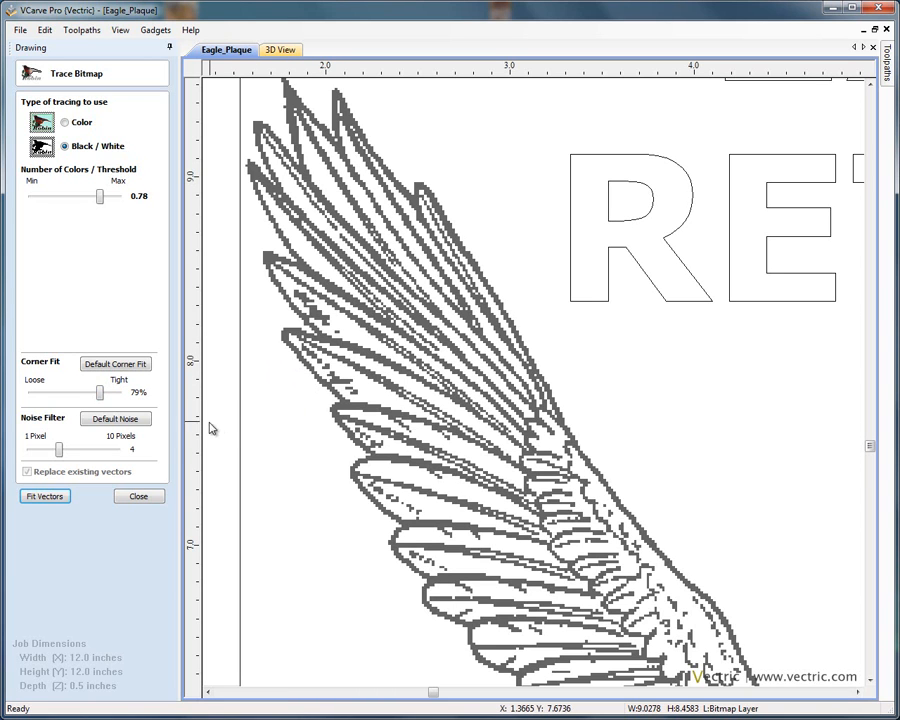
{"action": "mouse_move", "coordinate": [60, 448]}
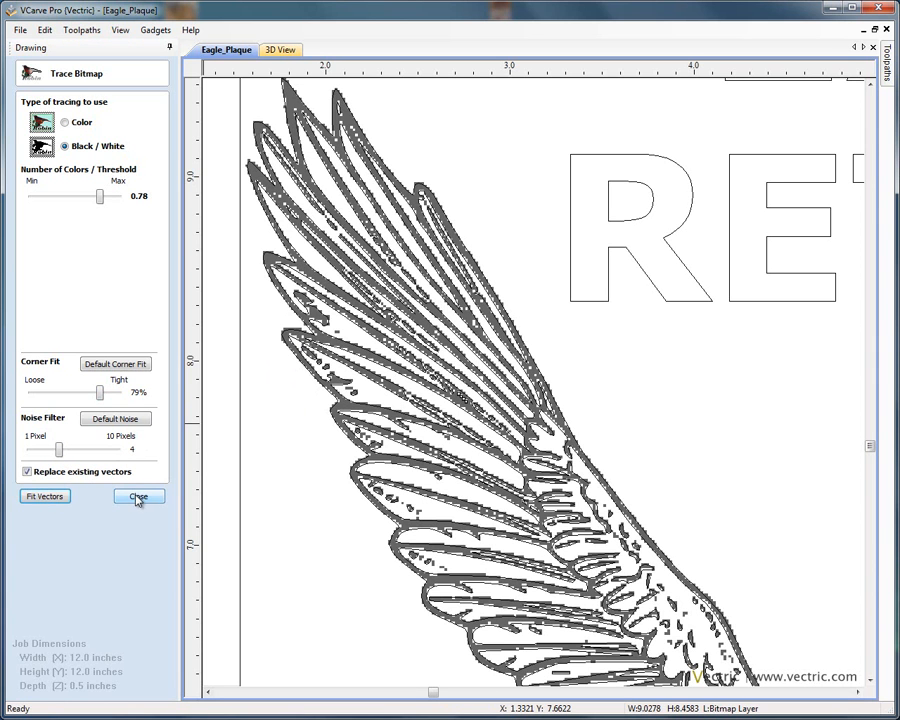
{"action": "left_click", "coordinate": [136, 496]}
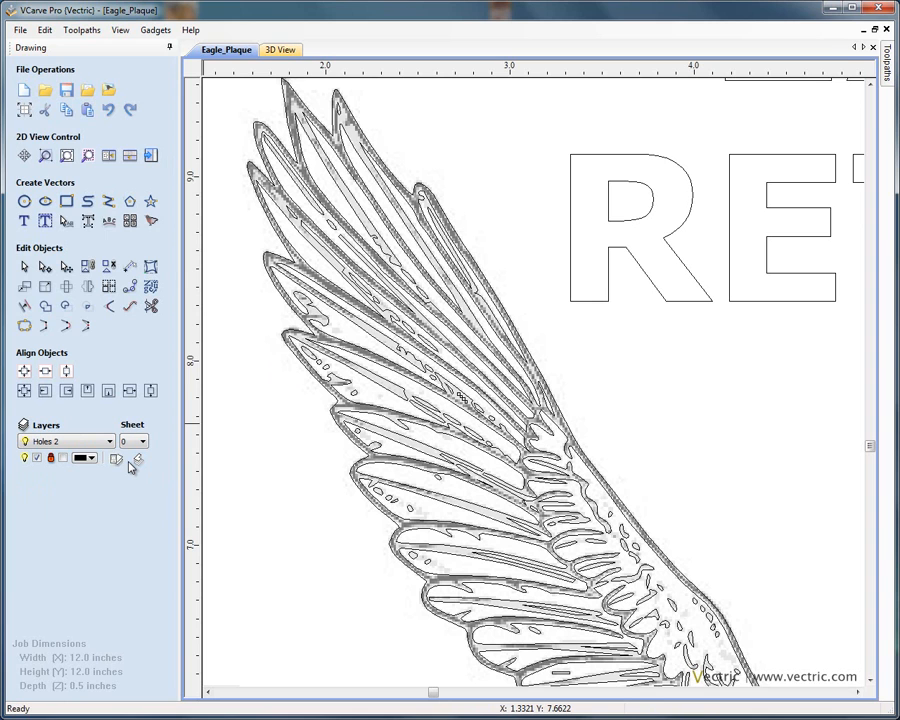
Hide the Bitmap Layer so only the traced eagle vectors remain under the lettering
{"action": "left_click", "coordinate": [136, 458]}
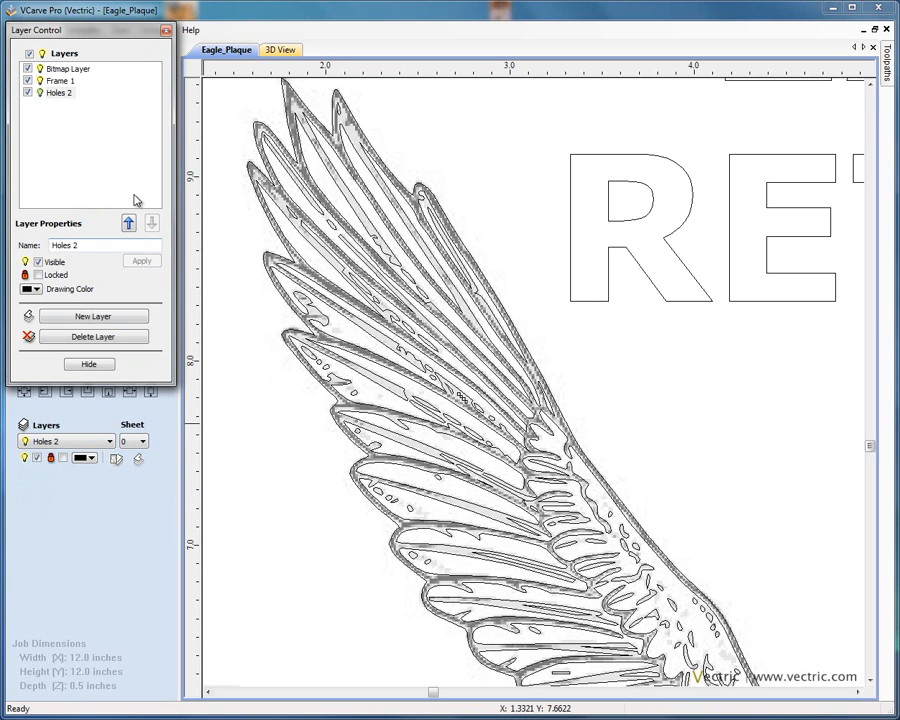
{"action": "left_click", "coordinate": [28, 68]}
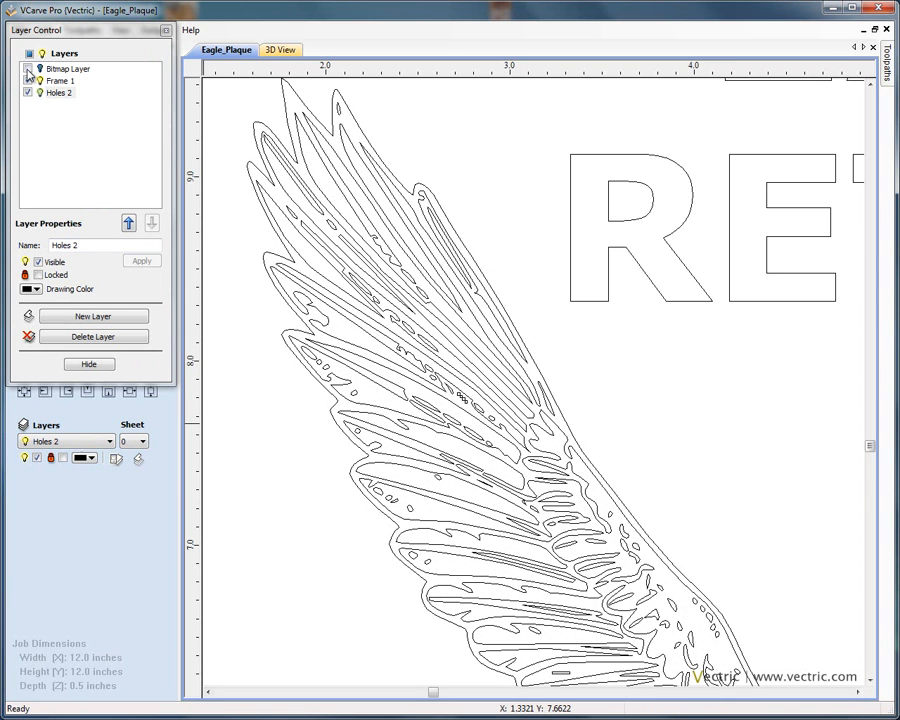
{"action": "left_click", "coordinate": [30, 68]}
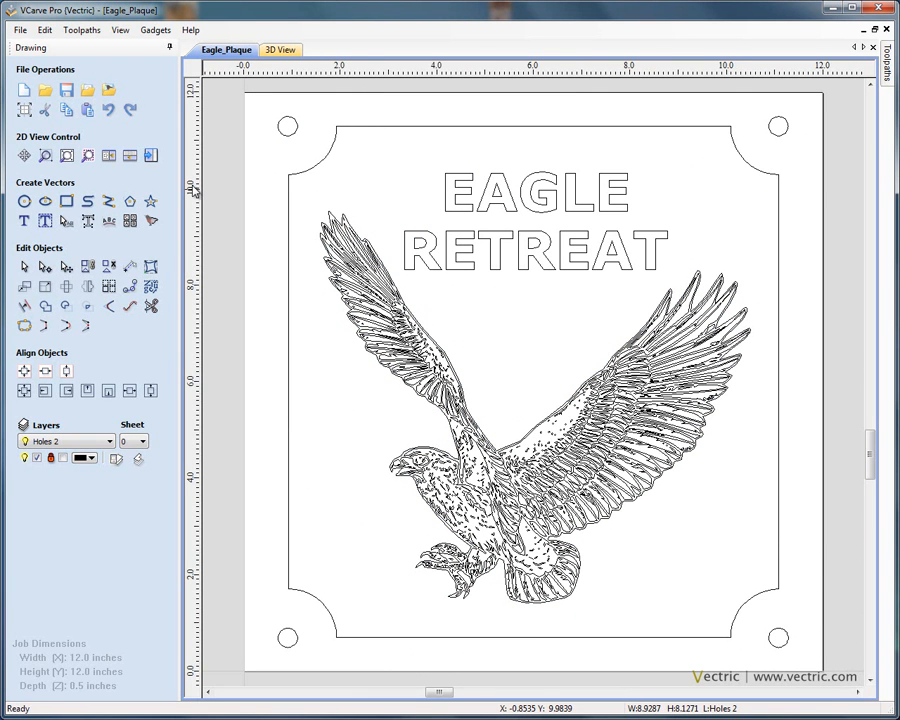
{"action": "mouse_move", "coordinate": [138, 156]}
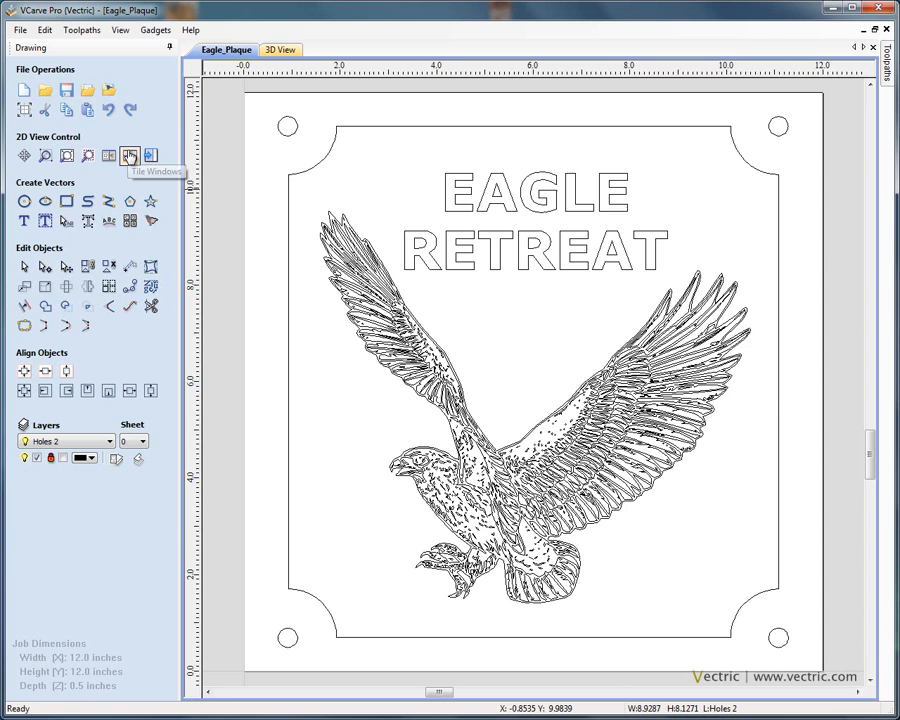
Recalculate the Text V-carve toolpath with the traced eagle vectors included
{"action": "left_click", "coordinate": [128, 156]}
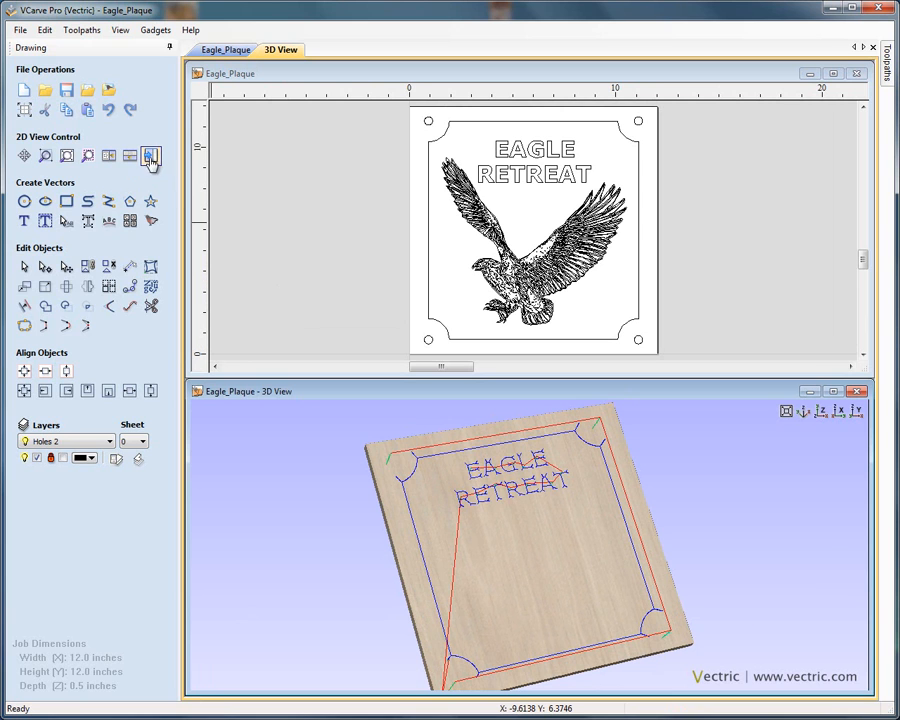
{"action": "left_click", "coordinate": [888, 60]}
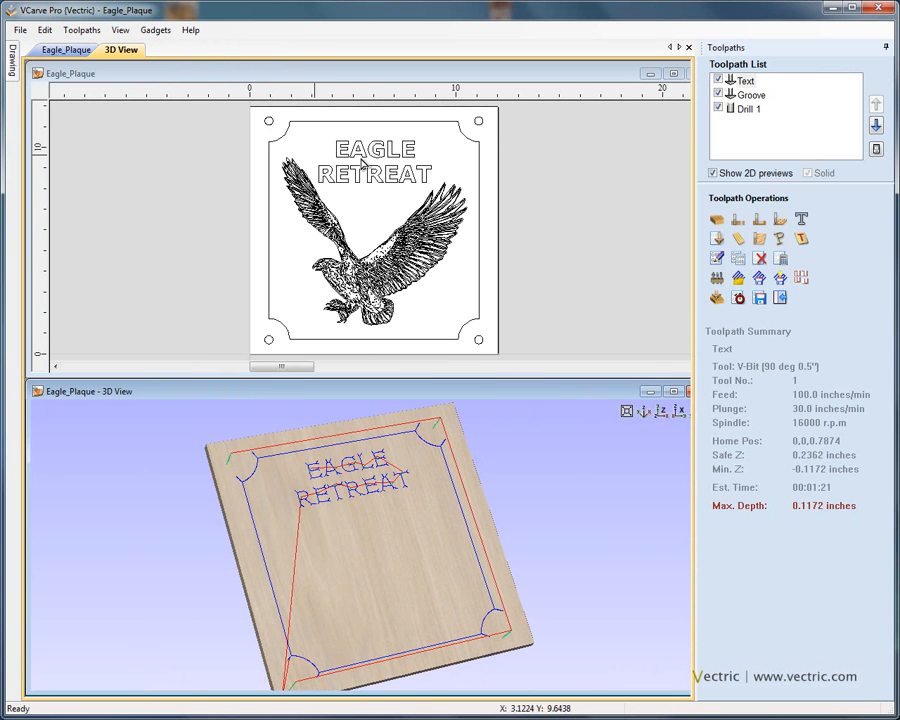
{"action": "left_click", "coordinate": [744, 80]}
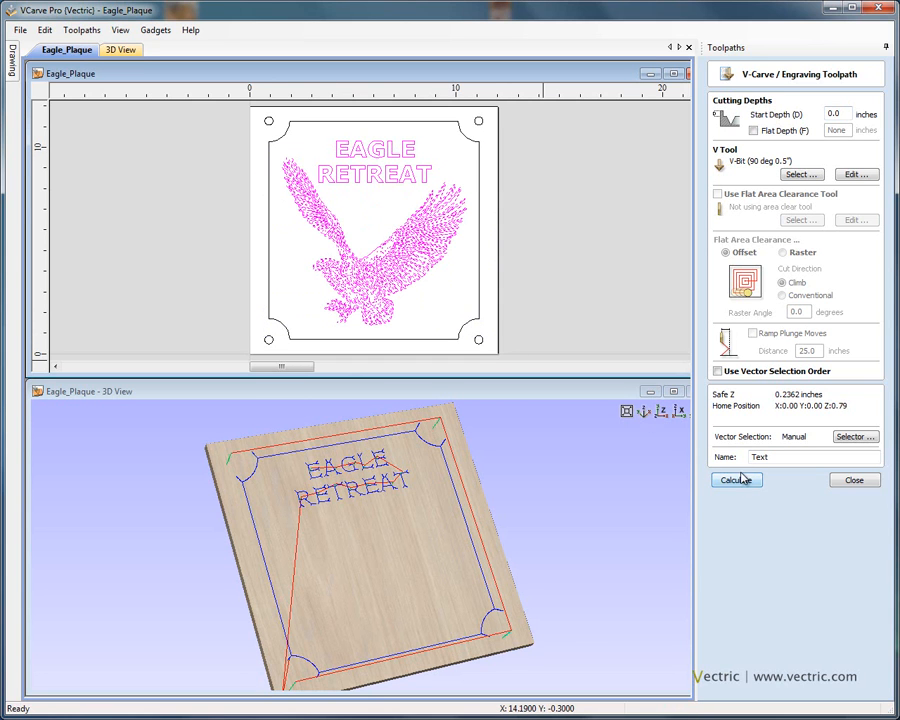
{"action": "left_click", "coordinate": [736, 480]}
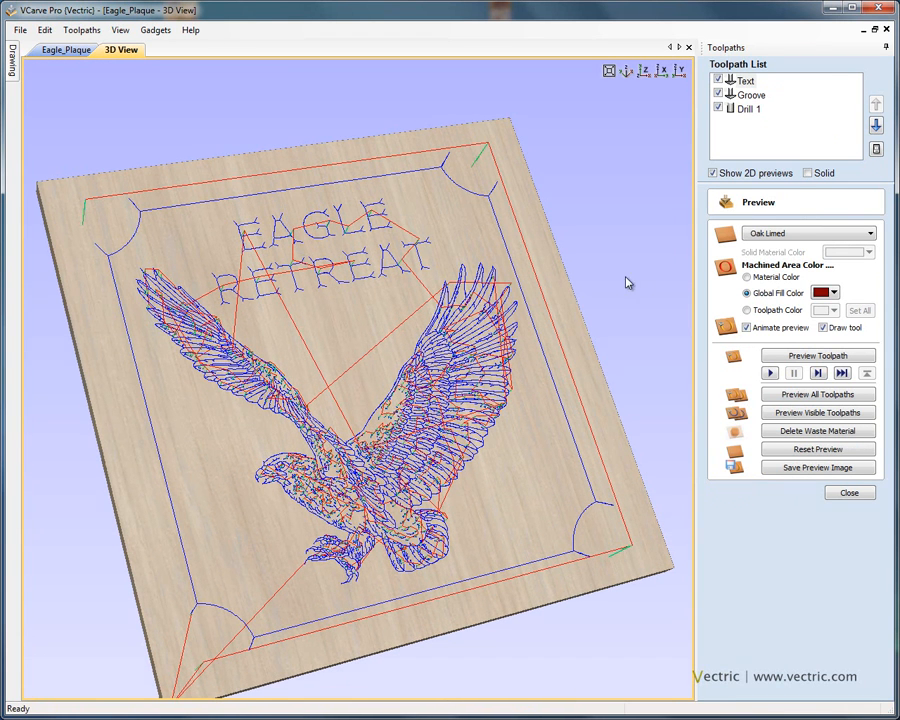
{"action": "left_click", "coordinate": [748, 80]}
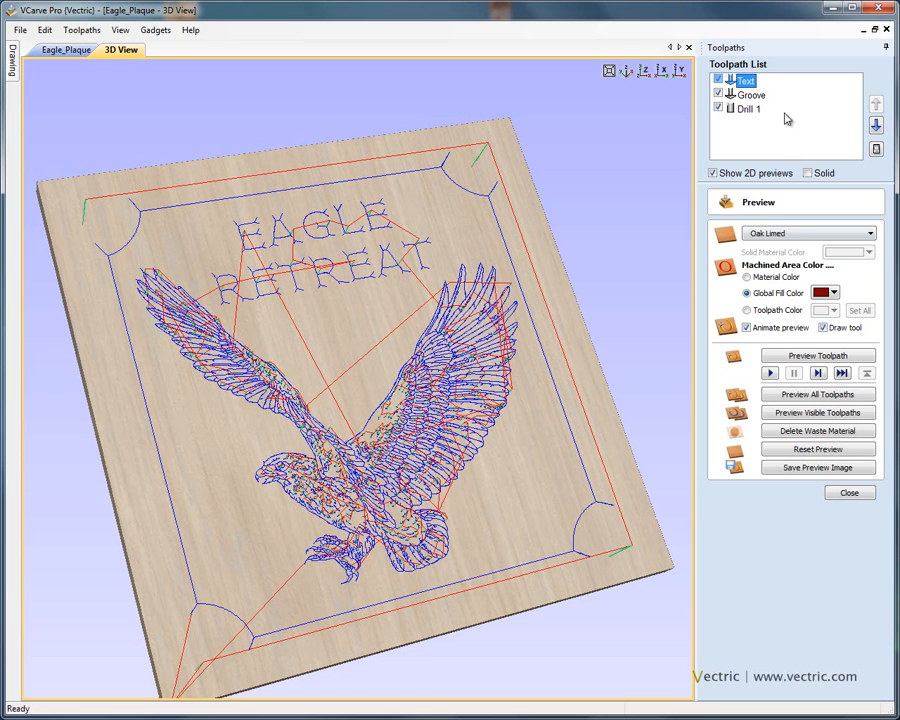
{"action": "mouse_move", "coordinate": [856, 152]}
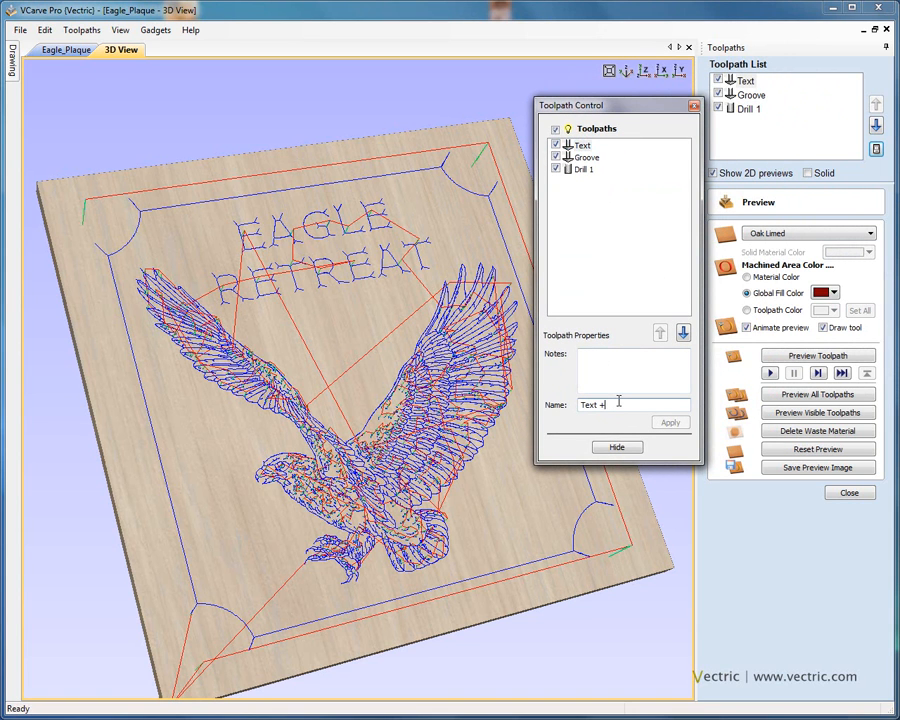
Rename the V-carve toolpath to 'Text + Eagle' and apply it
{"action": "type", "text": "Eagl"}
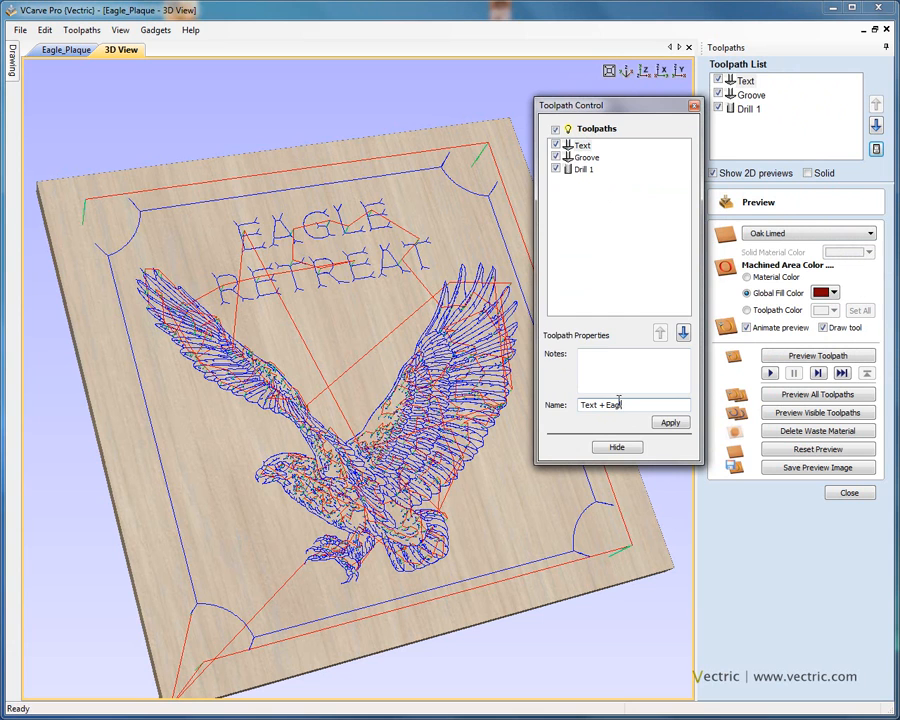
{"action": "left_click", "coordinate": [670, 422]}
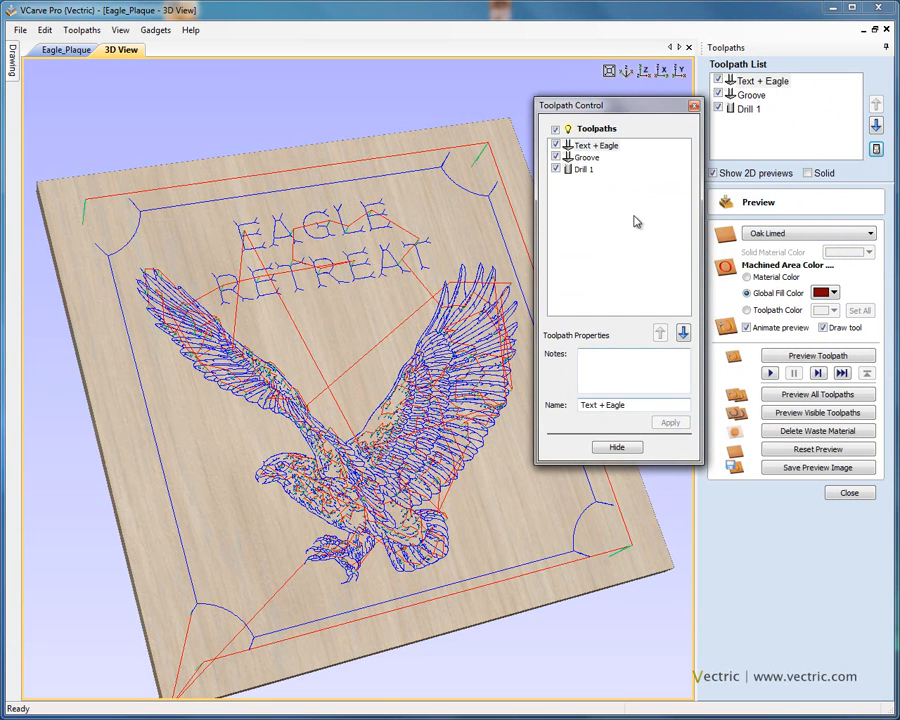
{"action": "left_click", "coordinate": [586, 144]}
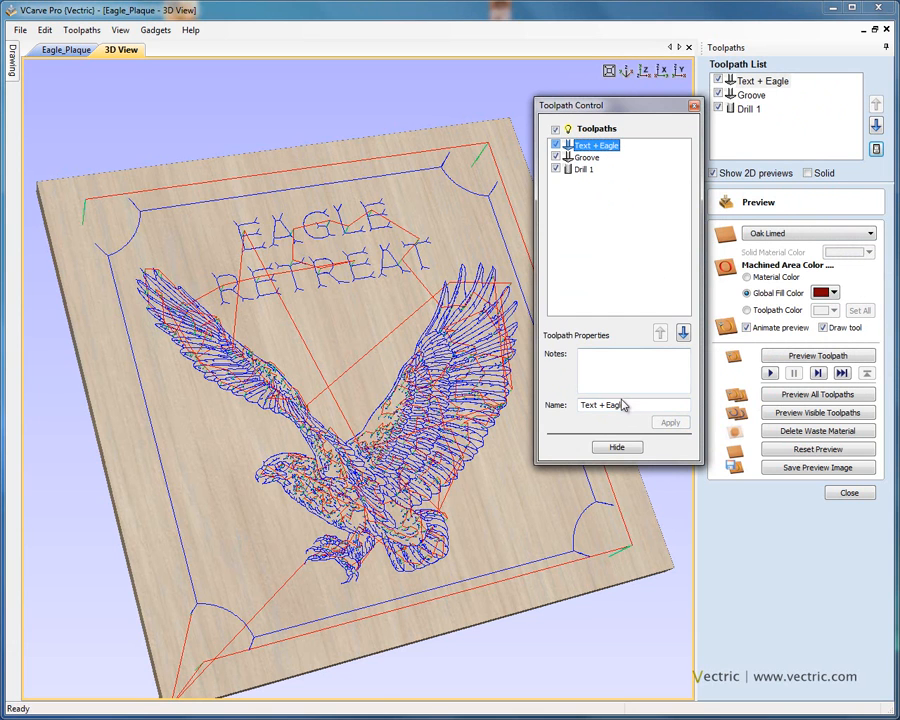
{"action": "left_click", "coordinate": [616, 448]}
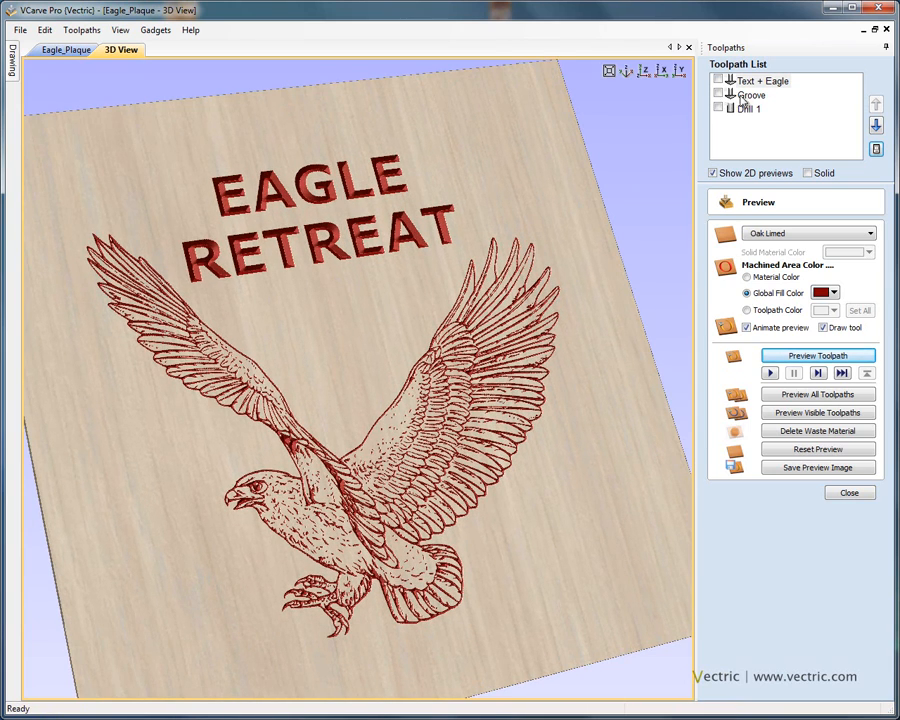
Simulate the border groove and corner holes to complete the carved plaque preview
{"action": "left_click", "coordinate": [818, 394]}
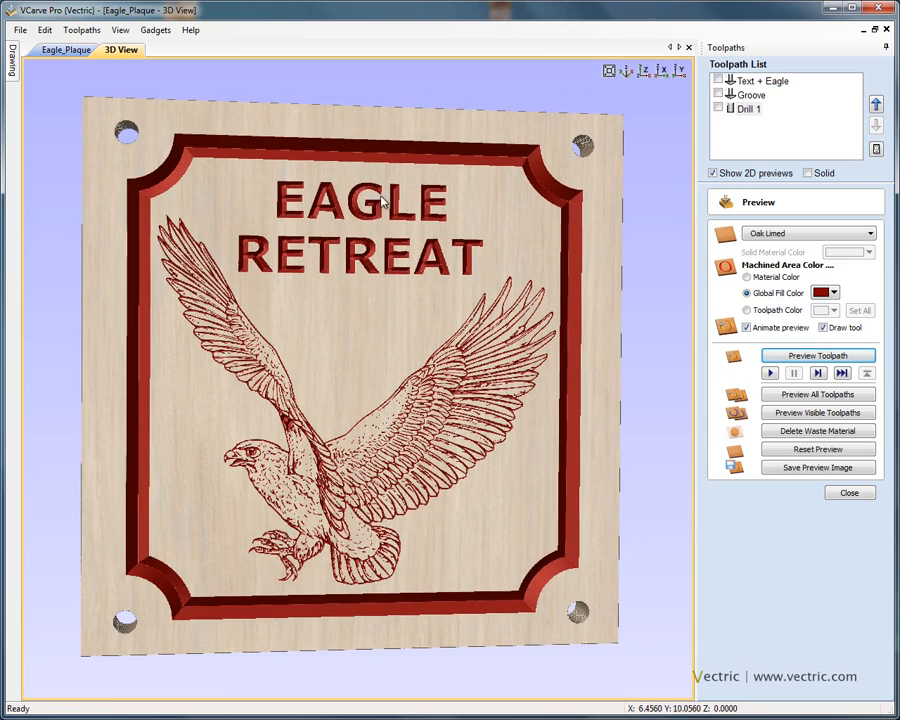
{"action": "left_click", "coordinate": [836, 494]}
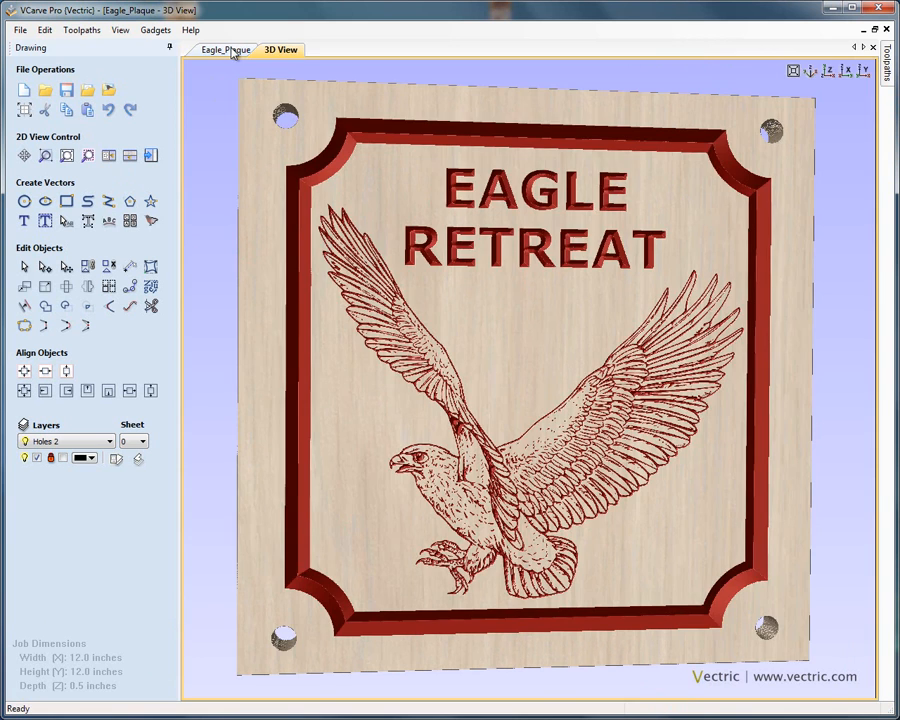
Switch back to the Eagle_Plaque 2D view of the eagle and lettering vectors
{"action": "left_click", "coordinate": [228, 48]}
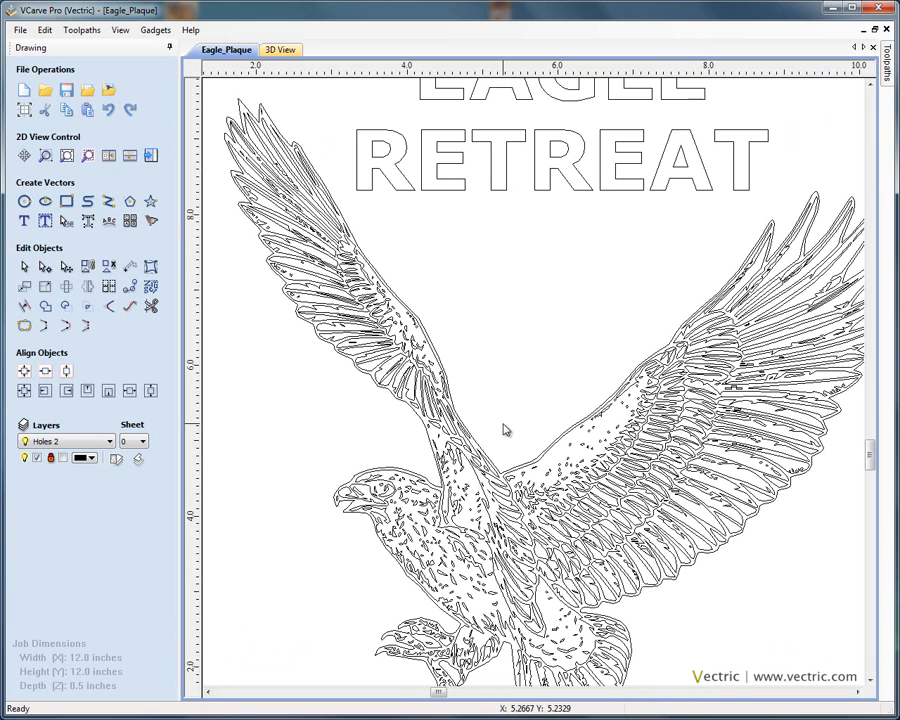
{"action": "mouse_move", "coordinate": [522, 430]}
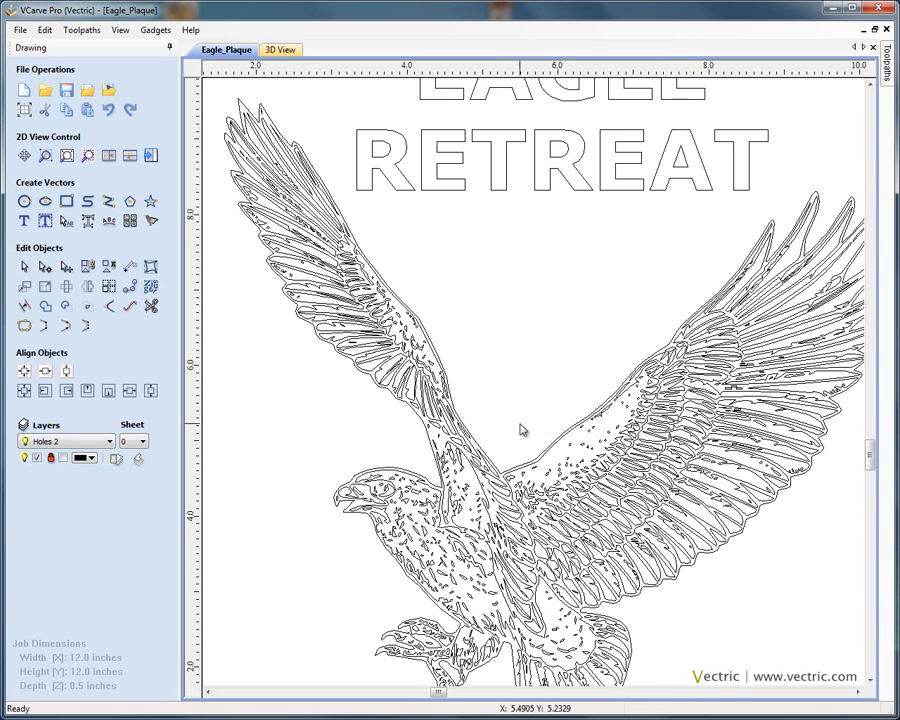